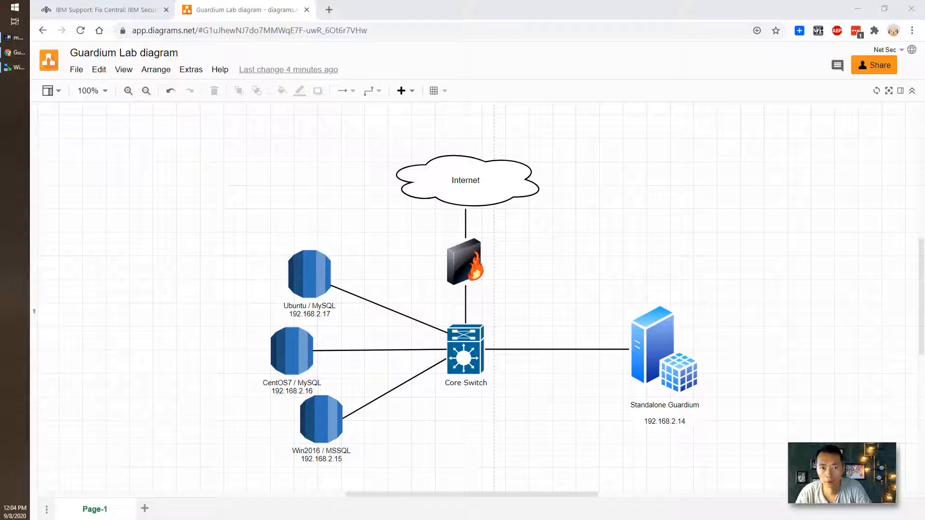
- Point out the Ubuntu MySQL server shape in the lab network diagram
left_click(466, 180)
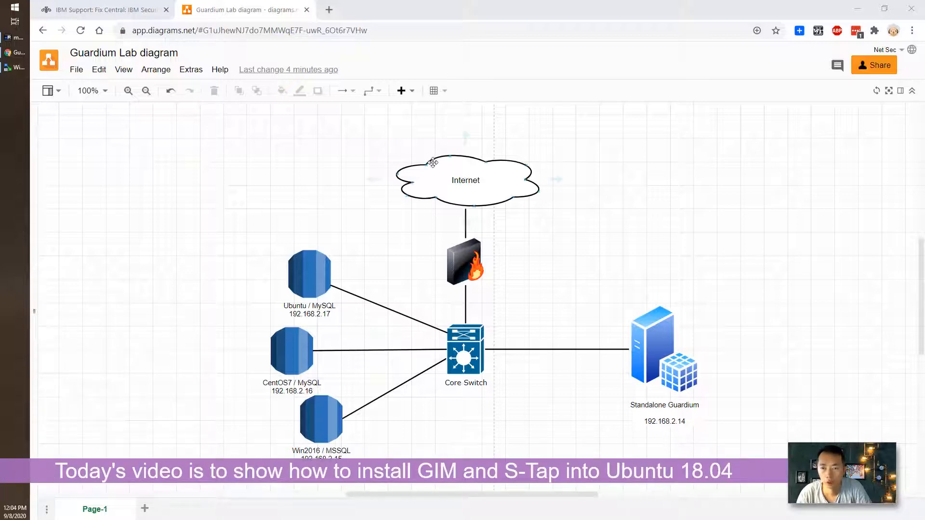
left_click(522, 457)
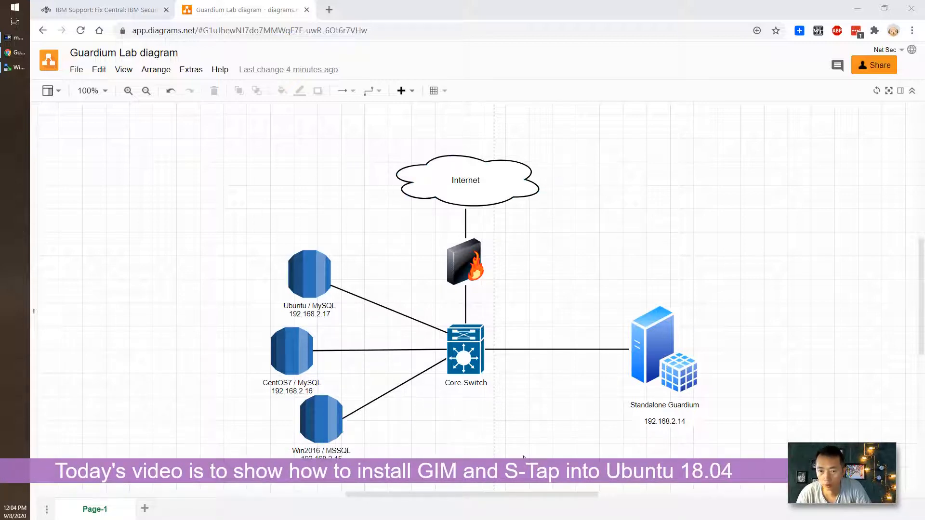
left_click(309, 275)
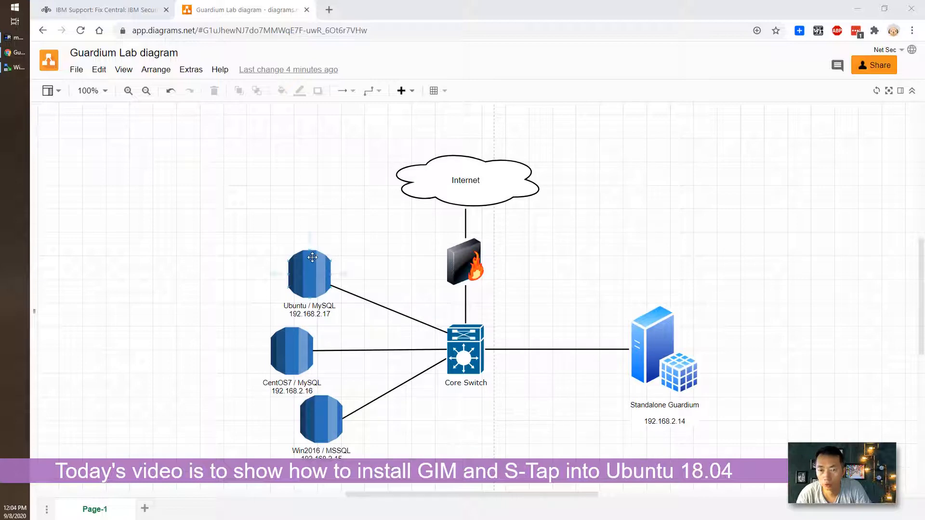
mouse_move(314, 269)
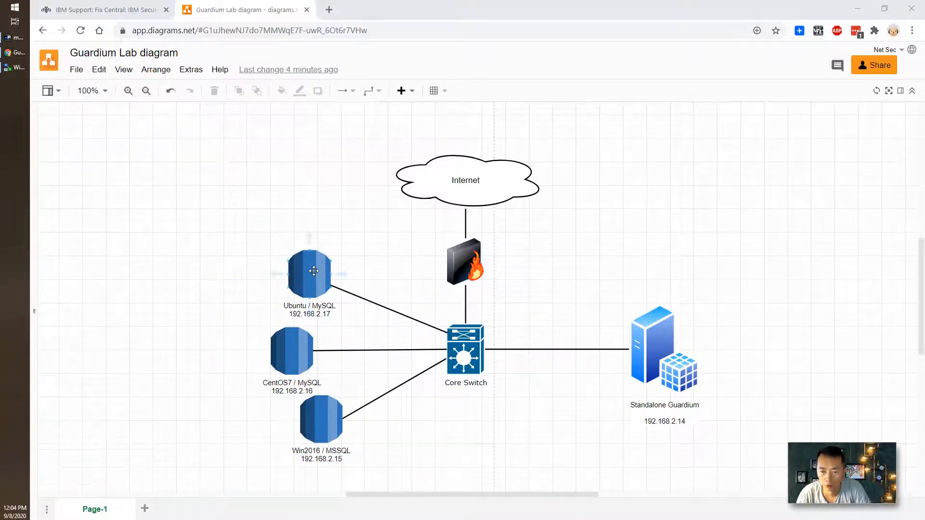
left_click(309, 275)
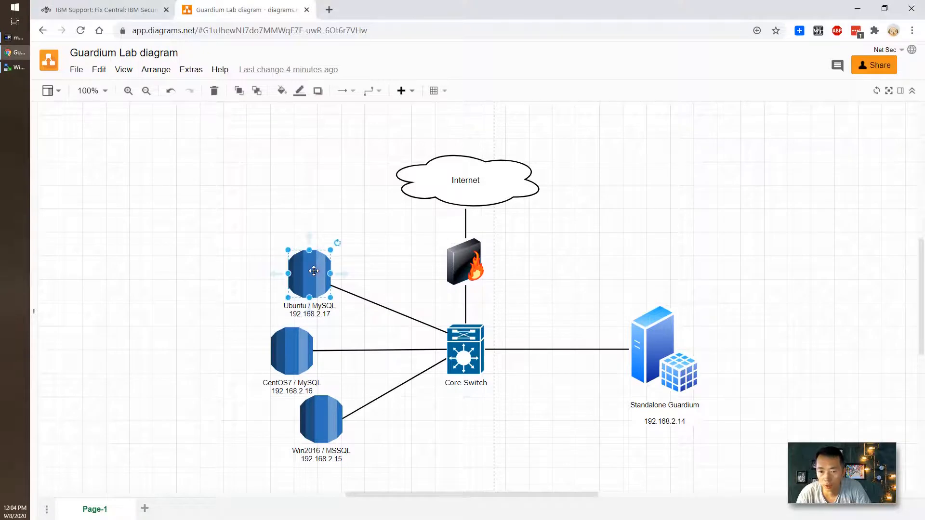
mouse_move(350, 289)
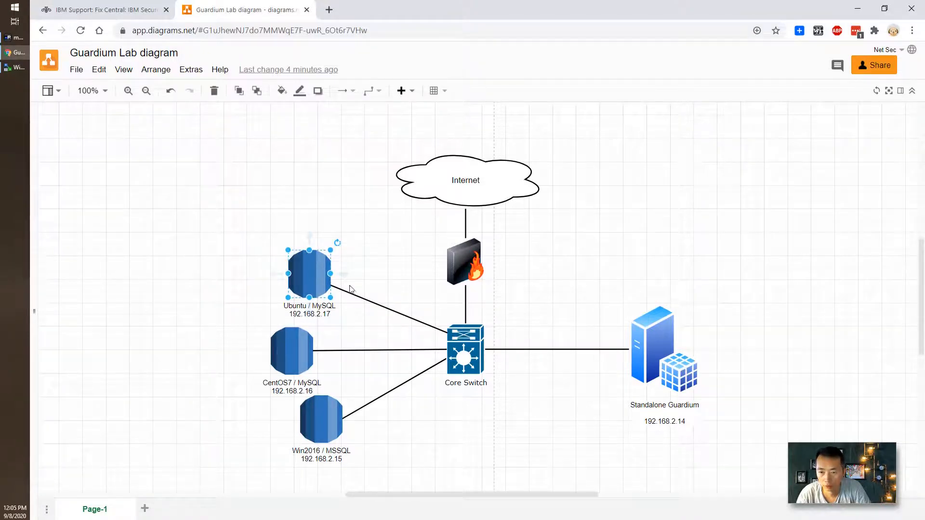
- Point out the Standalone Guardium appliance, then return to the Fix Central page
left_click(665, 348)
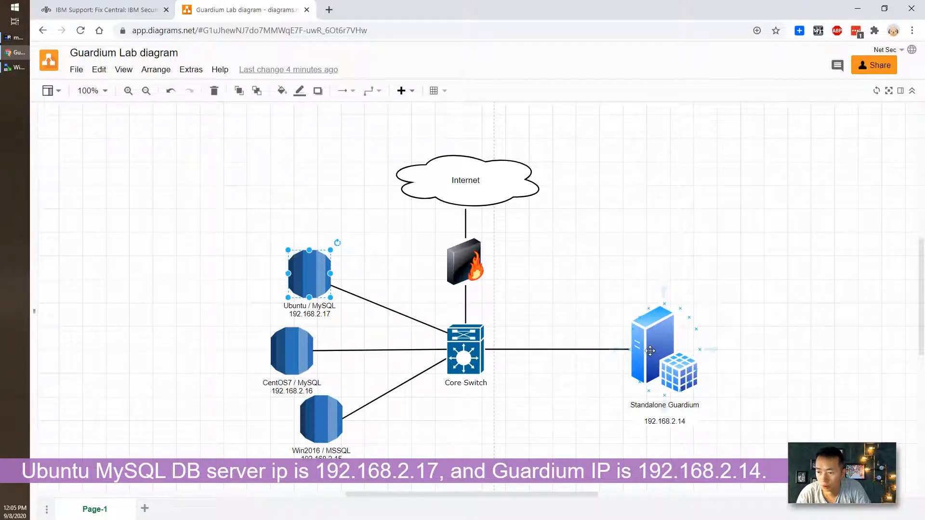
left_click(654, 351)
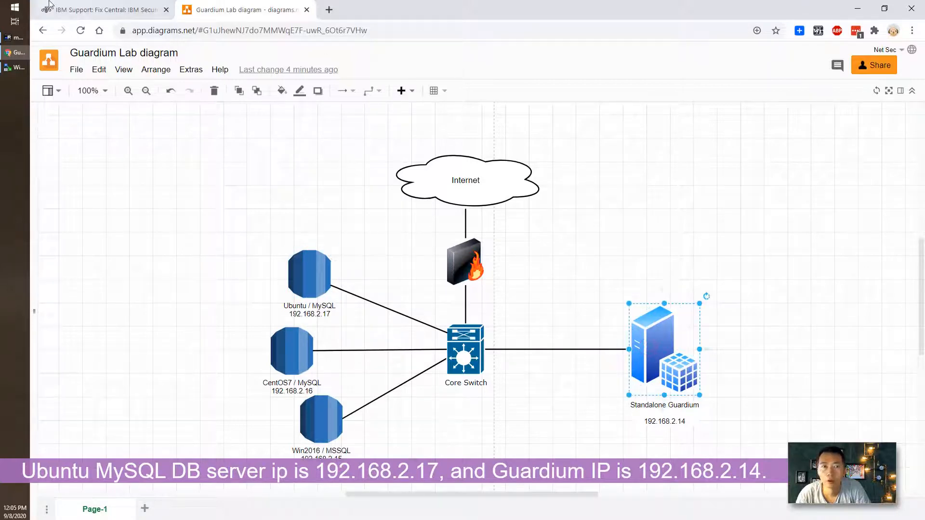
left_click(101, 10)
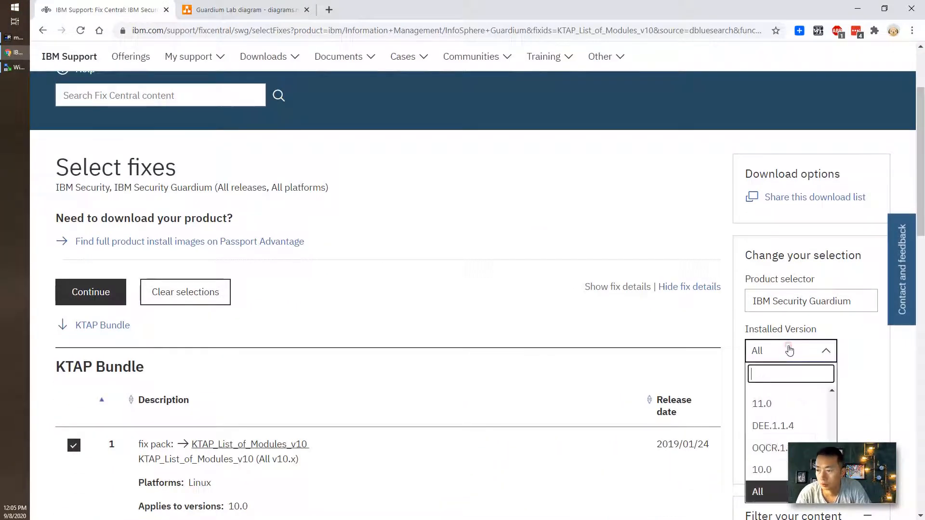
- Filter Guardium fixes to installed version 11.0 on the Windows platform
left_click(762, 404)
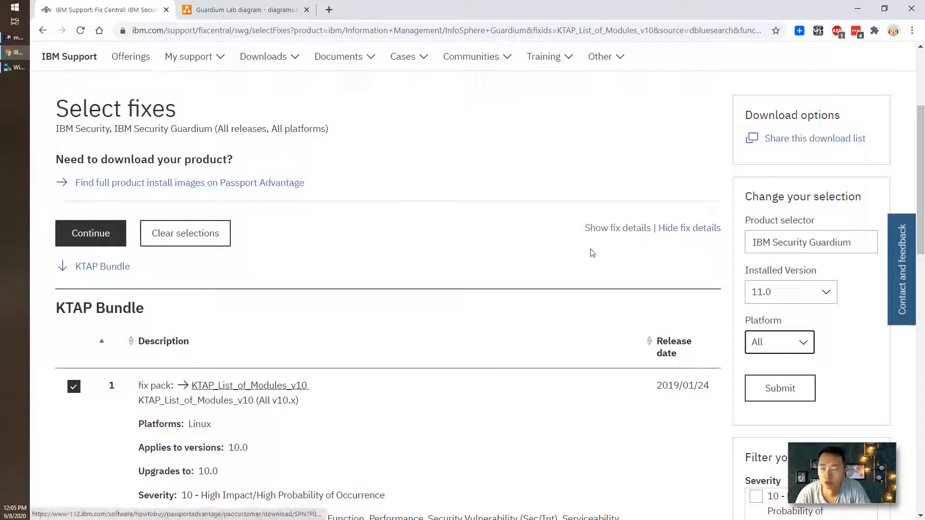
left_click(778, 342)
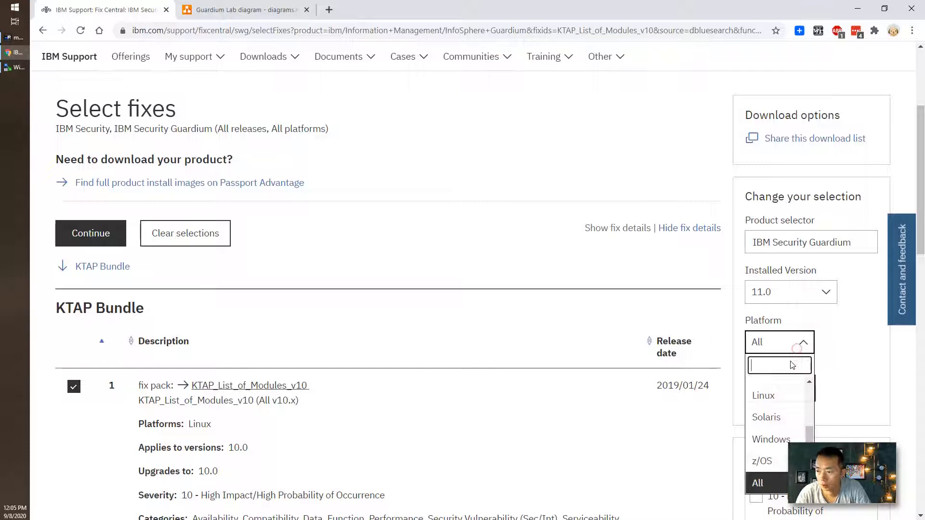
left_click(771, 440)
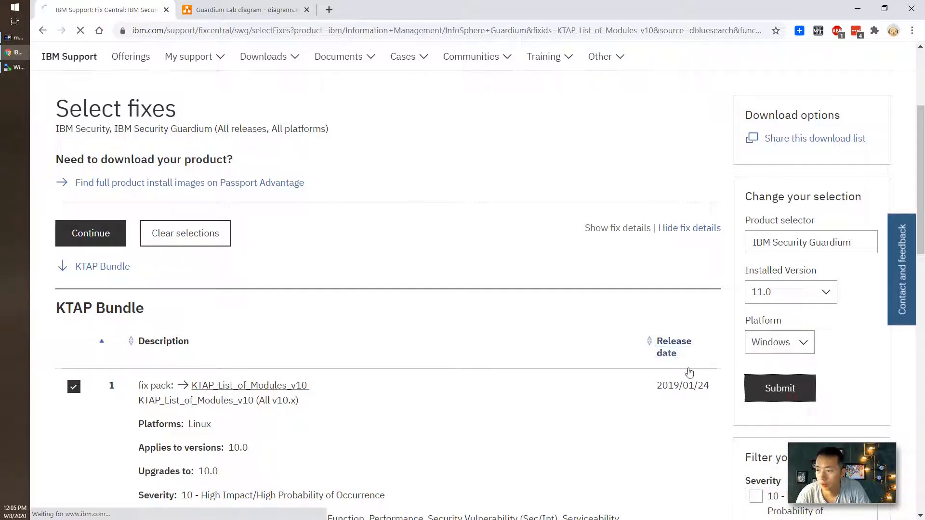
left_click(780, 388)
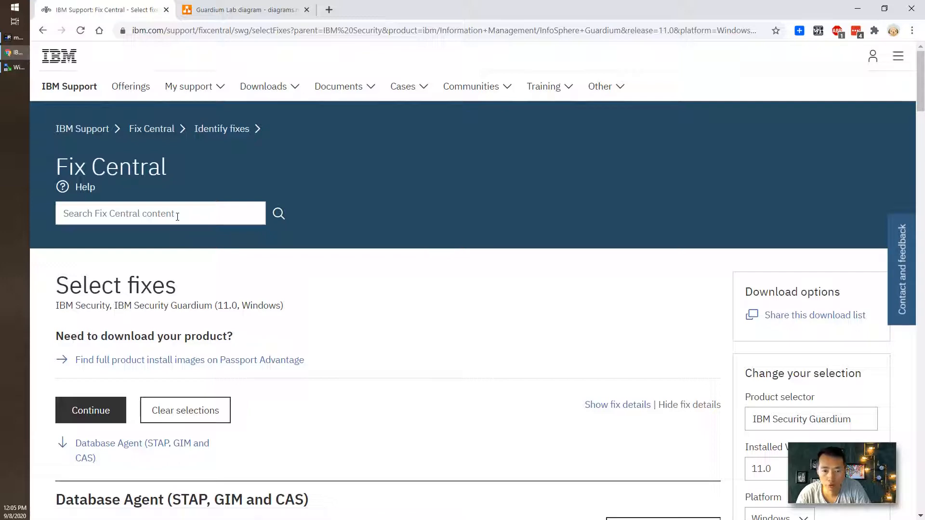
- Scroll through the Database Agent (STAP, GIM and CAS) results for Windows
scroll("down", 3)
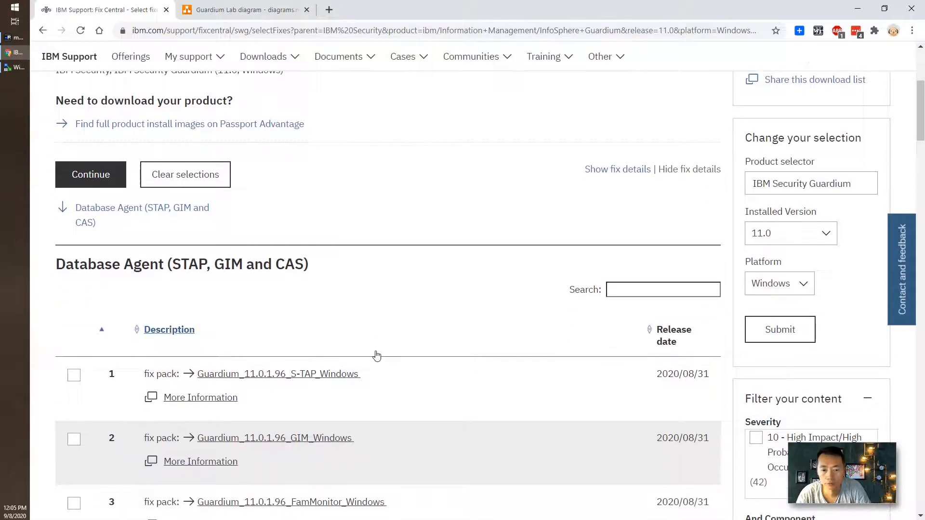
scroll("down", 3)
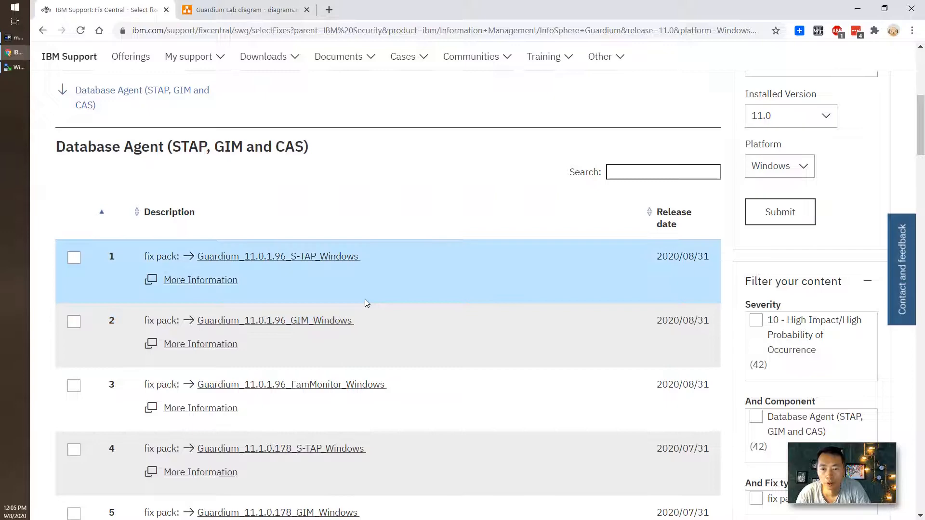
scroll("down", 3)
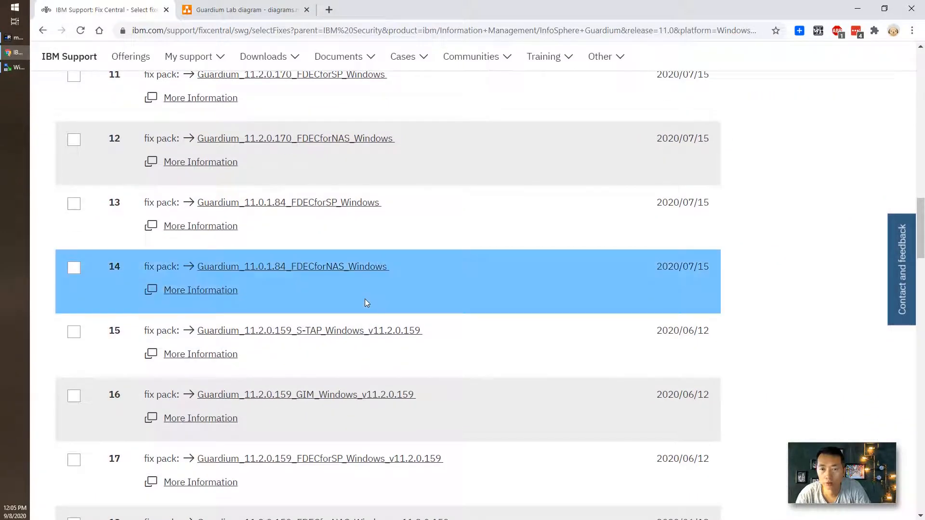
scroll("up", 3)
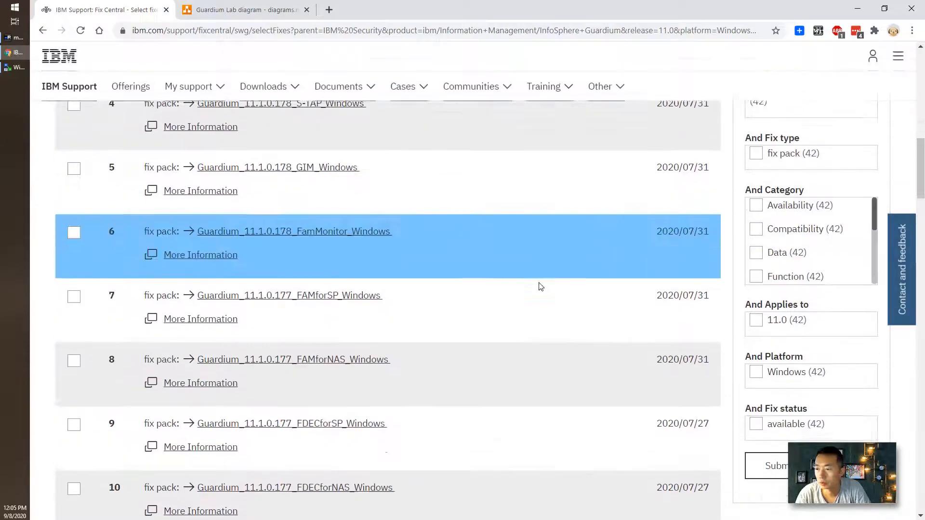
scroll("down", 3)
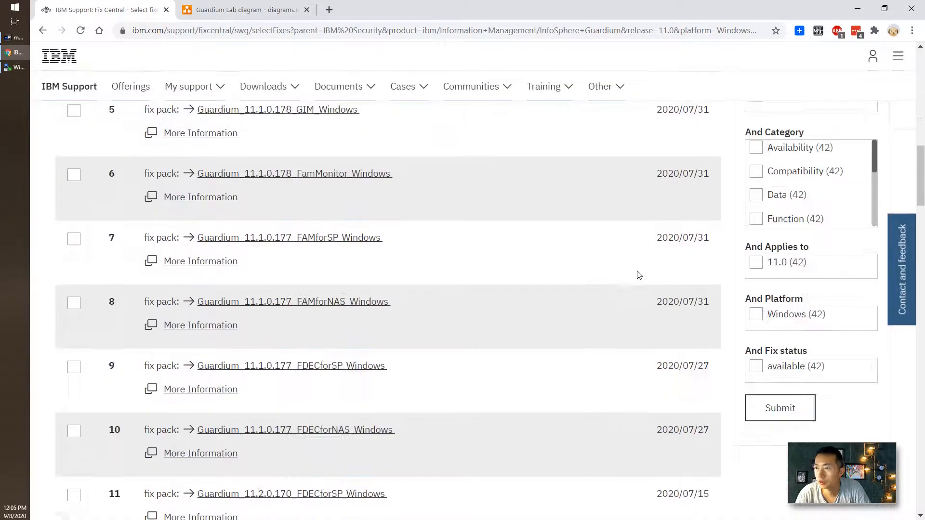
scroll("up", 3)
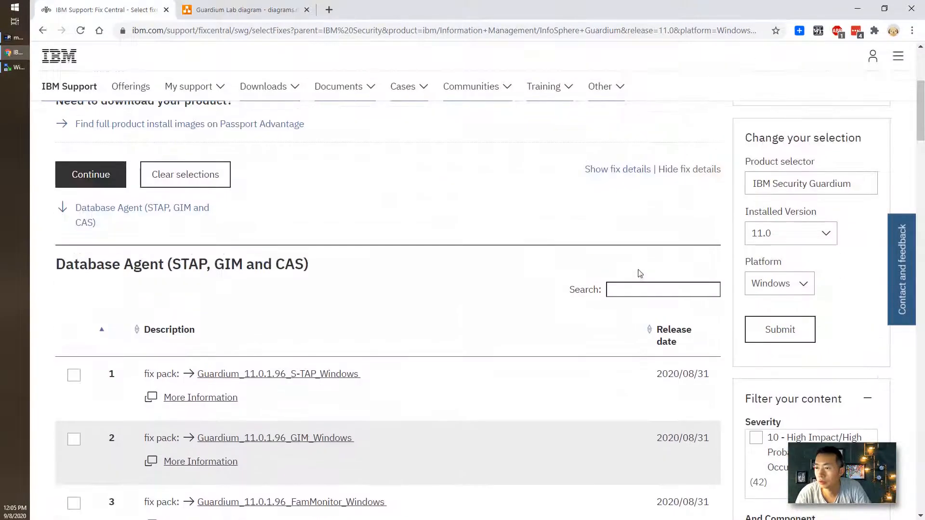
- Switch the platform to Linux and select the Guardium_11.2.0.0_GIM_Ubuntu_r108838 fix pack
left_click(778, 283)
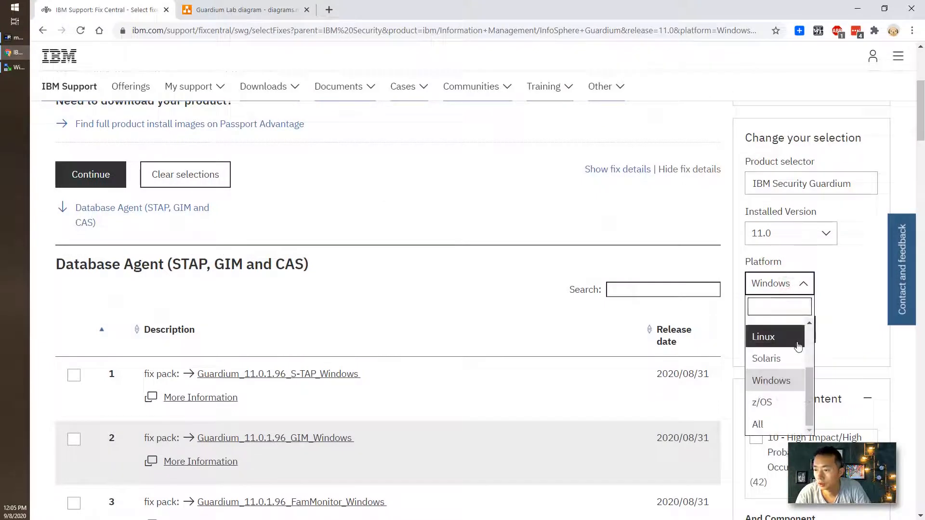
left_click(763, 337)
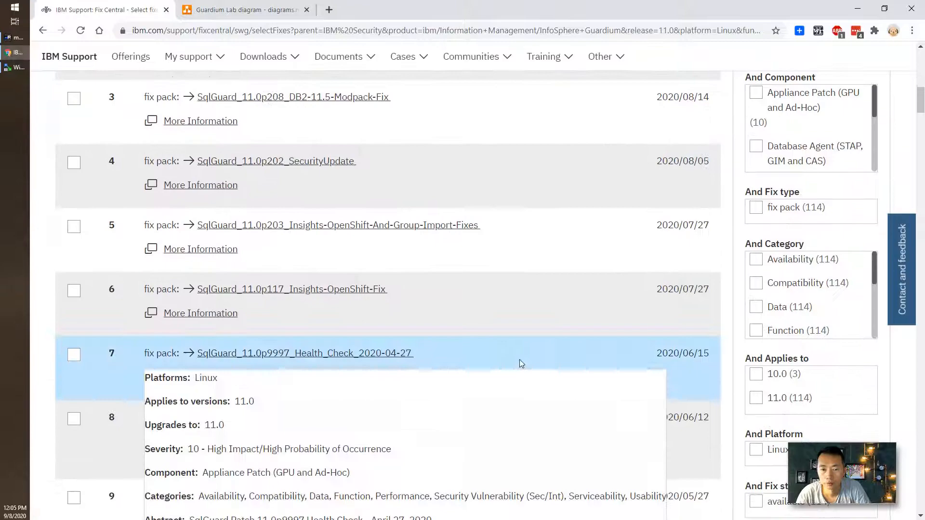
scroll("down", 3)
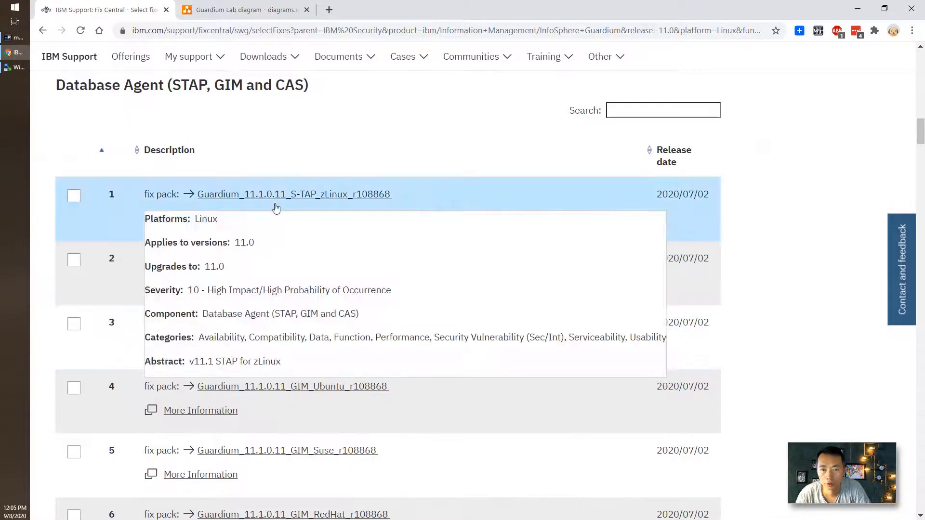
scroll("down", 3)
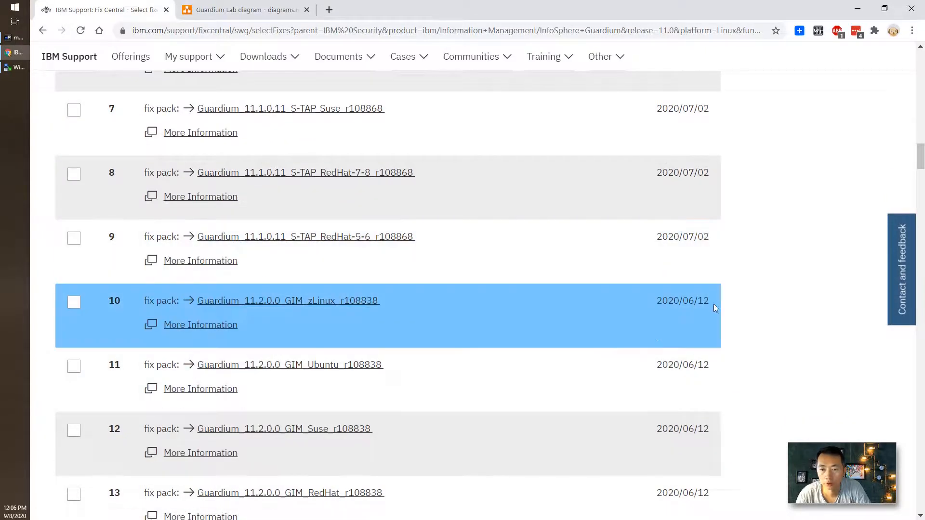
mouse_move(590, 231)
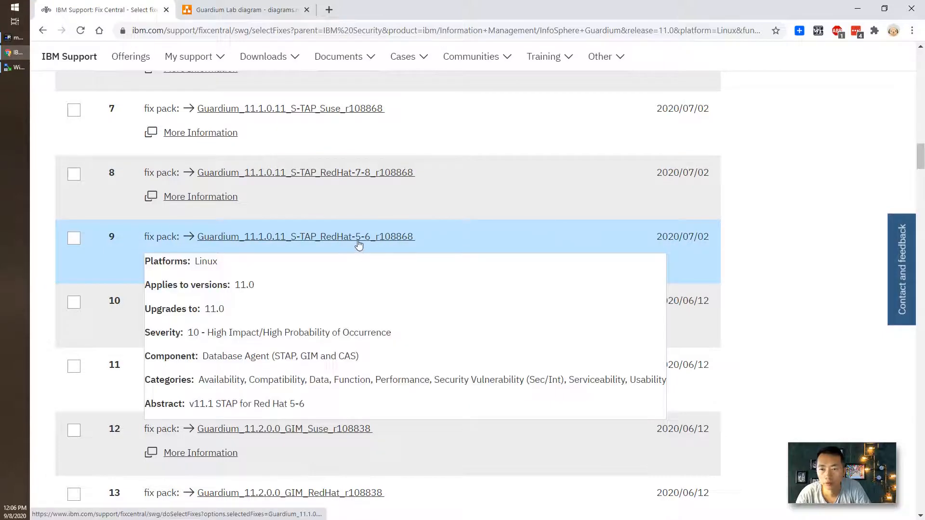
mouse_move(429, 247)
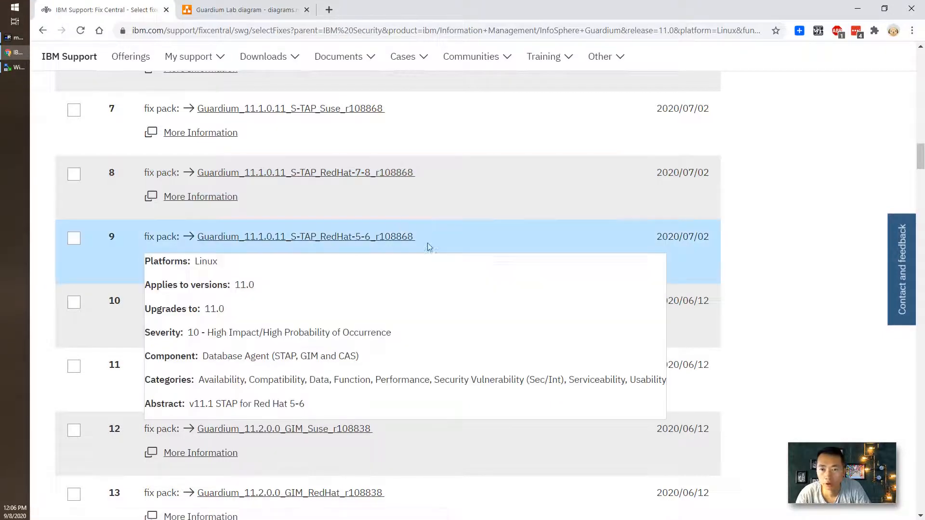
scroll("down", 3)
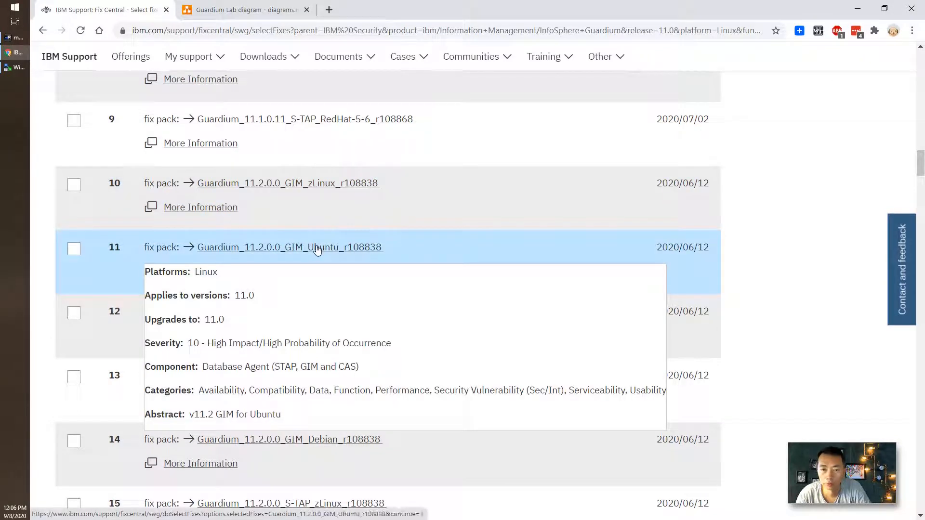
left_click(290, 246)
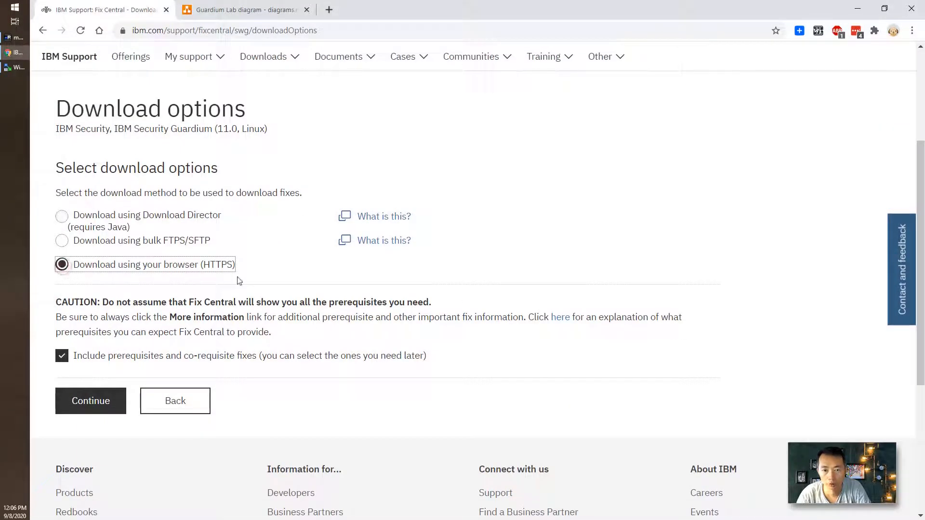
- Choose browser HTTPS download, start the GIM Ubuntu zip download, then cancel it
left_click(91, 401)
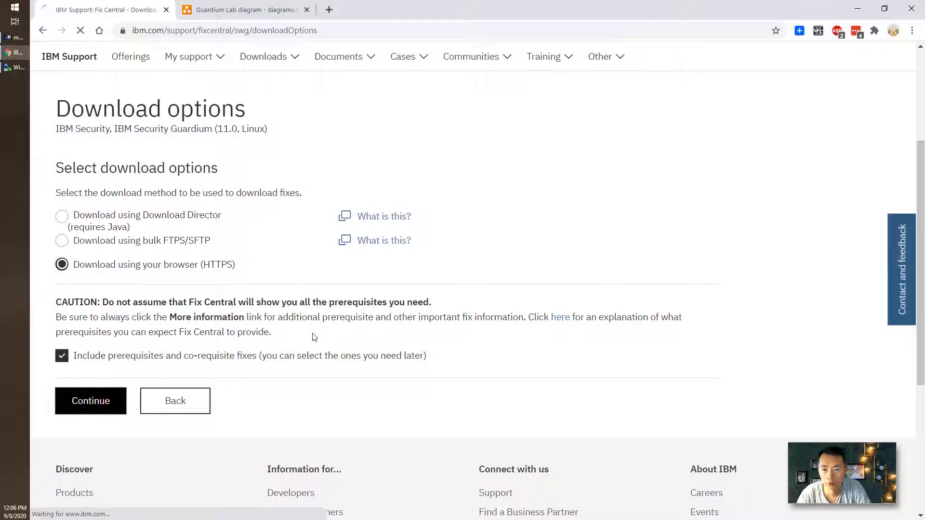
left_click(90, 401)
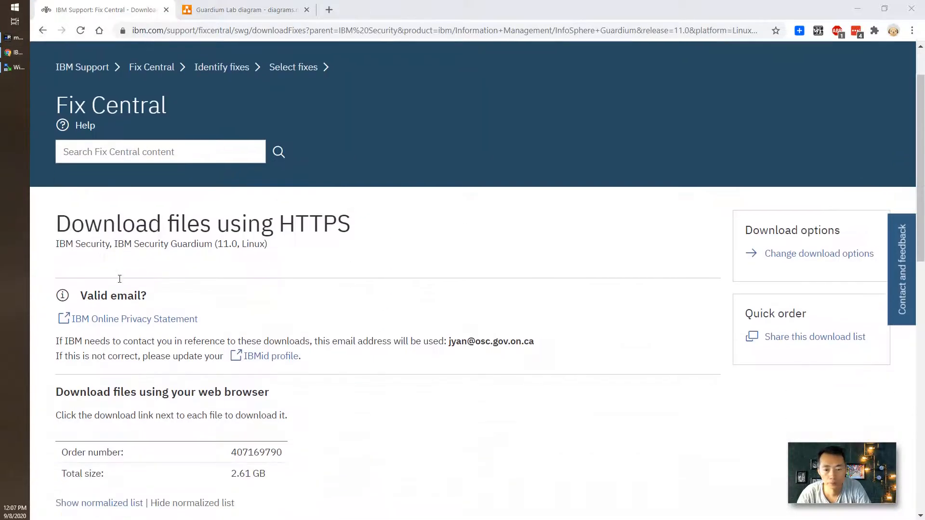
scroll("down", 3)
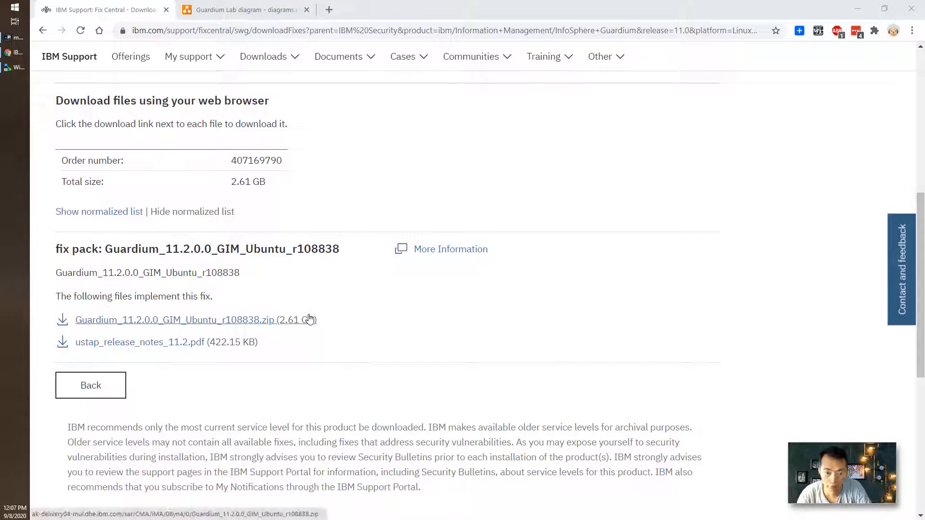
left_click(174, 320)
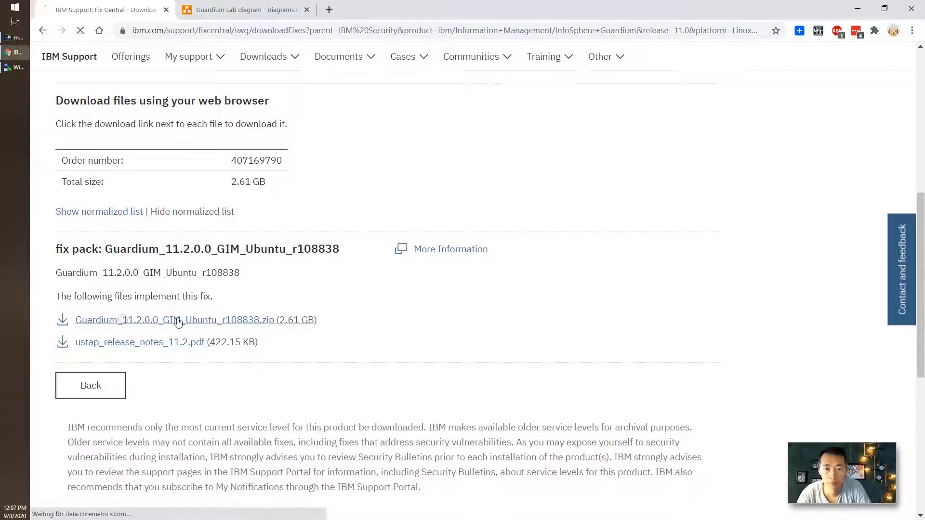
left_click(174, 320)
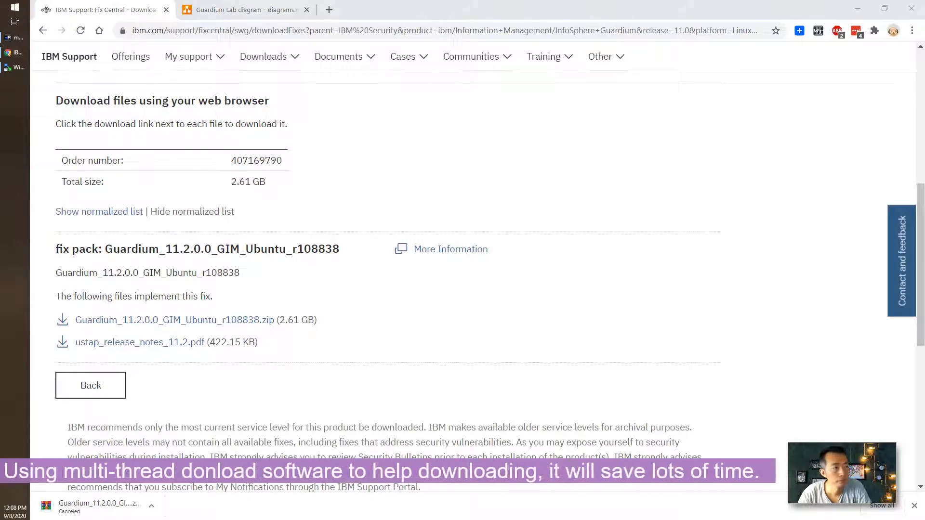
- Copy the GIM Ubuntu zip link and add it as a new download in Free Download Manager
left_click(16, 82)
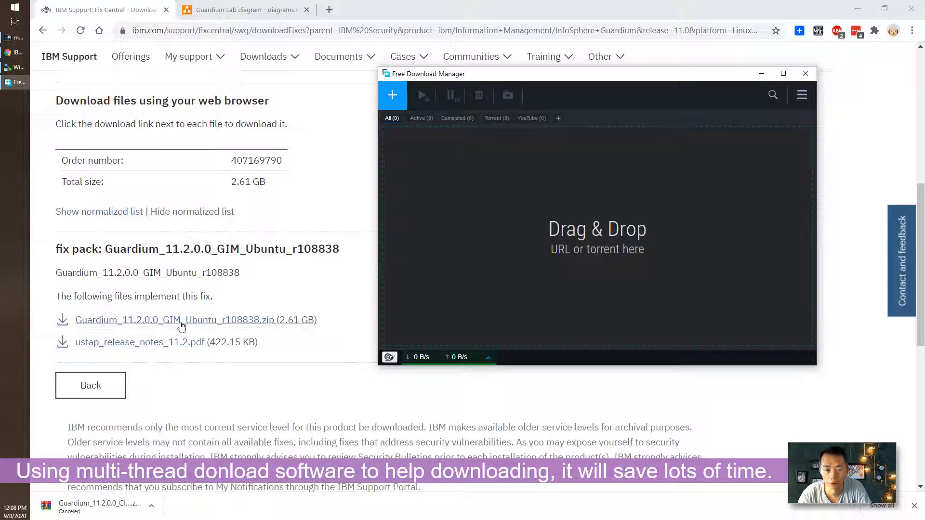
right_click(175, 320)
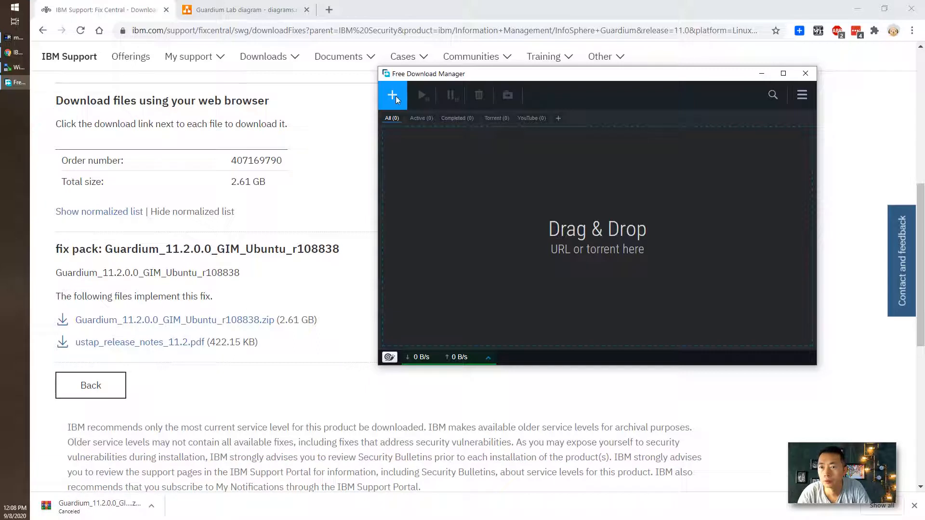
left_click(392, 95)
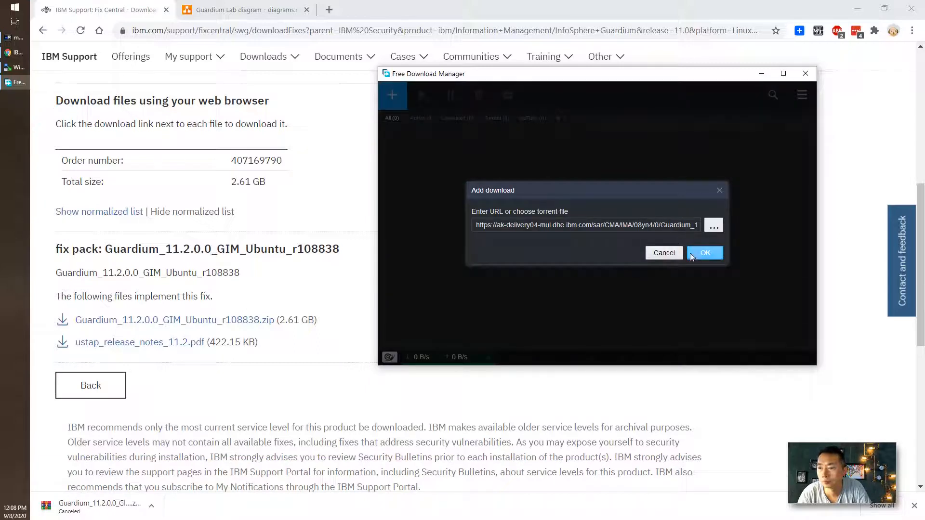
left_click(704, 252)
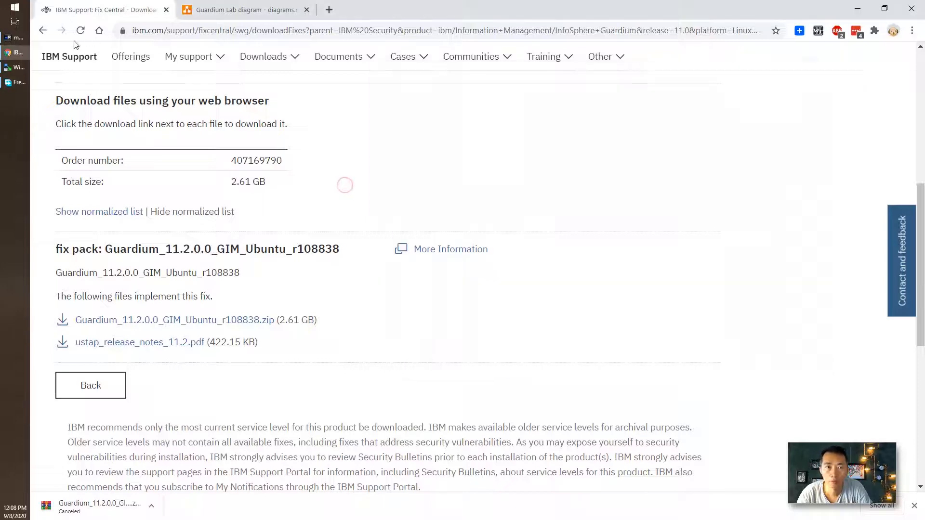
- Reopen Fix Central for IBM Security Guardium 11.0 on Linux and browse all fixes
left_click(91, 386)
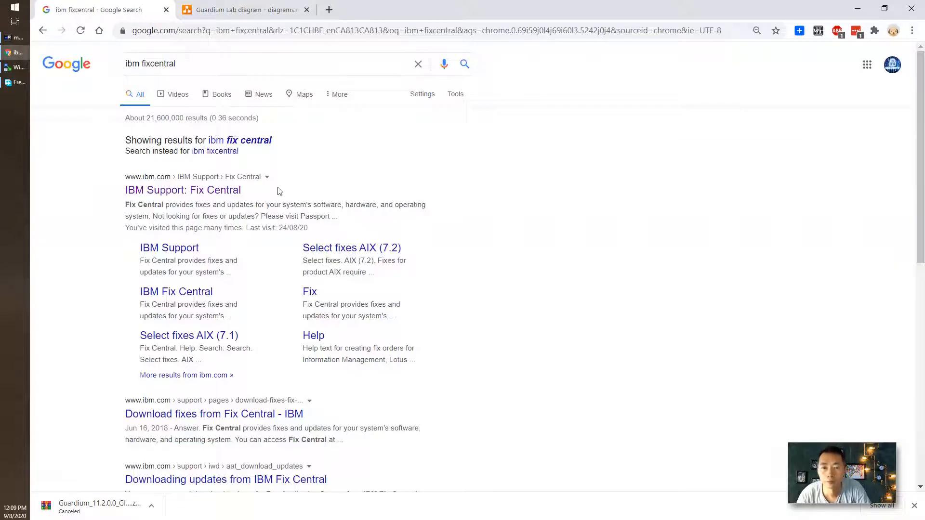
left_click(183, 190)
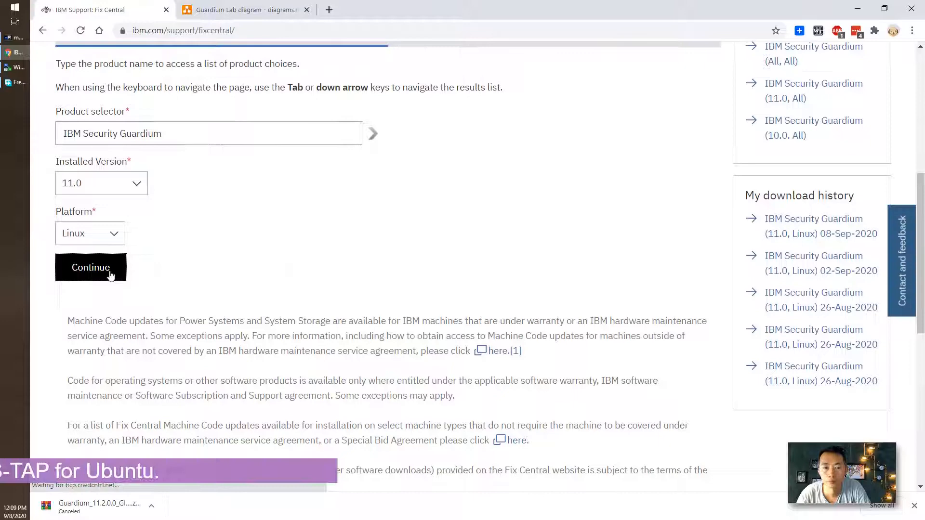
left_click(91, 267)
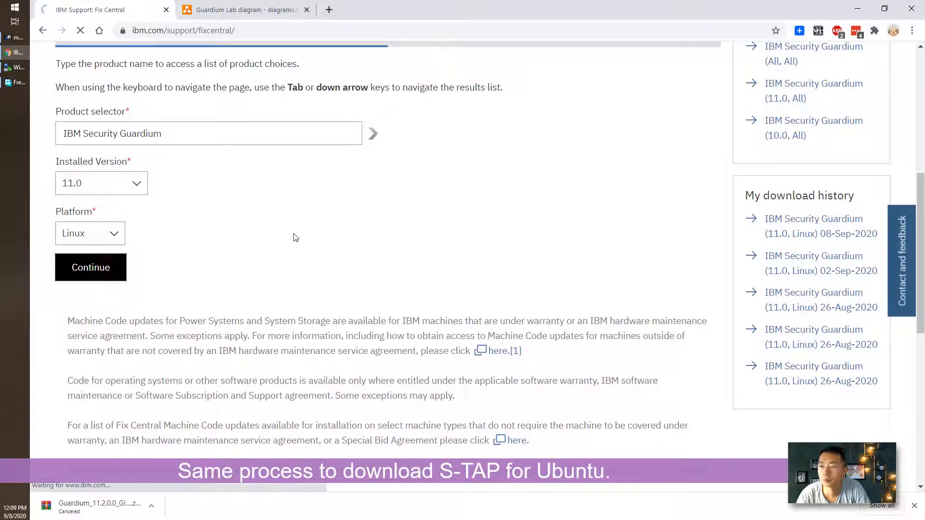
left_click(91, 267)
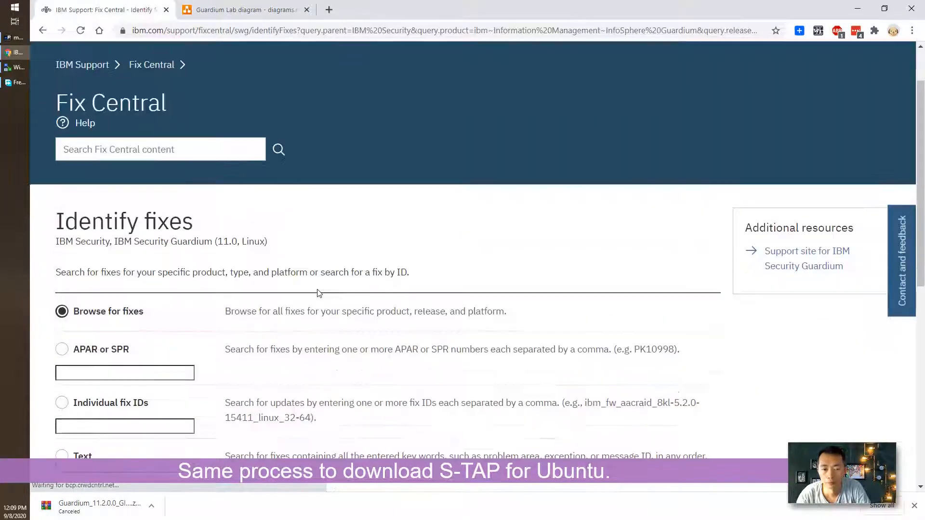
scroll("down", 3)
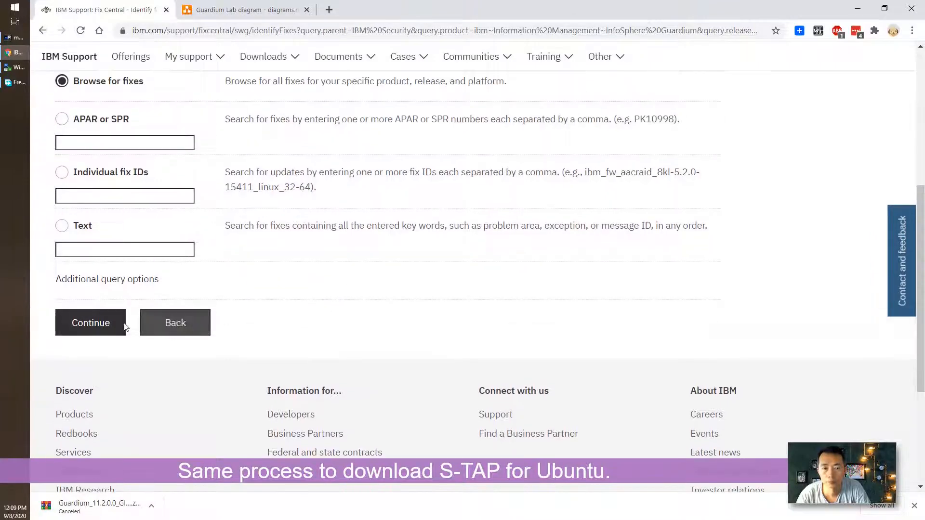
left_click(91, 323)
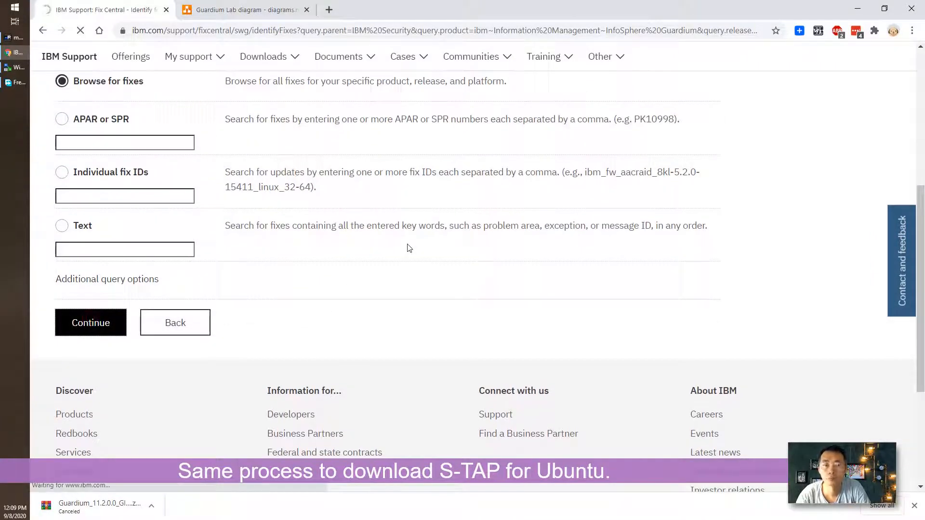
left_click(90, 322)
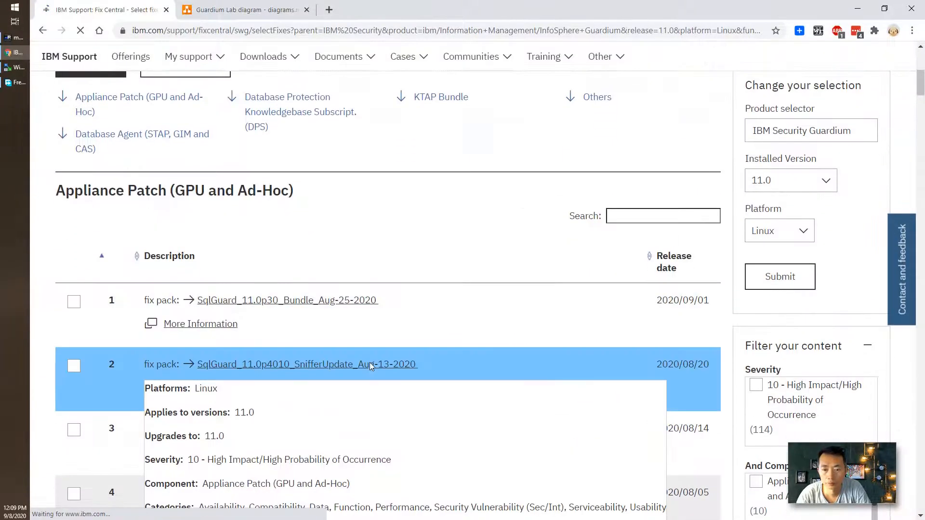
- Select the Guardium_11.2.0.0_S-TAP_Ubuntu_r108838 fix pack from the list
scroll("down", 3)
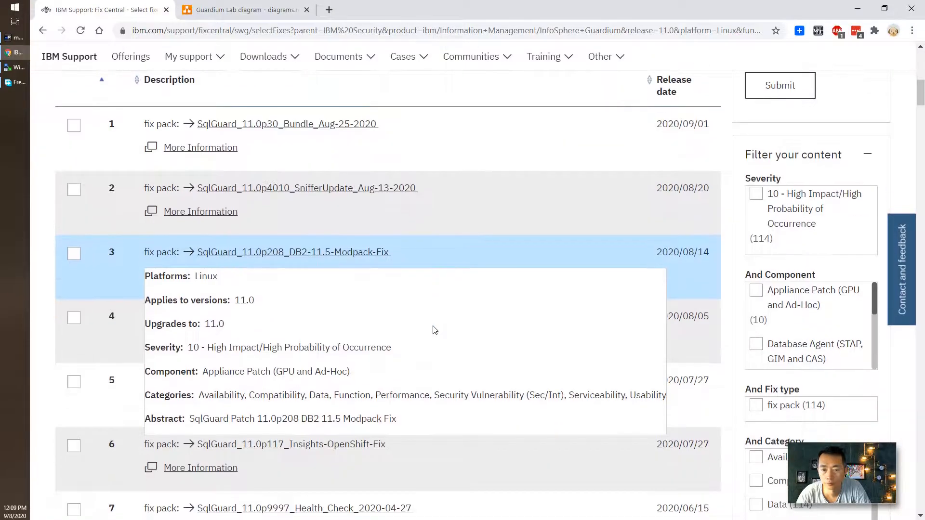
scroll("down", 3)
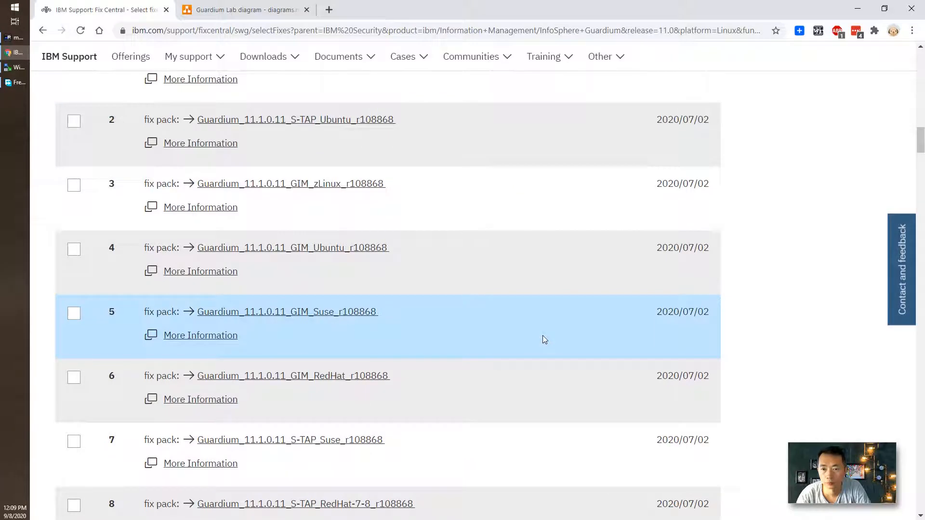
scroll("down", 3)
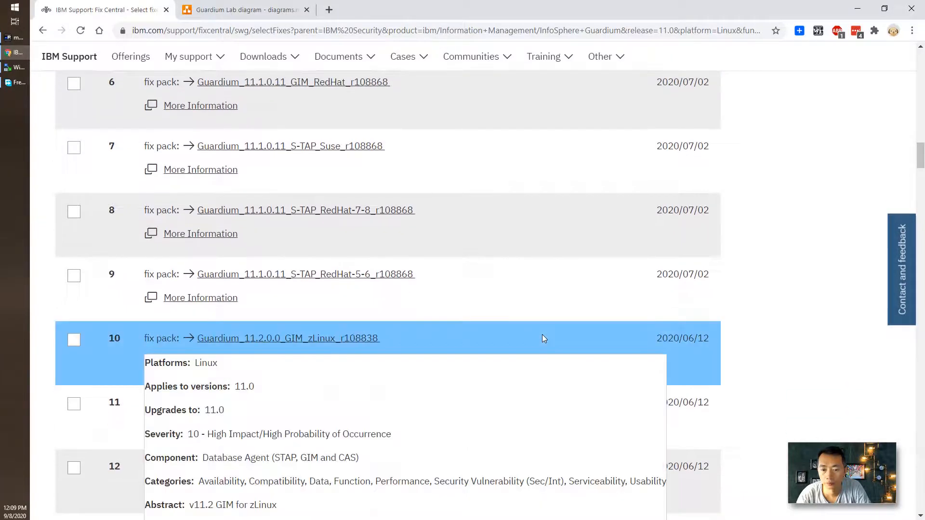
scroll("down", 3)
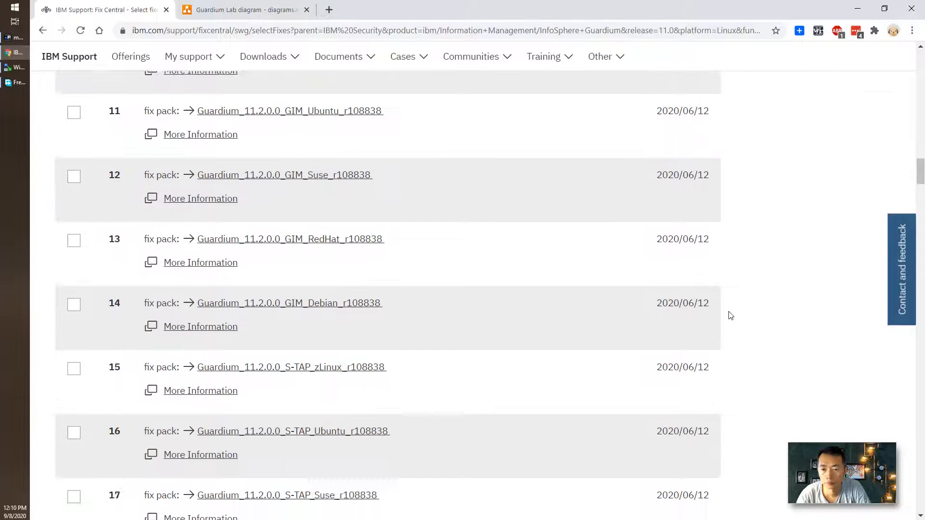
scroll("down", 3)
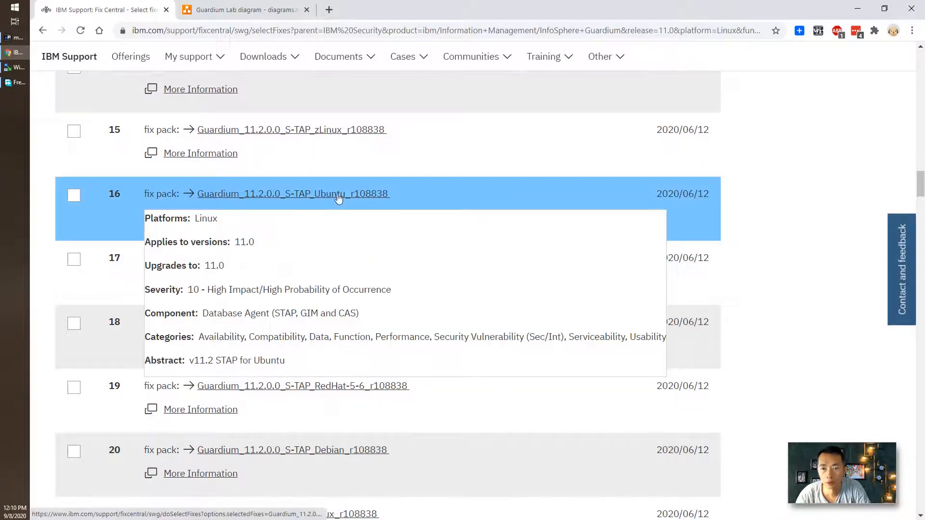
left_click(293, 194)
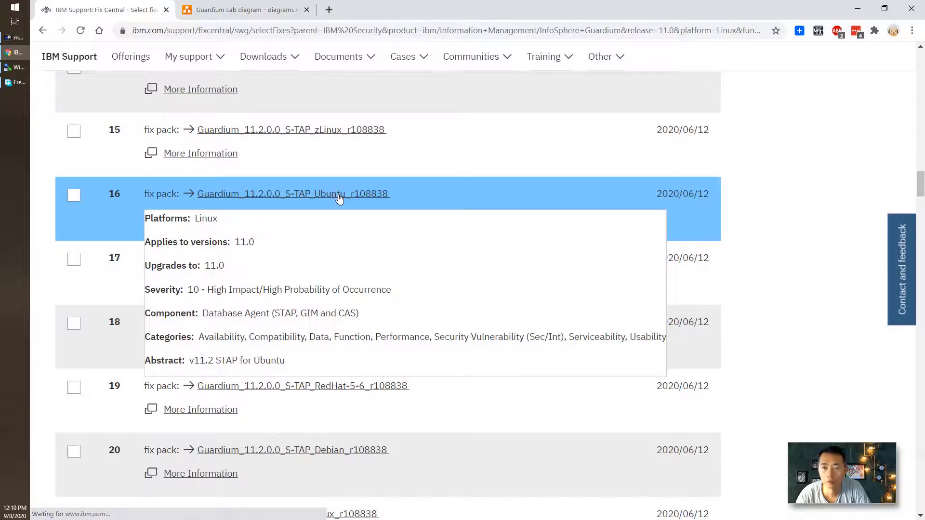
left_click(292, 194)
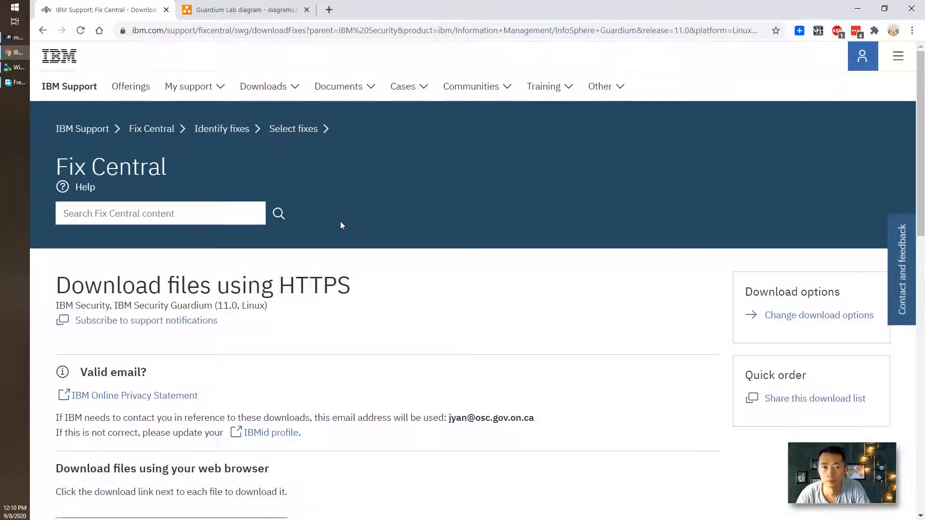
- Copy the S-TAP Ubuntu zip link and download it into D:\temp with Free Download Manager
scroll("down", 3)
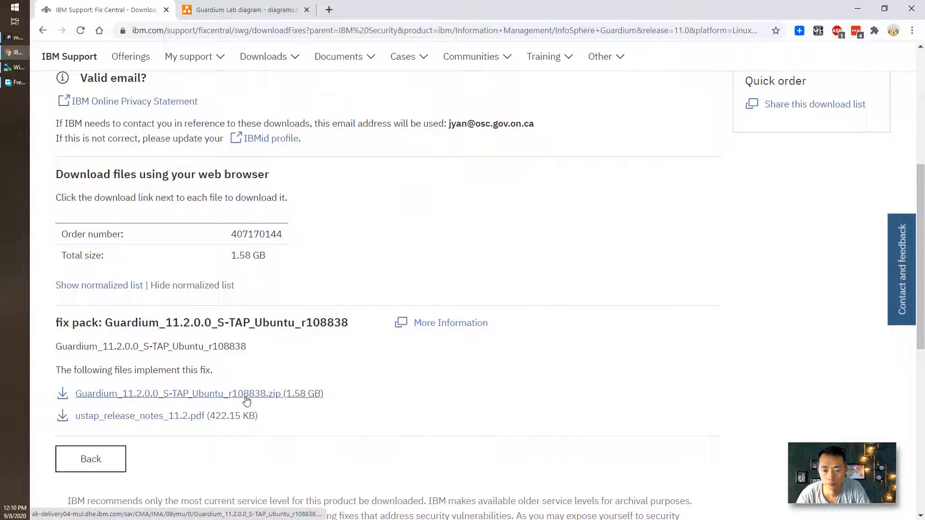
right_click(199, 393)
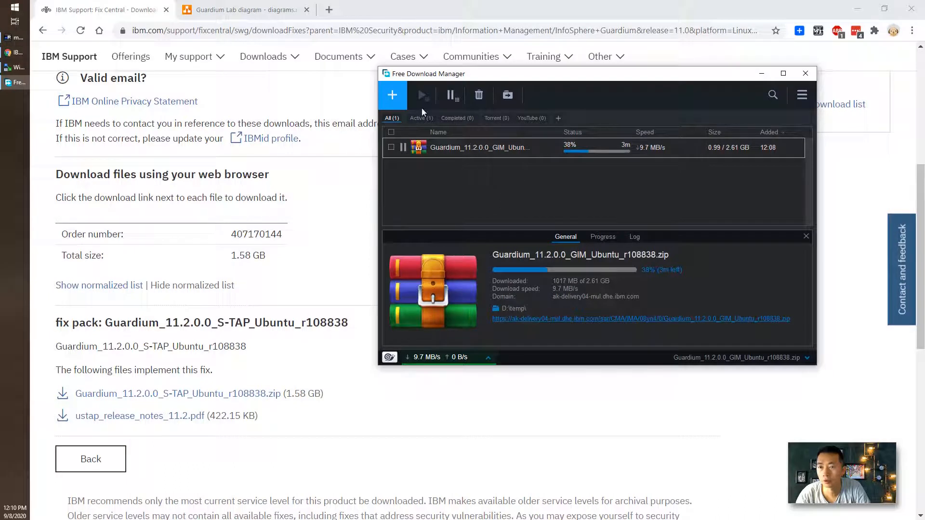
left_click(392, 95)
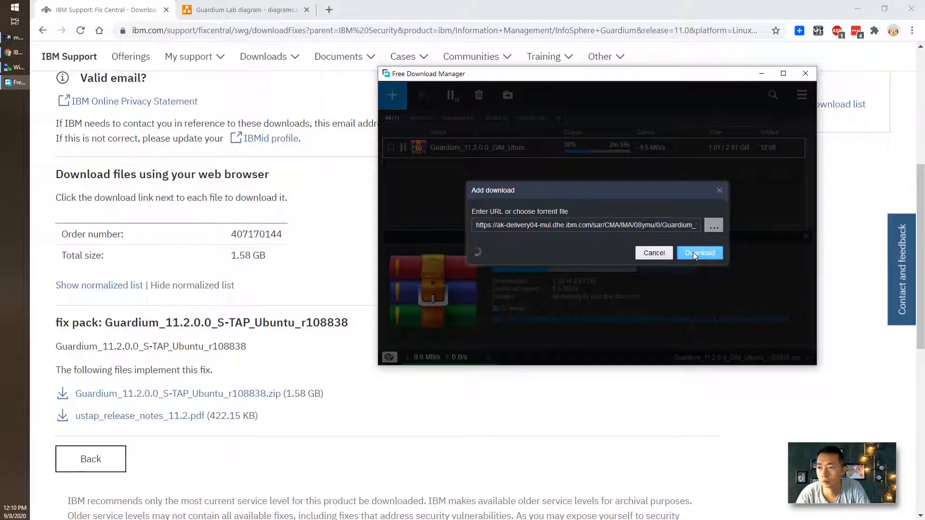
left_click(699, 253)
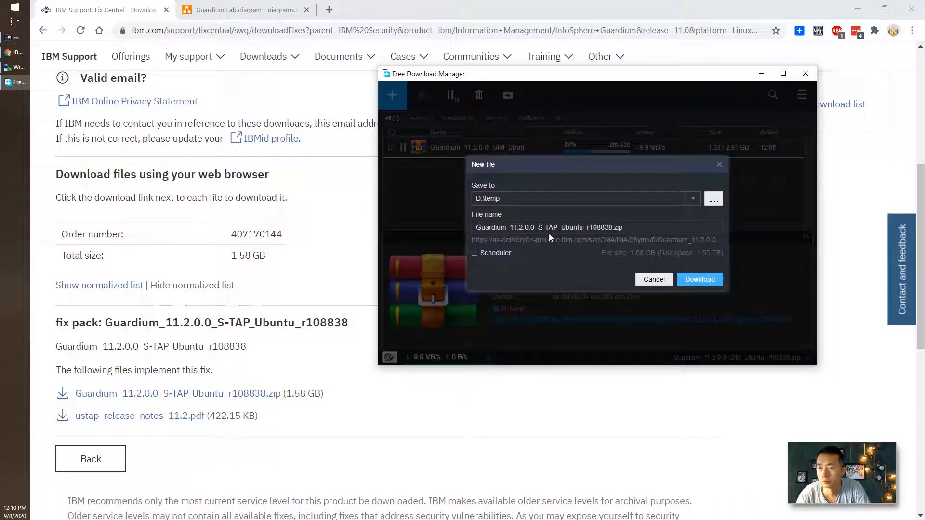
left_click(700, 280)
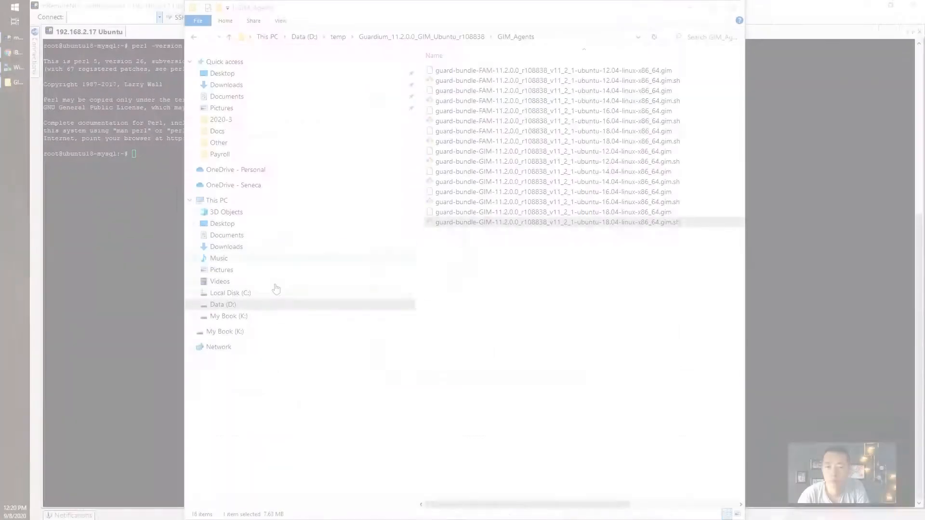
- Locate the Ubuntu 18.04 guard-bundle-GIM .gim.sh script in the extracted GIM_Agents folder
left_click(338, 36)
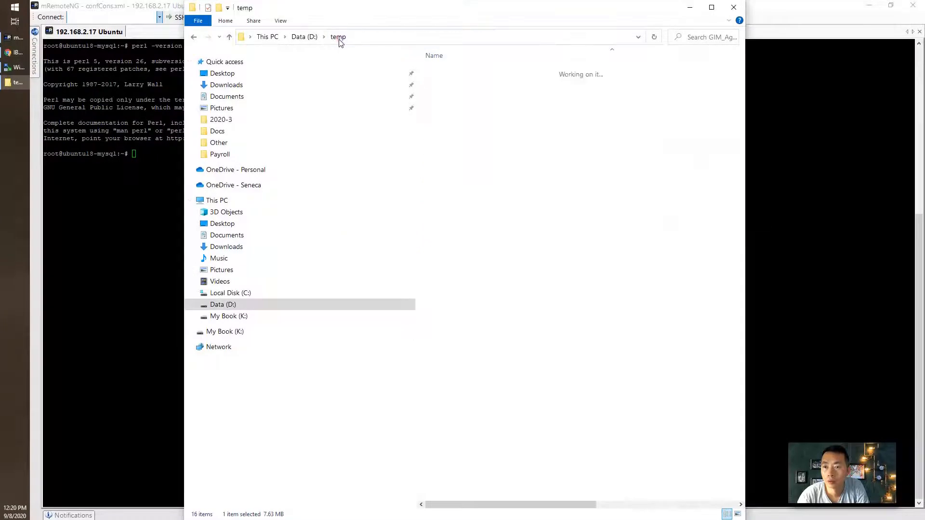
left_click(338, 36)
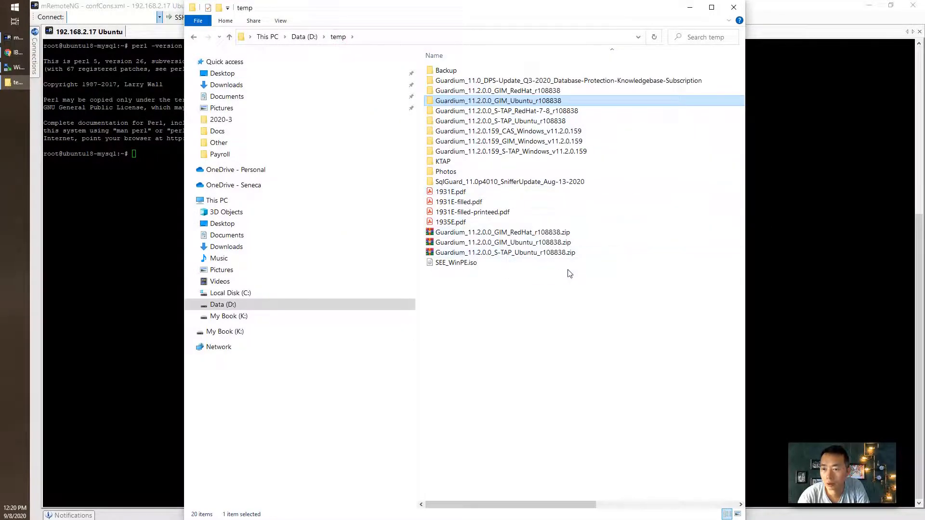
left_click(501, 243)
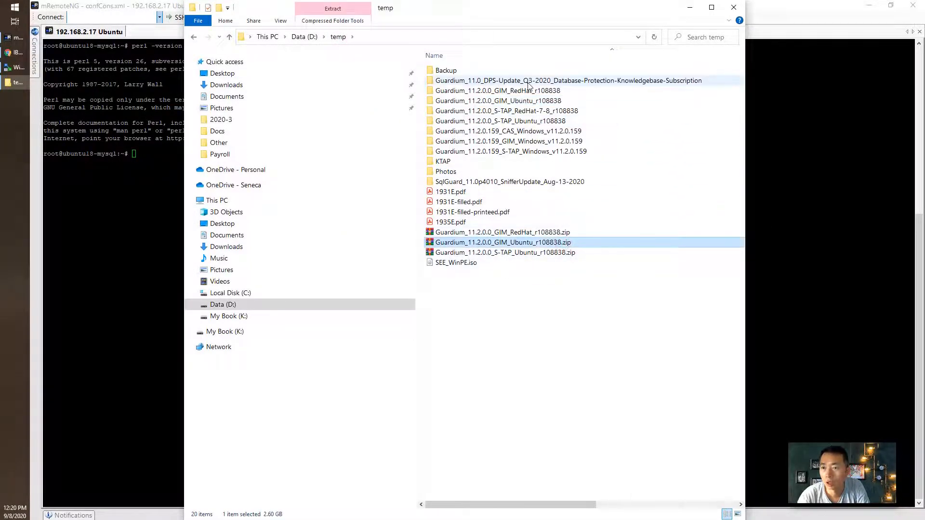
mouse_move(548, 139)
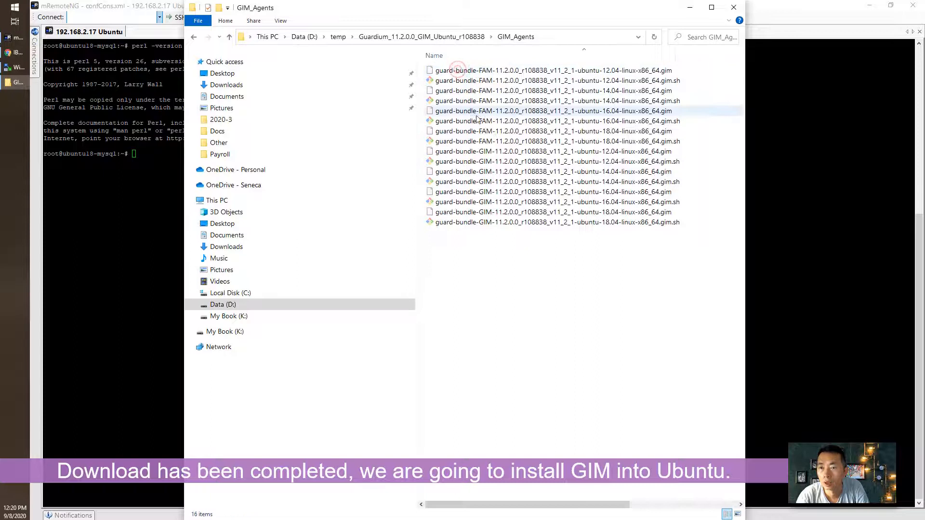
mouse_move(537, 222)
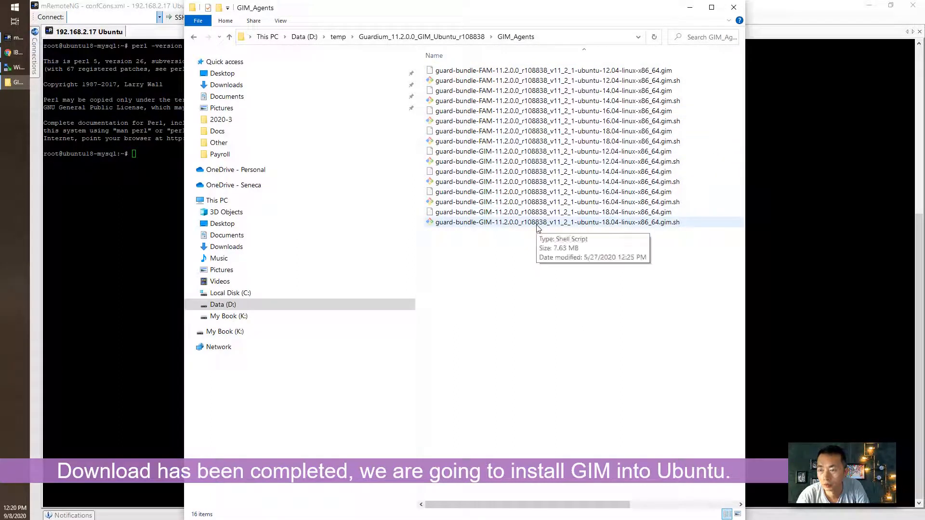
left_click(555, 221)
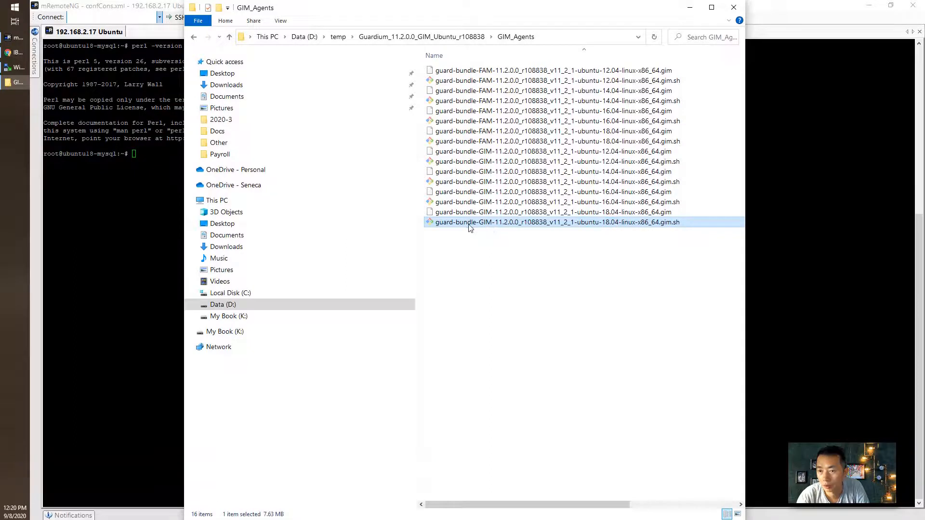
mouse_move(511, 229)
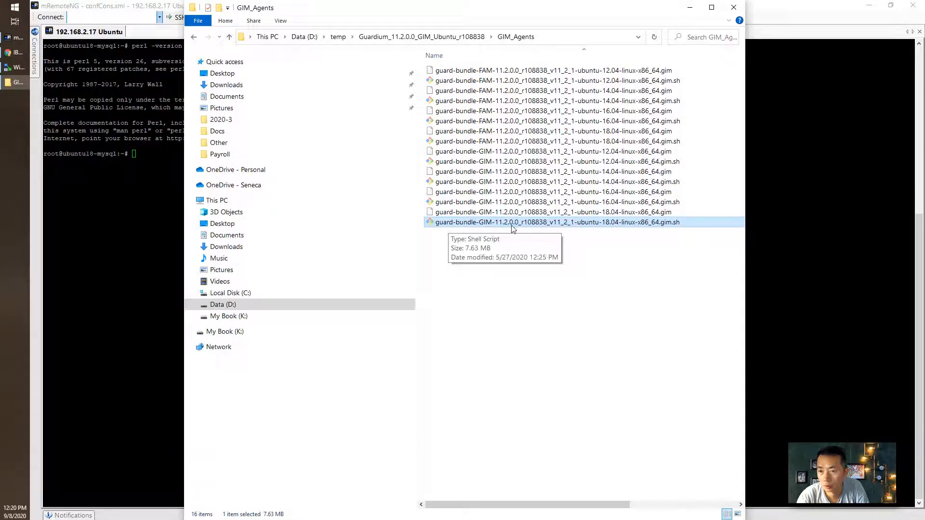
mouse_move(584, 230)
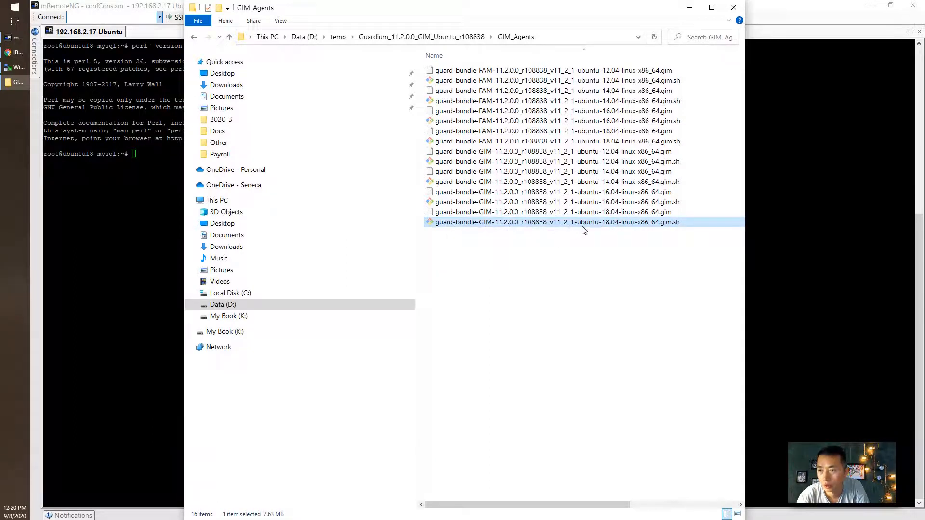
mouse_move(618, 229)
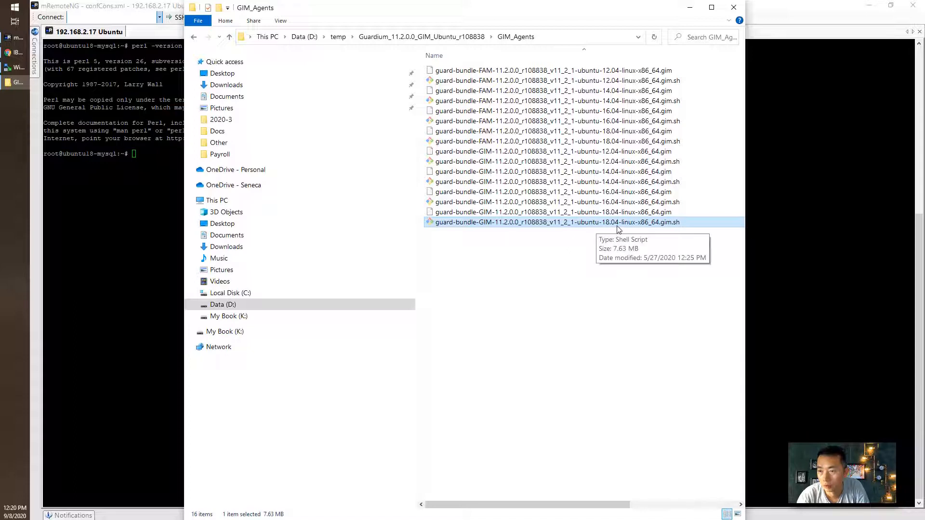
mouse_move(666, 230)
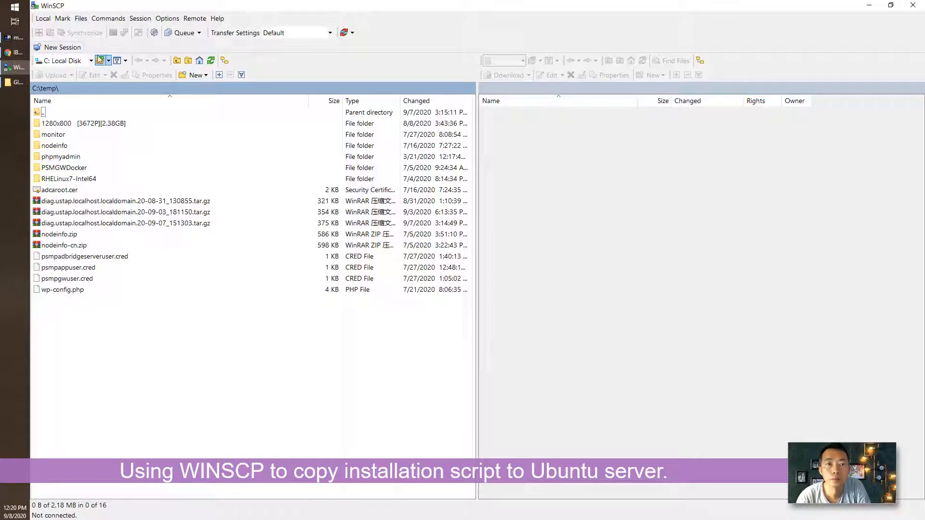
- Log in to the saved 192.168.2.17 Ubuntu site over SFTP, accepting the host key
left_click(61, 47)
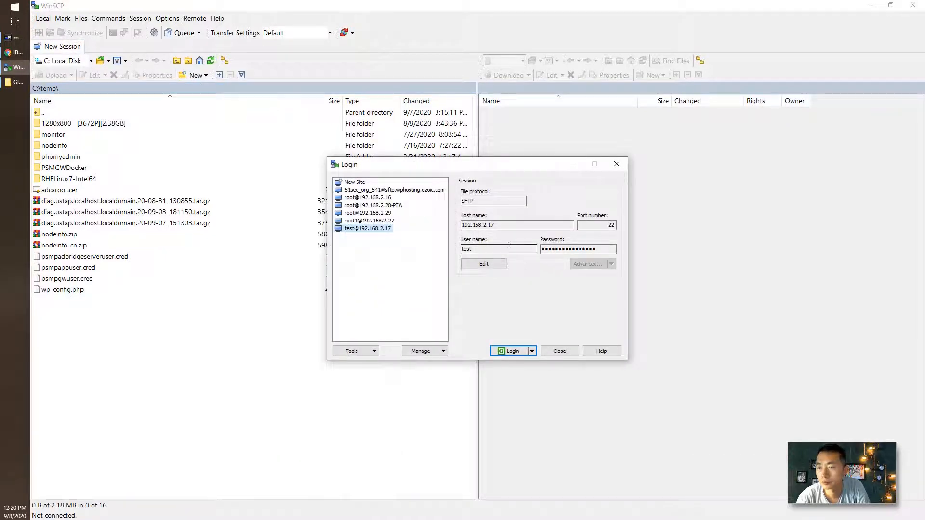
left_click(512, 351)
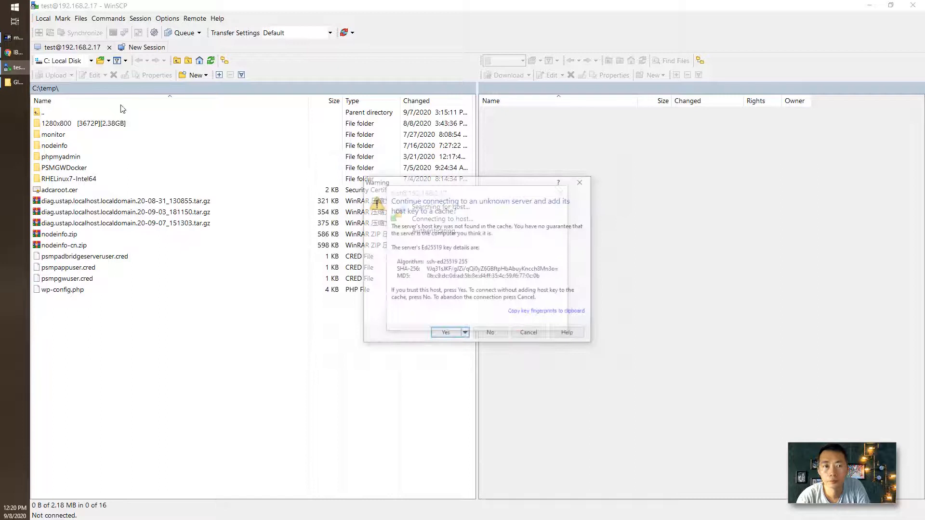
left_click(445, 333)
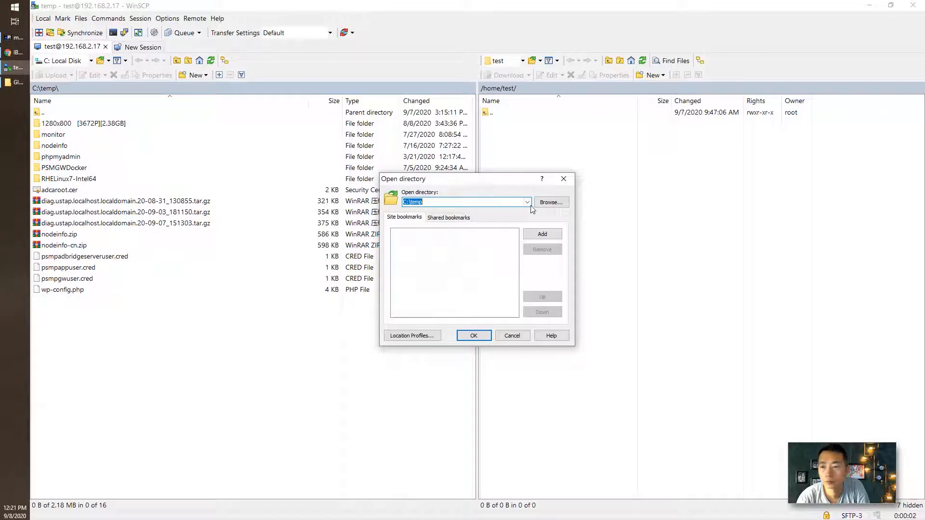
- Set local directory to D:\temp\...\GIM_Agents and upload the 18.04 .gim.sh to /home/test
left_click(550, 202)
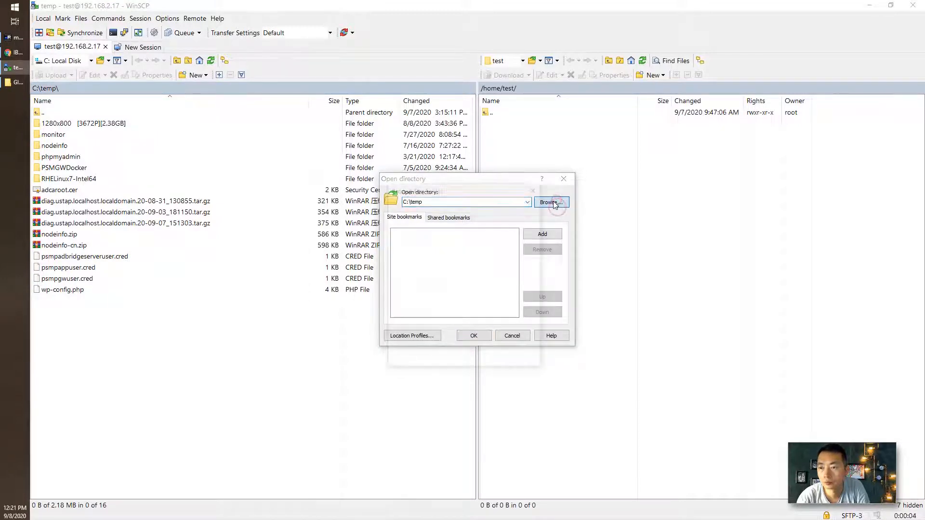
left_click(550, 201)
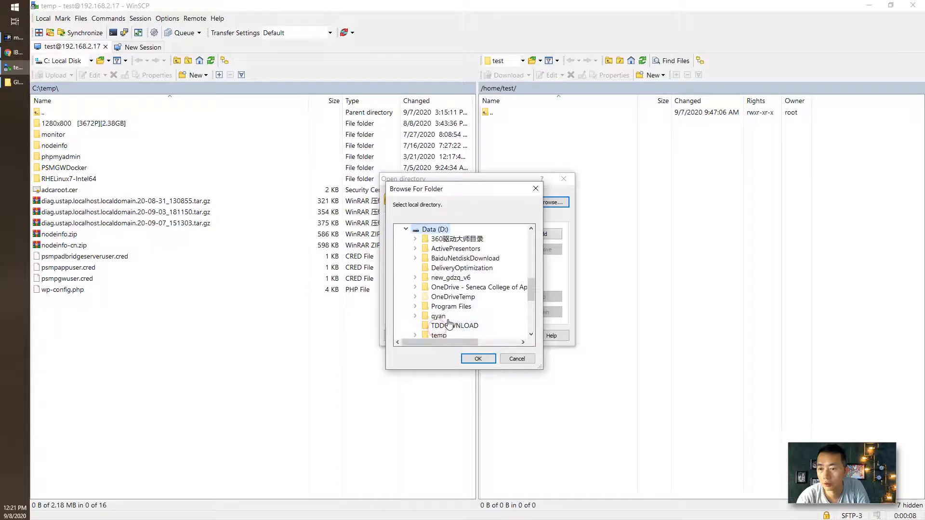
left_click(414, 335)
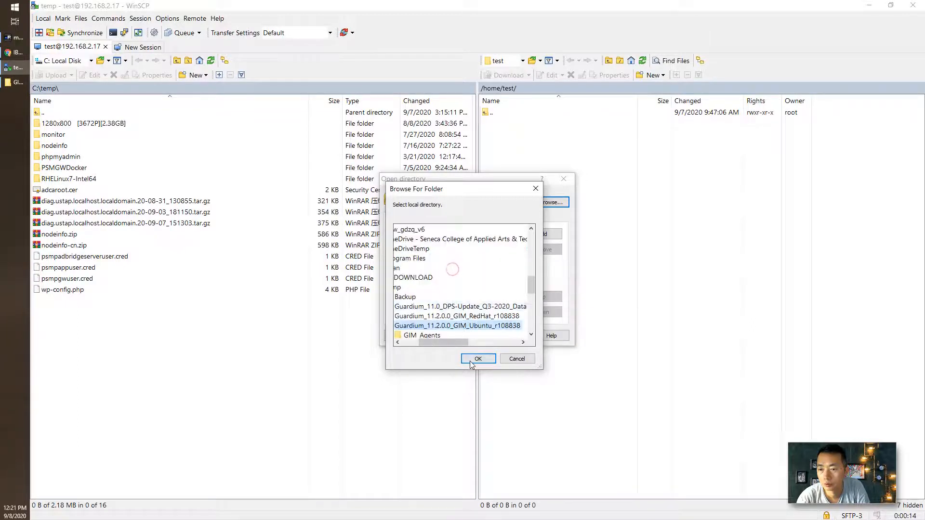
left_click(478, 358)
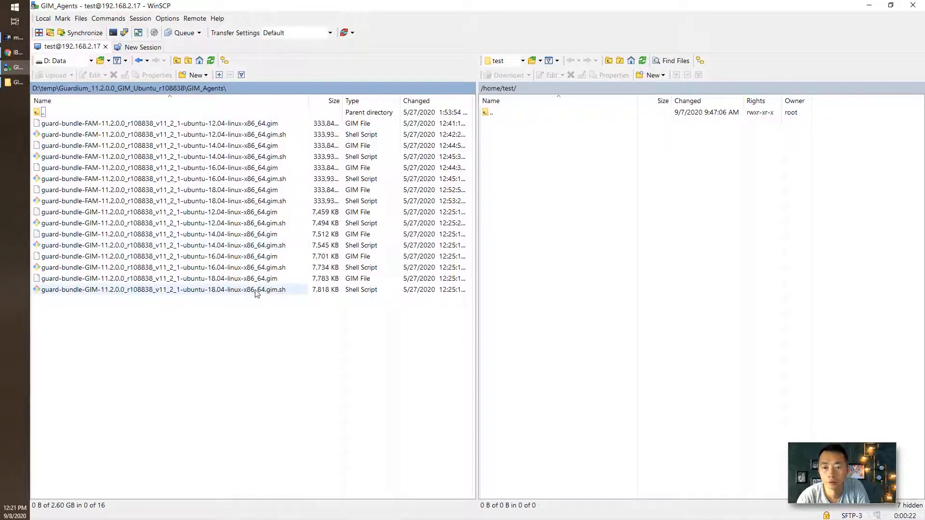
left_click(159, 289)
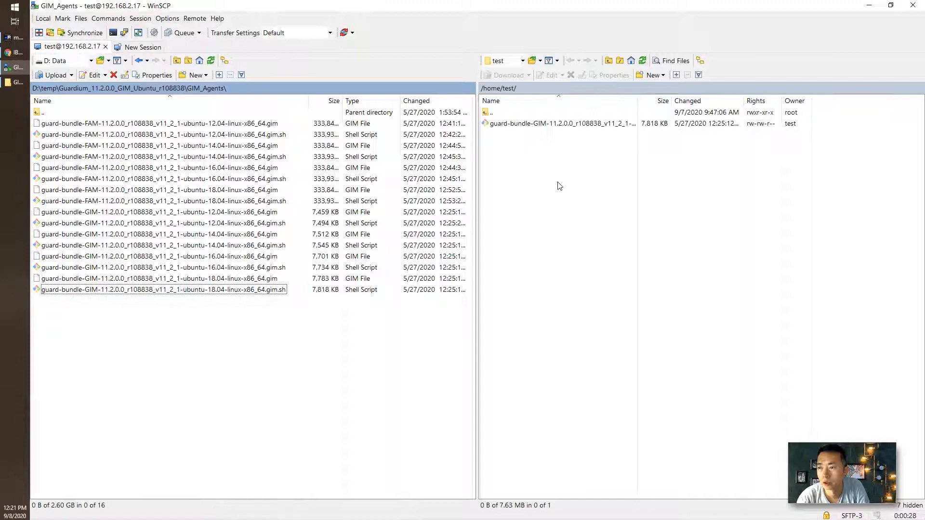
mouse_move(406, 128)
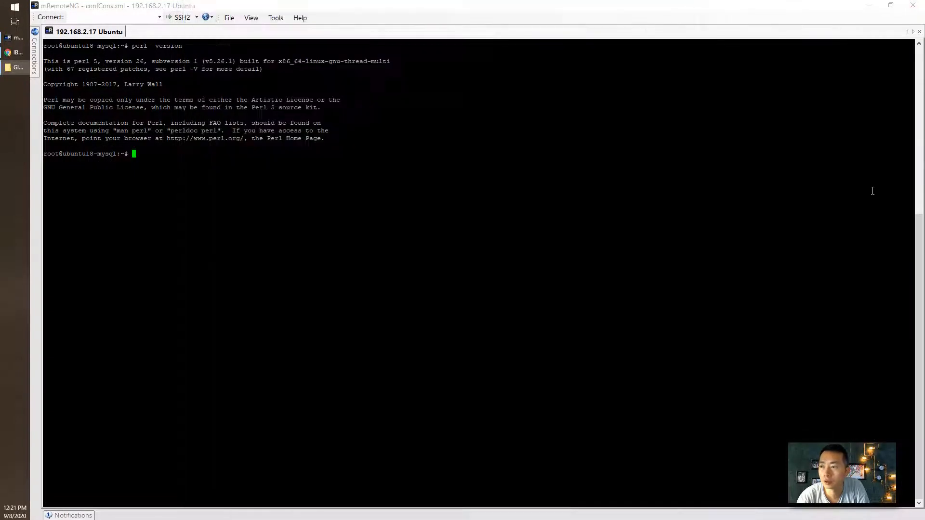
- Change into the /home/test directory holding the uploaded GIM installer
type("cd /")
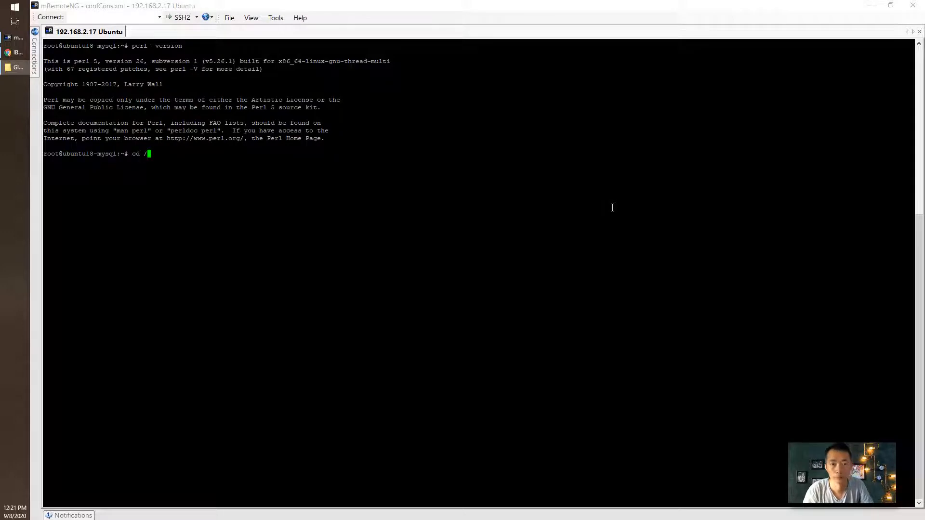
type("home/te")
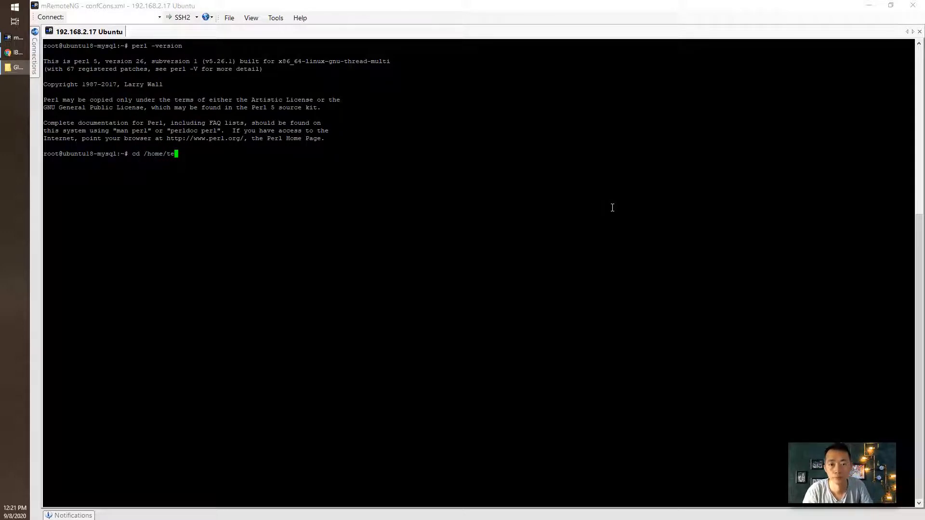
key("Return")
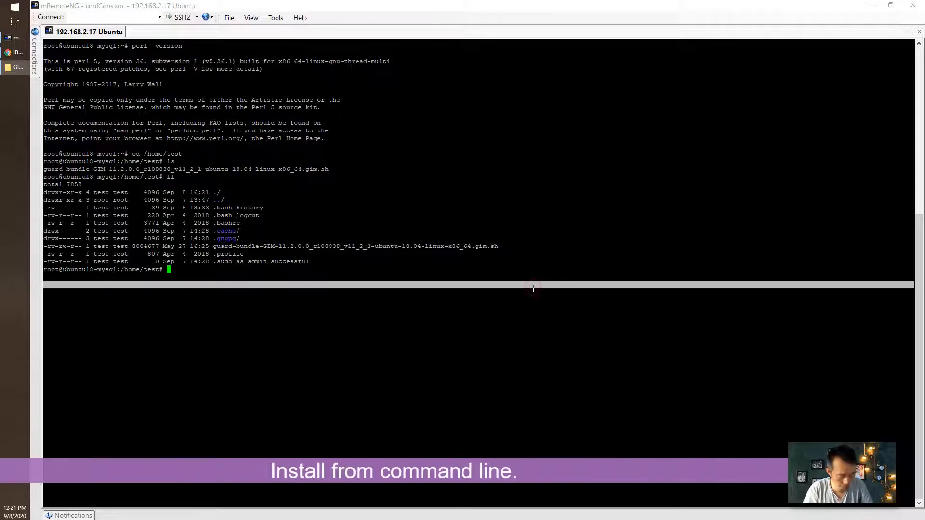
- Make the guard-bundle-GIM Ubuntu 18.04 .gim.sh script executable with chmod +x
type("chmod")
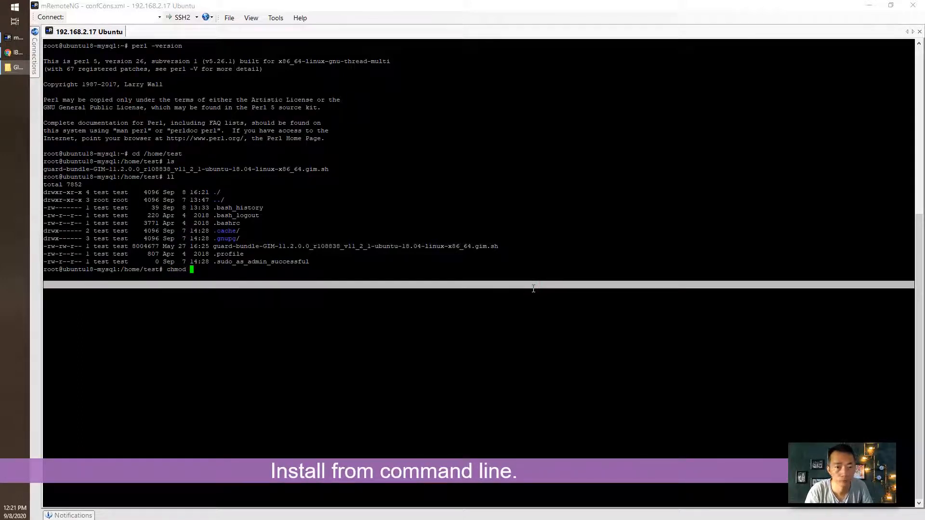
type("+")
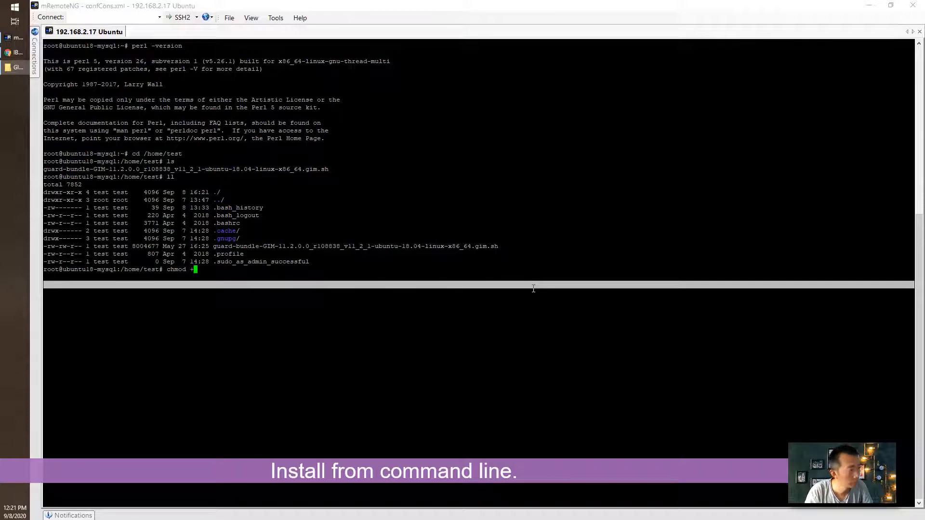
type("x")
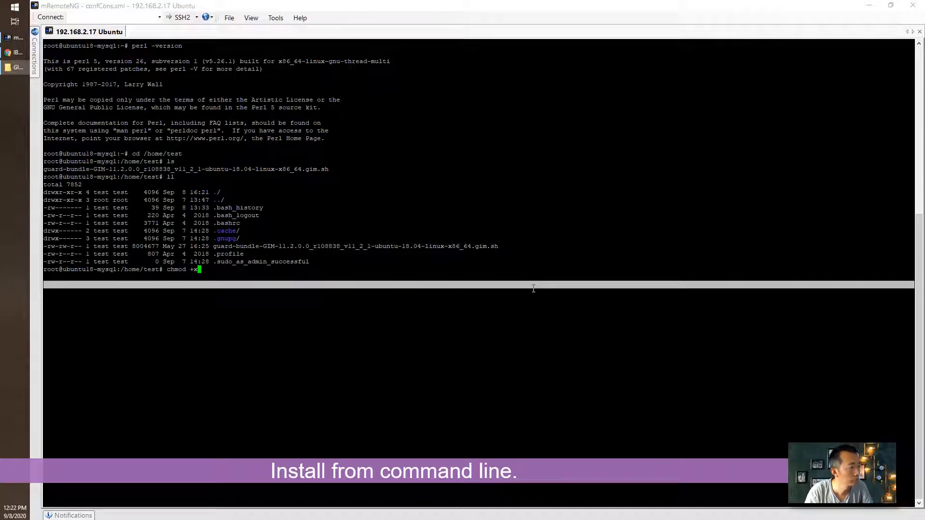
type("g")
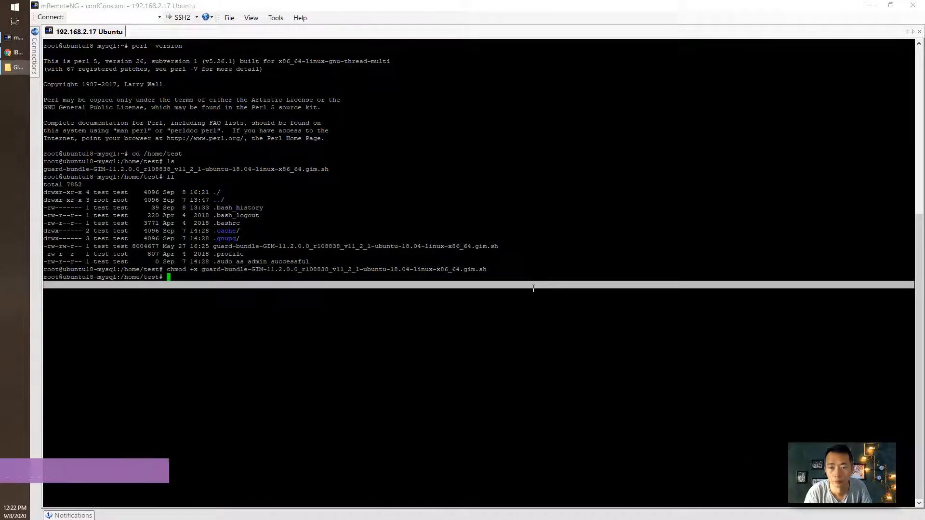
key("Return")
type("ls")
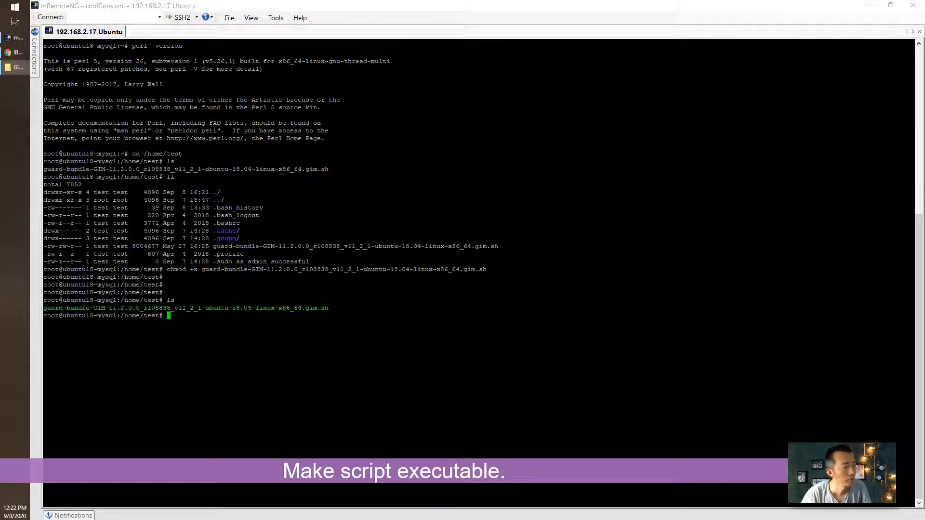
mouse_move(364, 351)
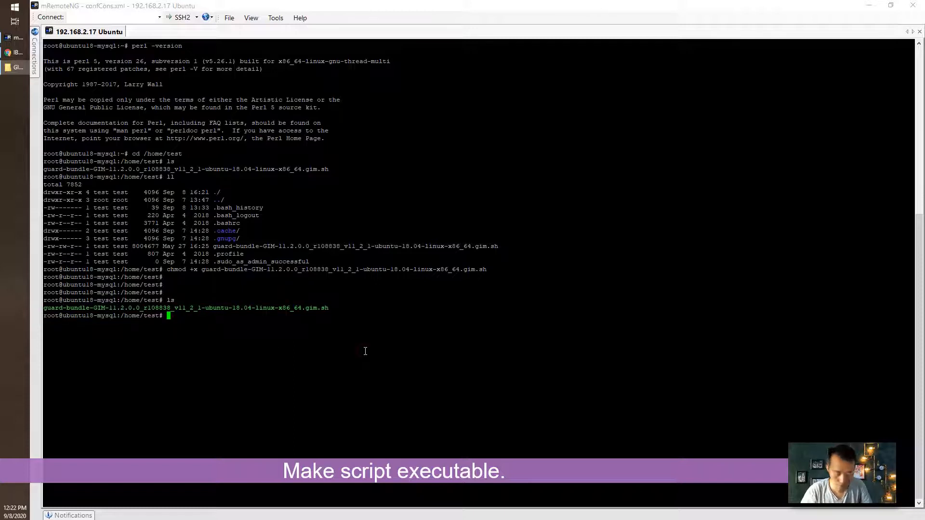
- Run the GIM bundle installer with --dir /usr/local/guardium, --sqlguardip 192.168.2.14, --tapip 192.168.2.17 and --perl /usr/bin
type("./g")
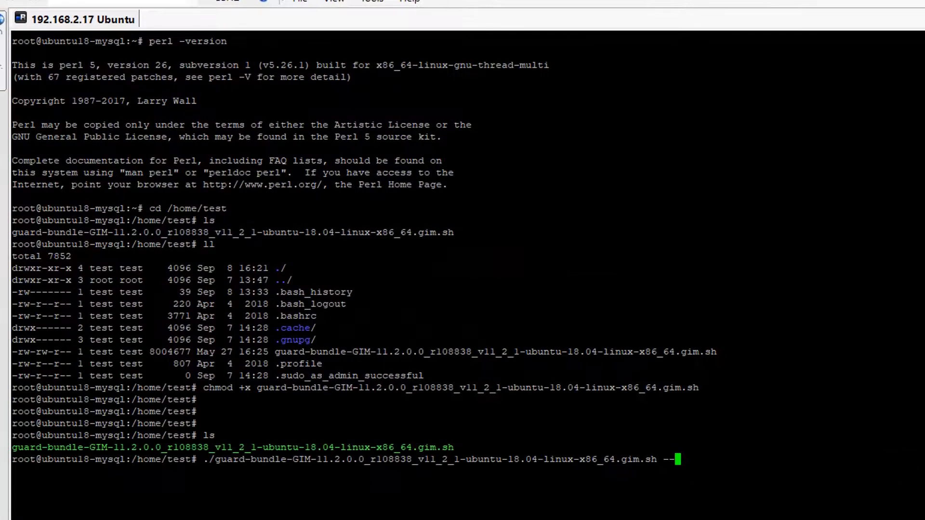
mouse_move(536, 493)
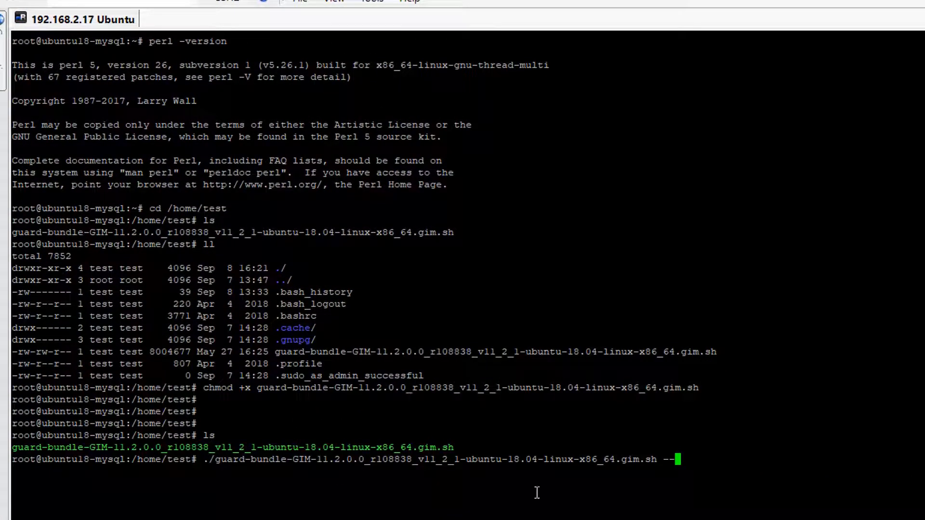
type("--")
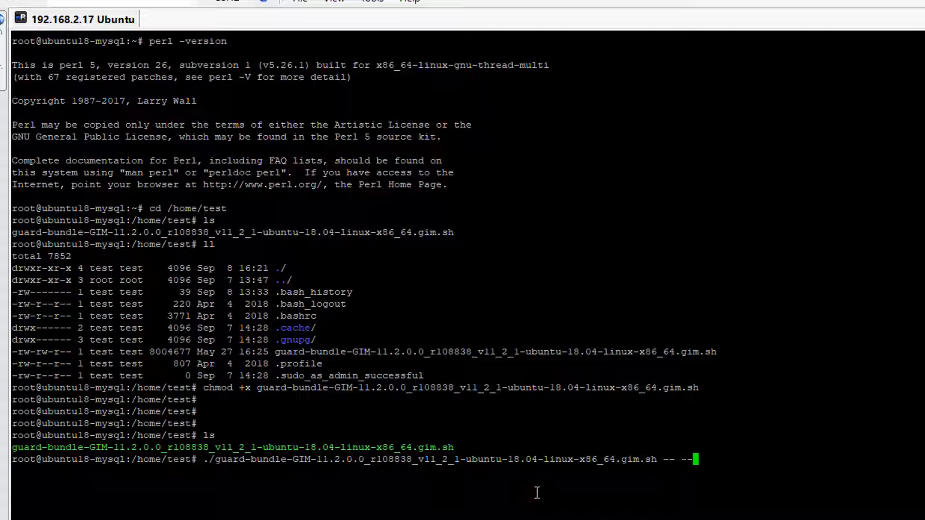
type("dir")
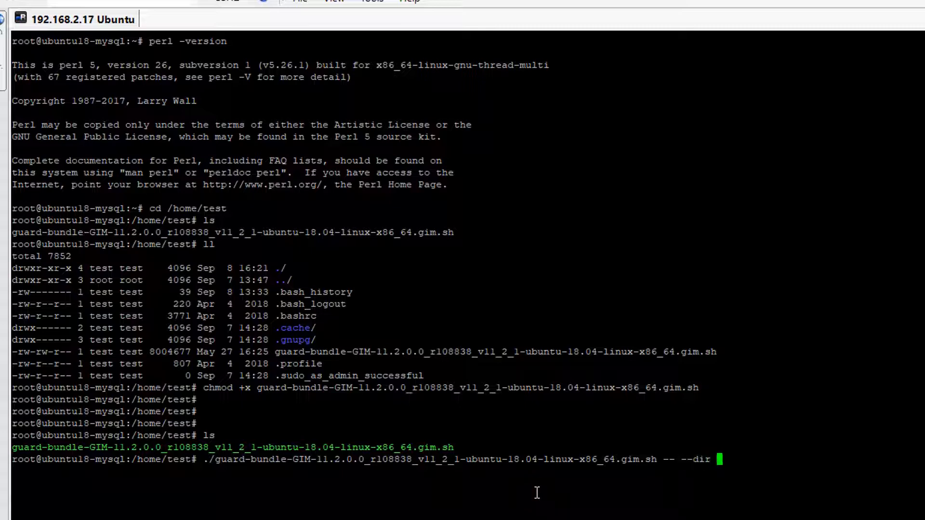
type("/usr/l")
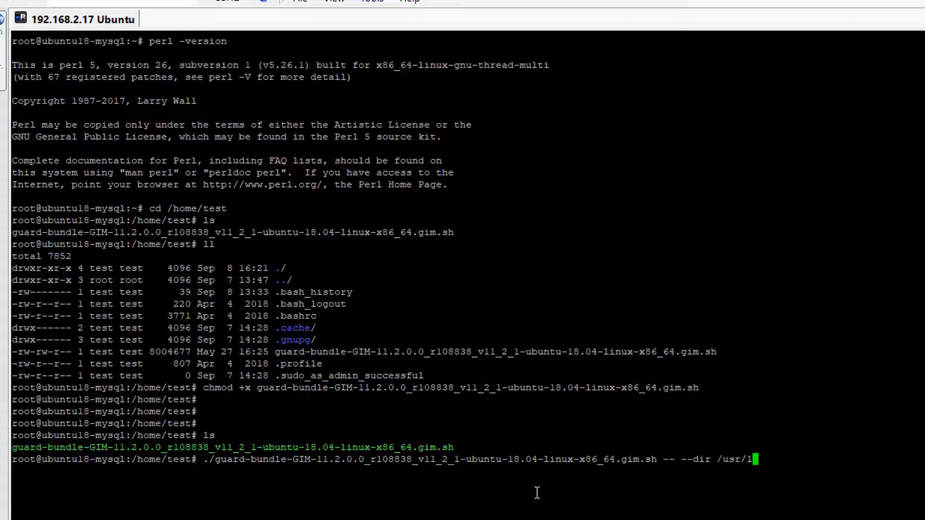
type("ocal/guardium")
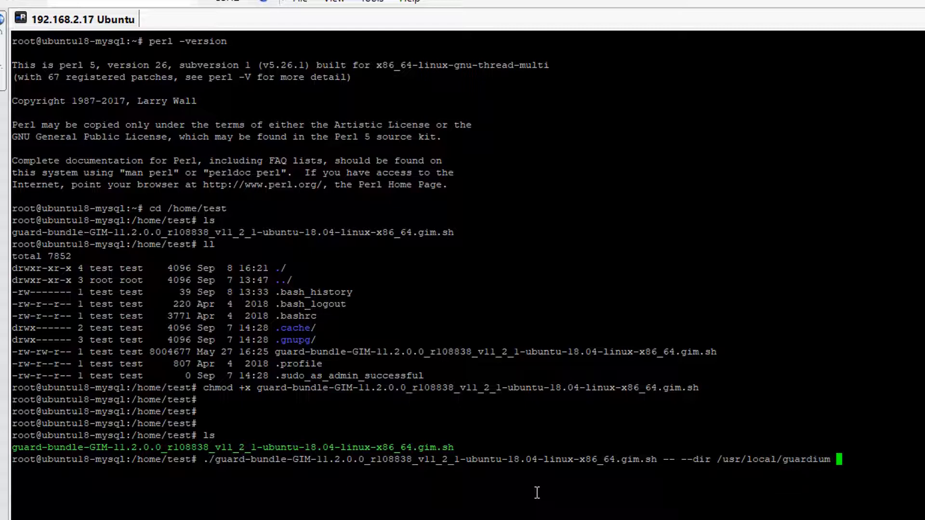
type("--sqlguardip")
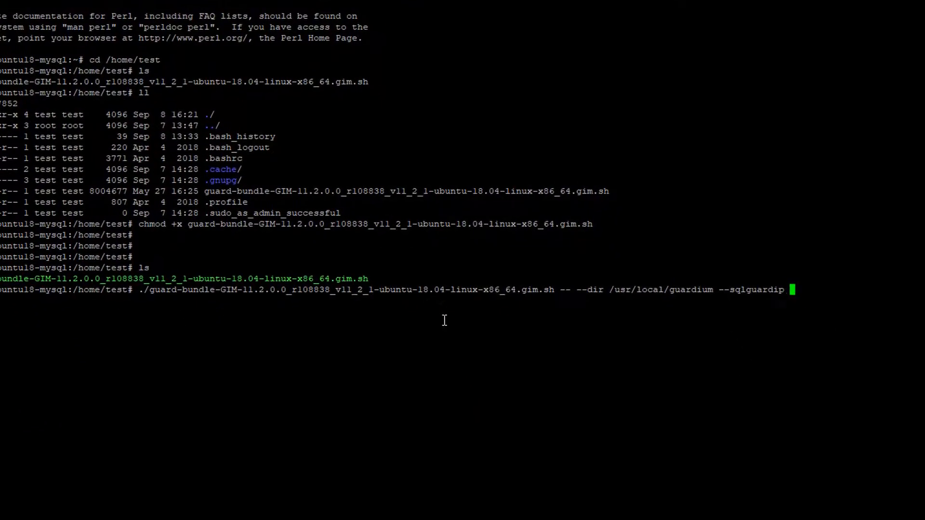
type("192.168.2.")
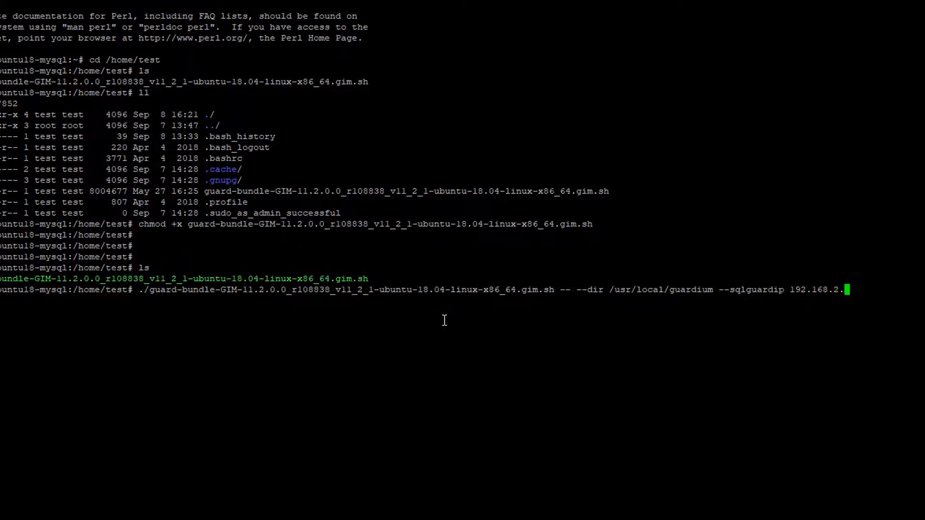
type("14")
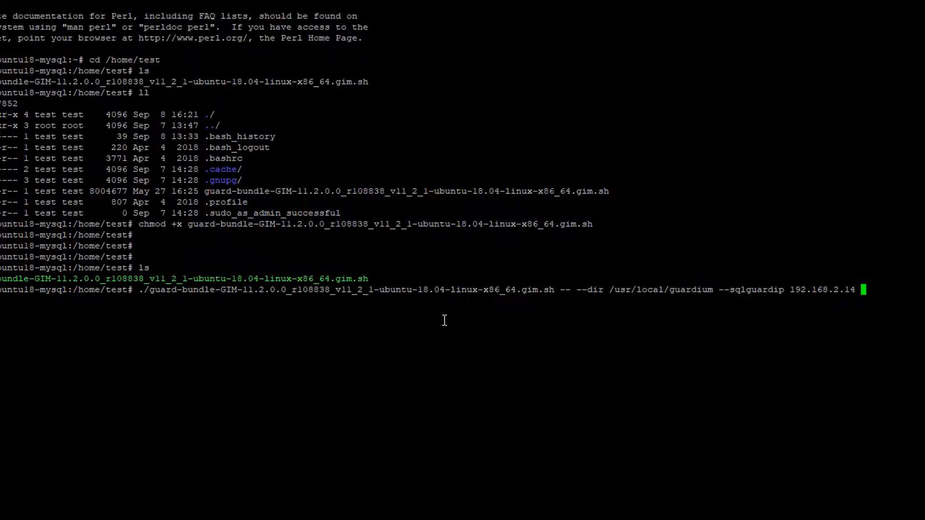
type("--tapip 192.168.2.17")
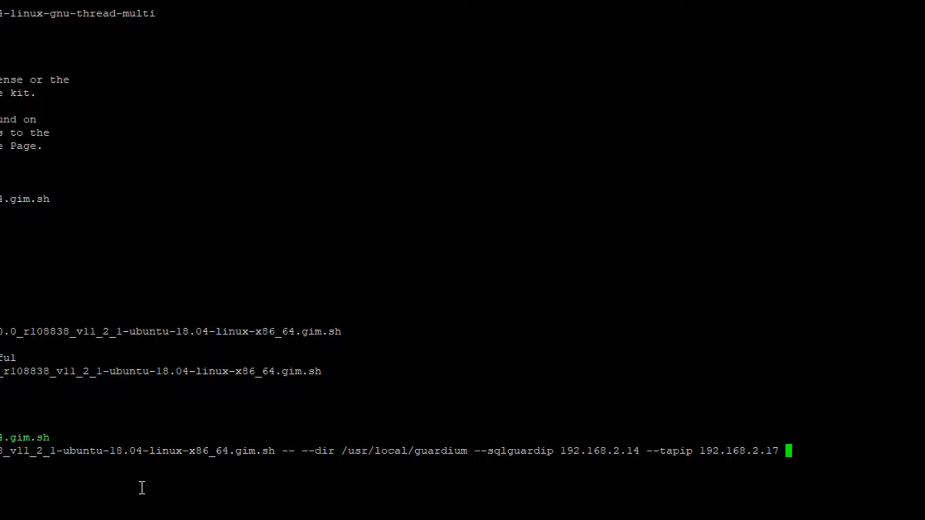
type("--")
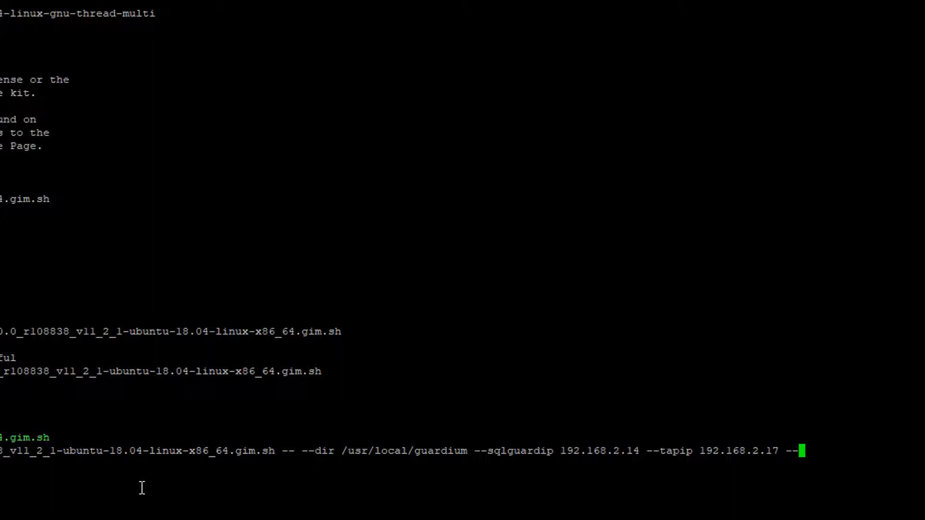
type("pe")
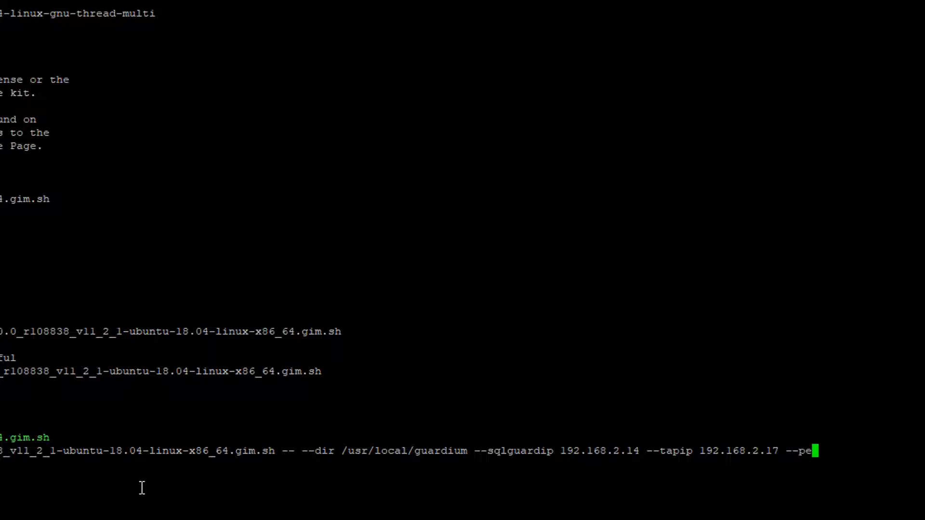
type("rl /")
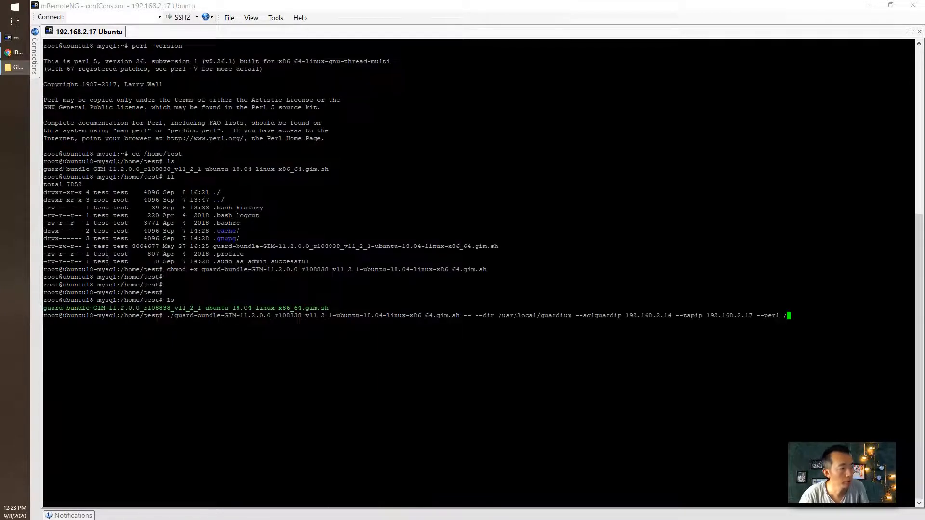
mouse_move(631, 250)
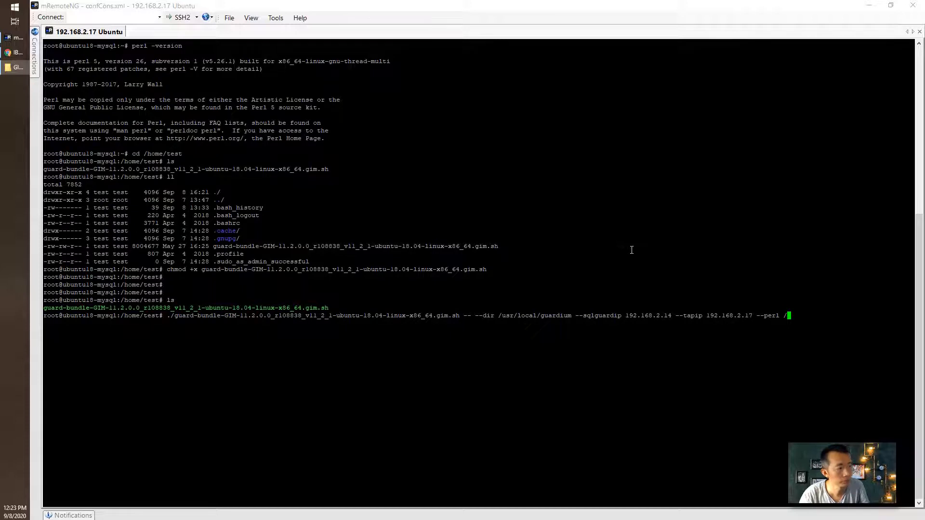
type("us")
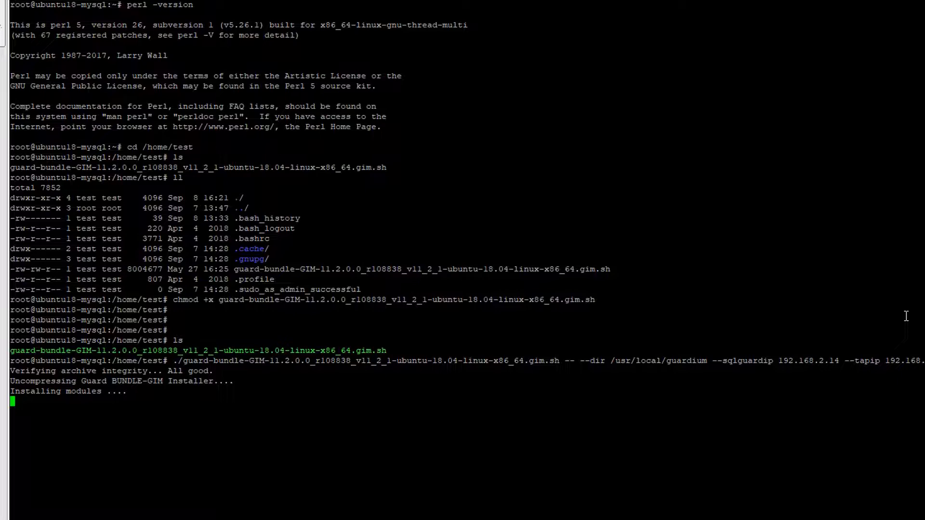
mouse_move(277, 370)
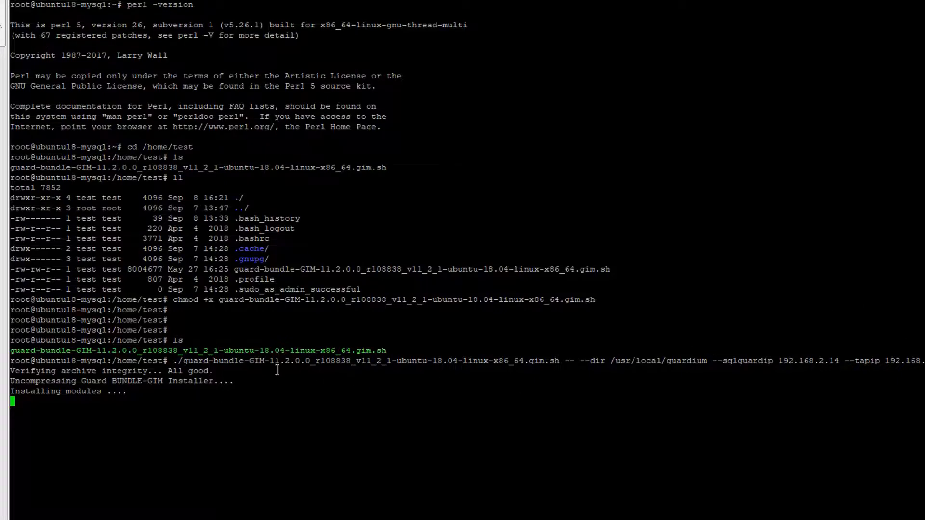
mouse_move(497, 339)
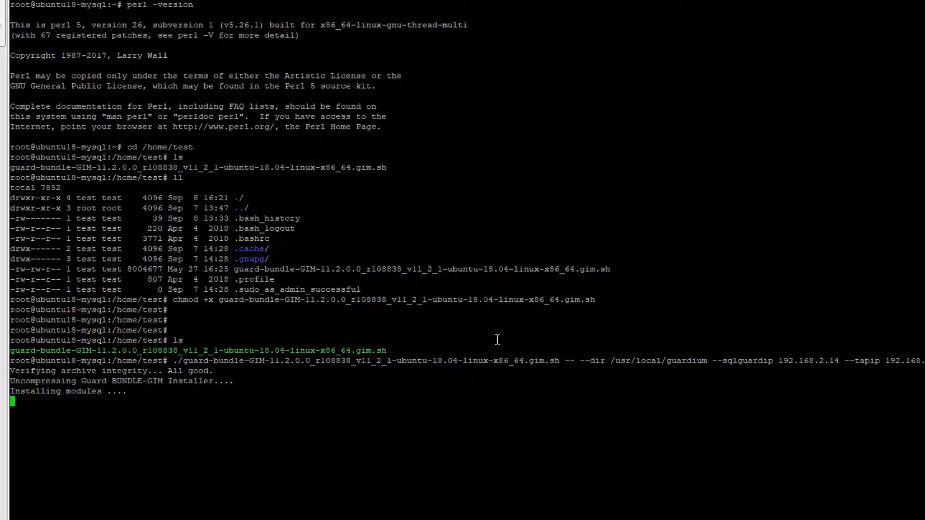
mouse_move(559, 403)
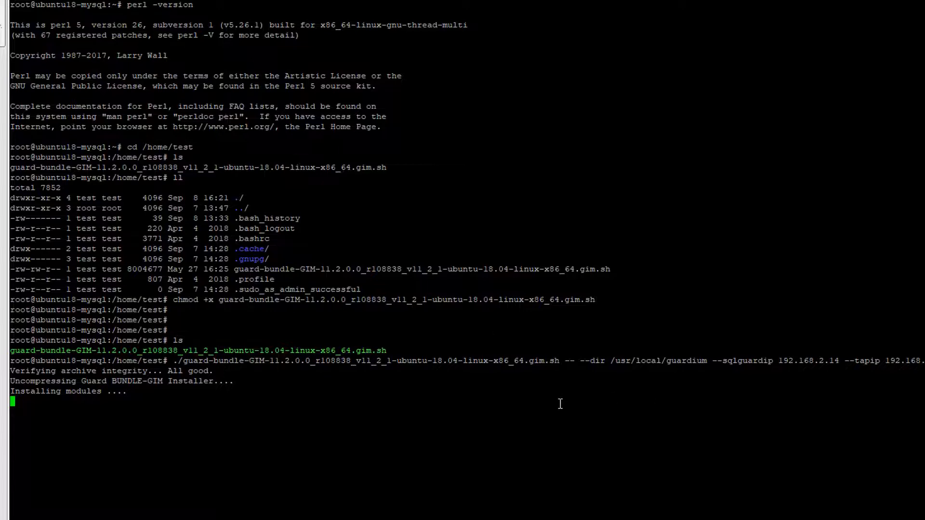
mouse_move(410, 411)
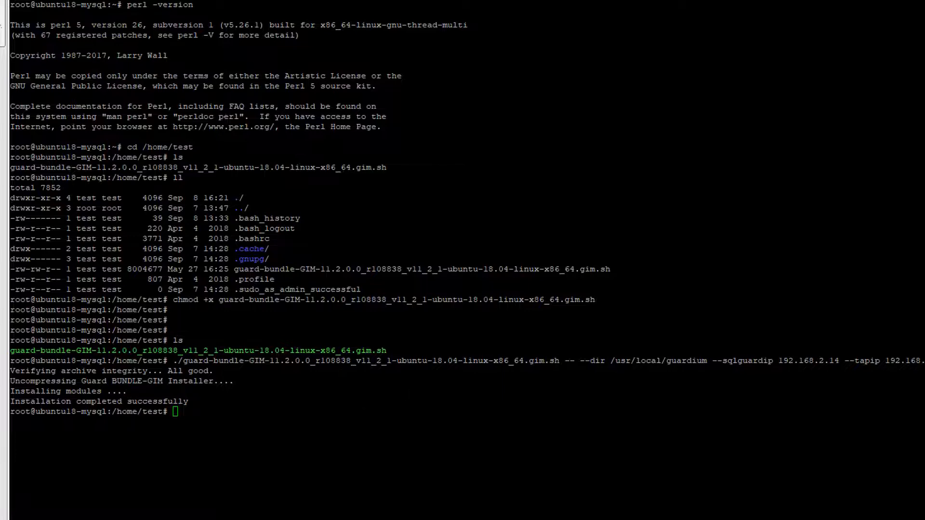
- After the installer completes successfully, enter a ps -ef | grep check for gim and supervisor processes
type("ps -ef | grep gim\" AND \"ps -ef | grep -i super")
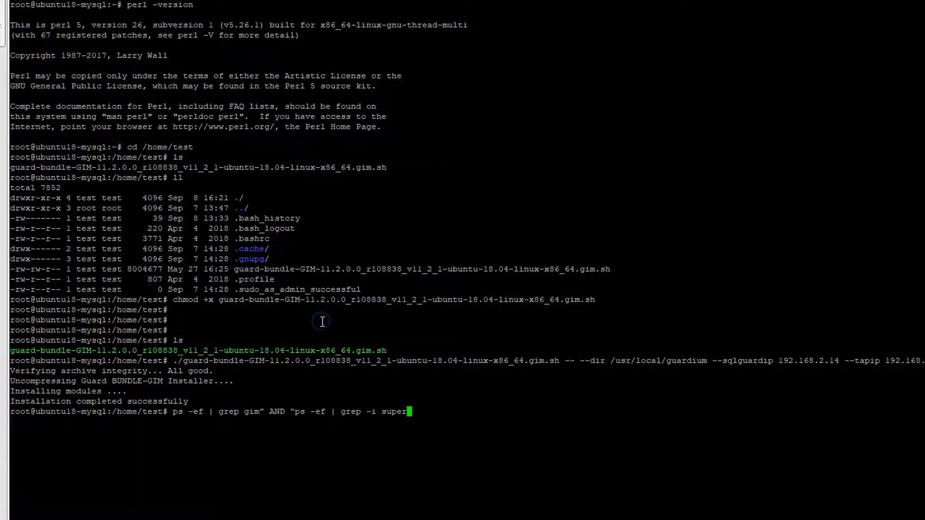
- Run ps -ef | grep gim to confirm gim_client.pl and guard_gimd.pl are running
key("Return")
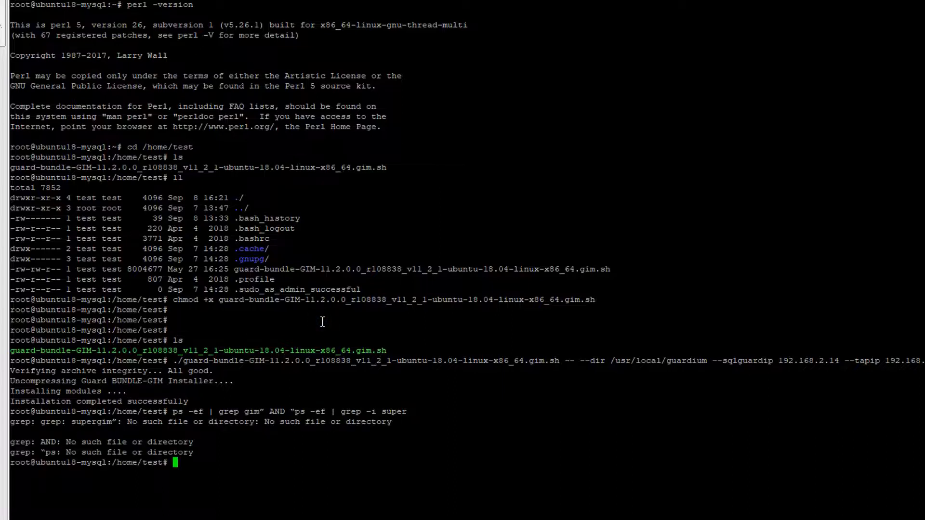
type("p")
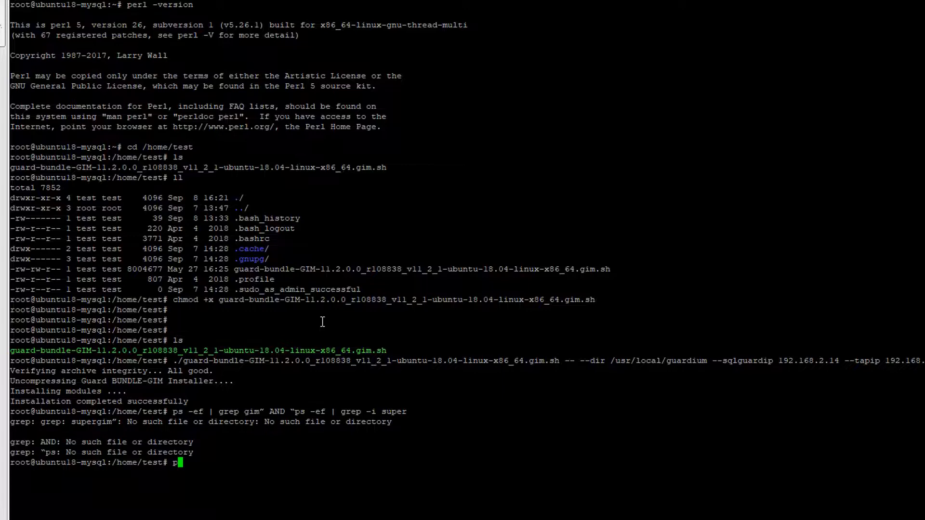
type("s -ef")
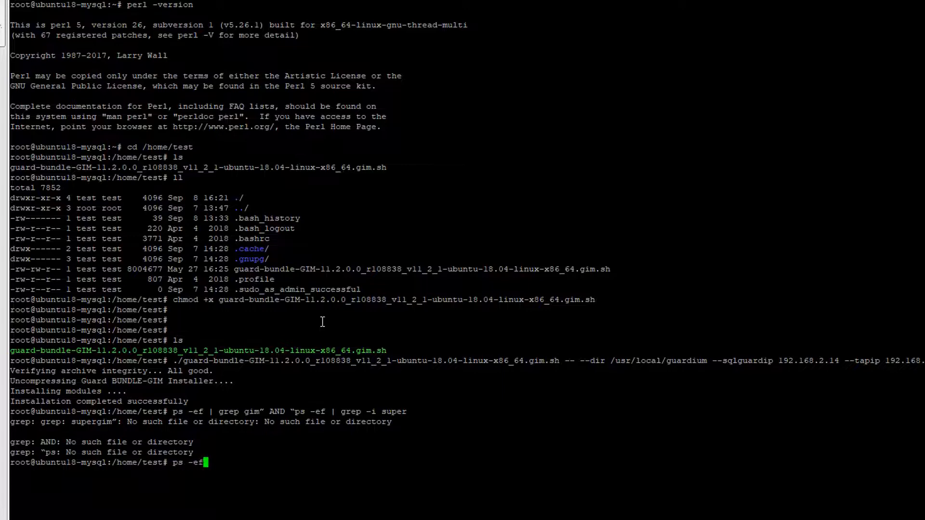
type("| grep g")
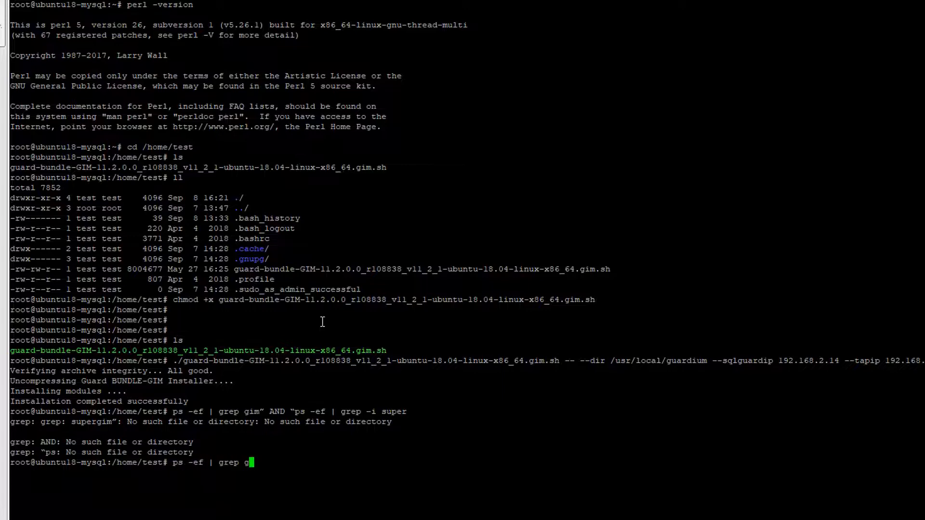
type("im")
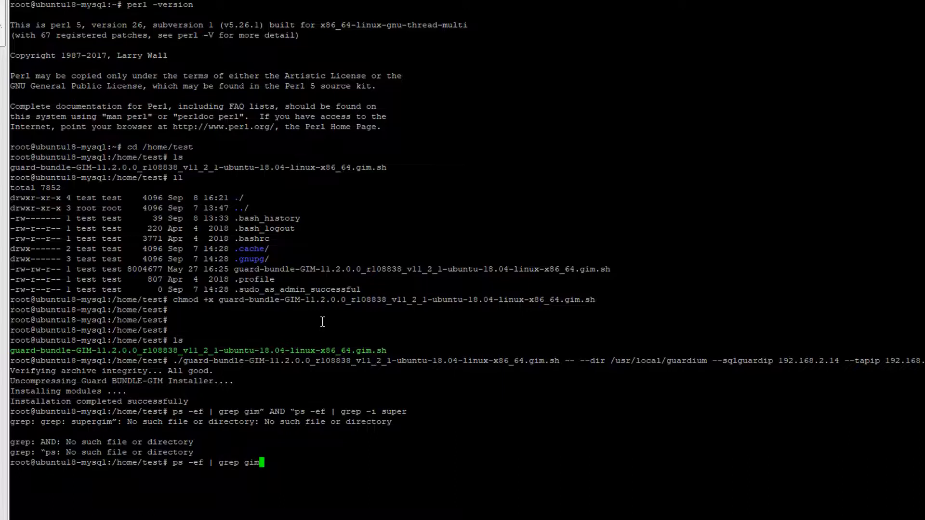
key("Return")
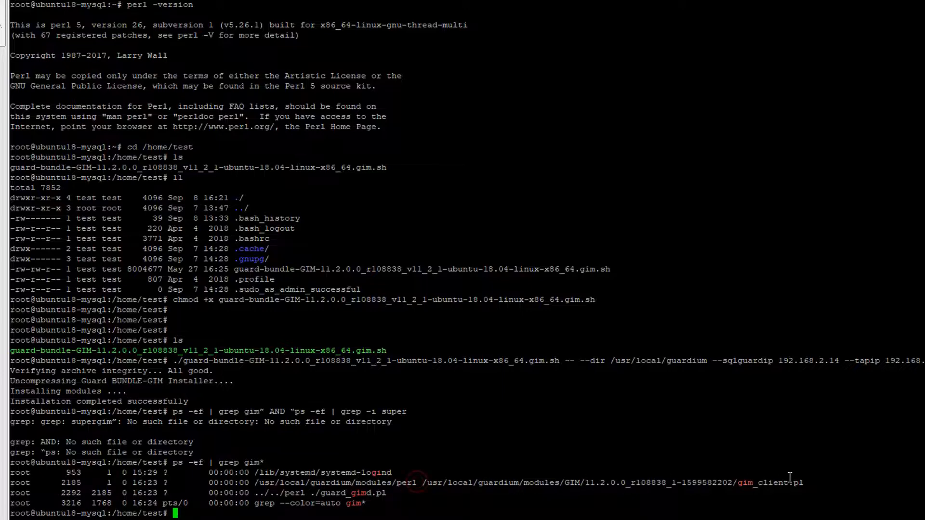
mouse_move(419, 473)
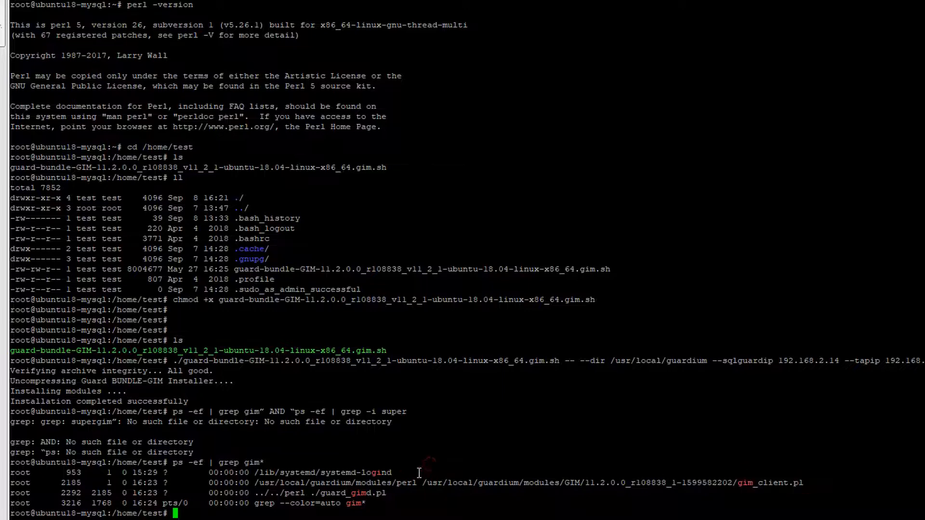
mouse_move(419, 473)
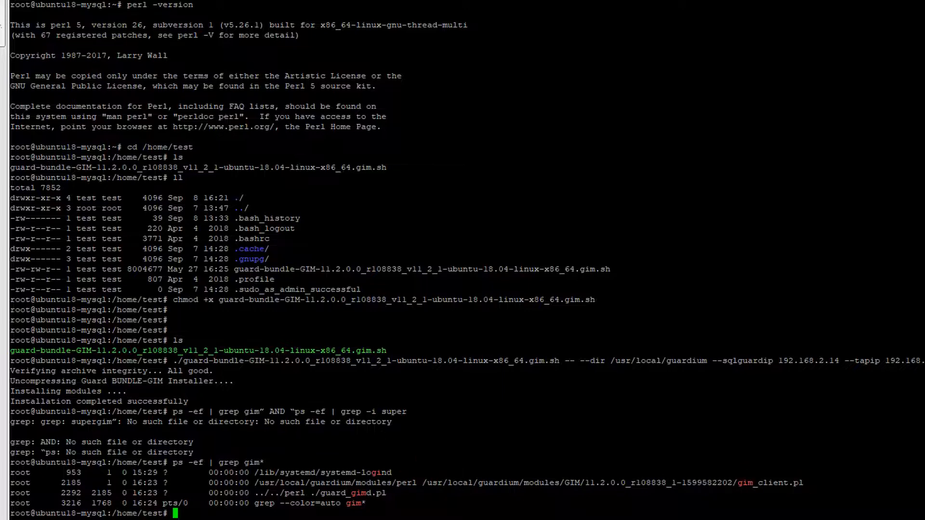
mouse_move(461, 476)
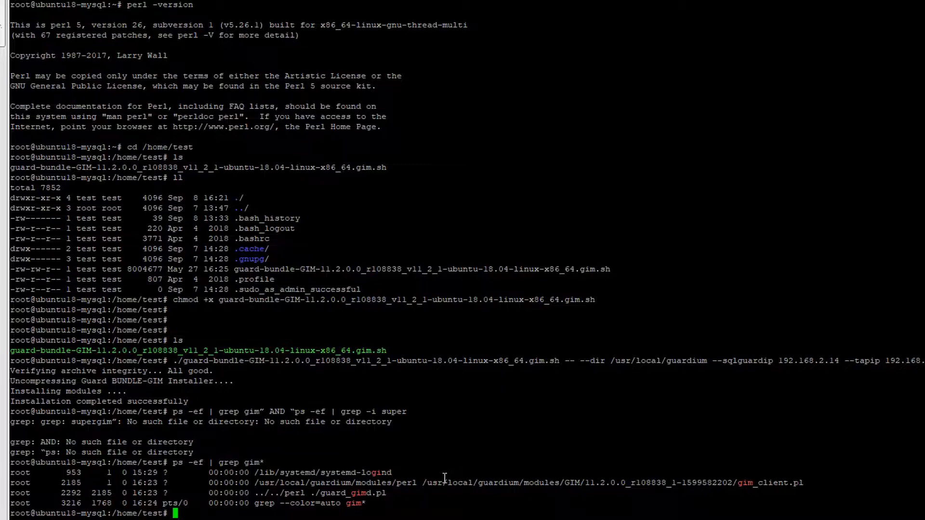
mouse_move(414, 476)
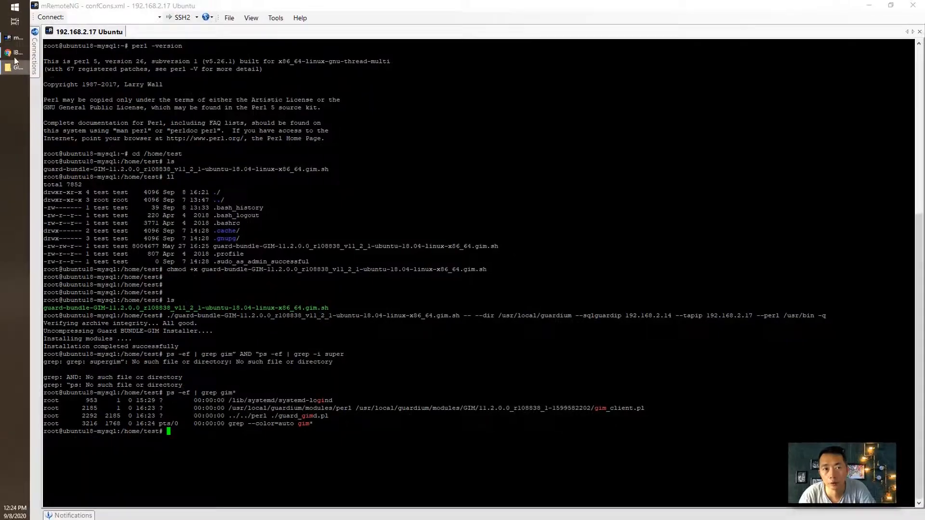
- Log in to the Guardium web console, continuing past the certificate warning
left_click(13, 52)
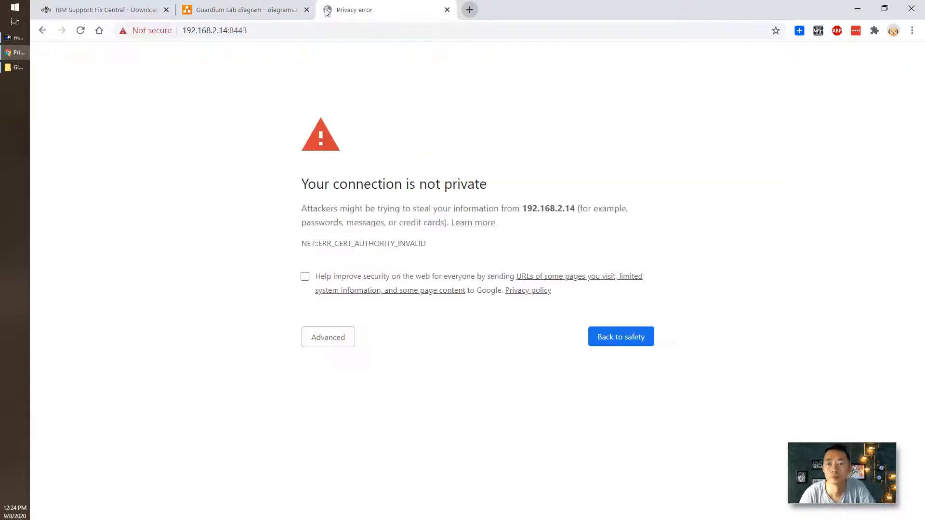
left_click(328, 338)
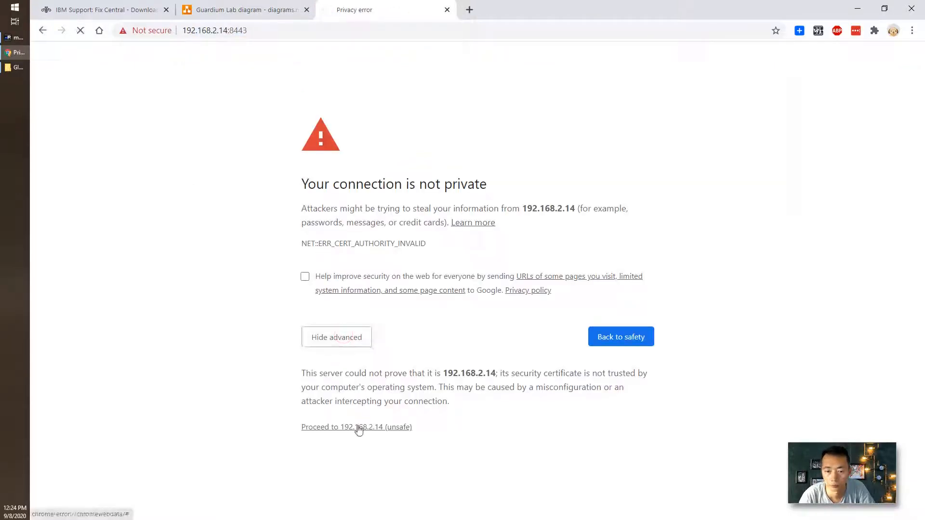
left_click(357, 427)
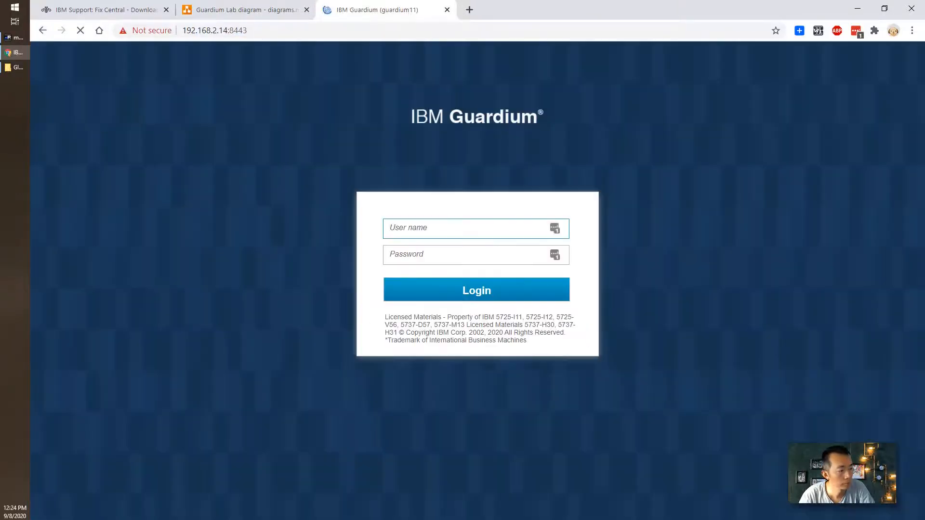
left_click(475, 290)
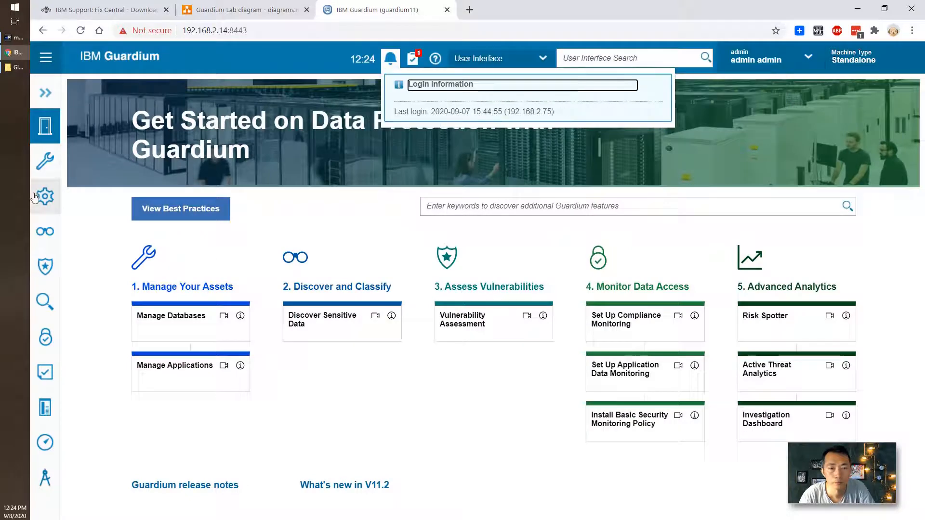
- Show the GIM Processes Monitor under Manage > Module Installation with ubuntu18-mysql modules up
left_click(44, 197)
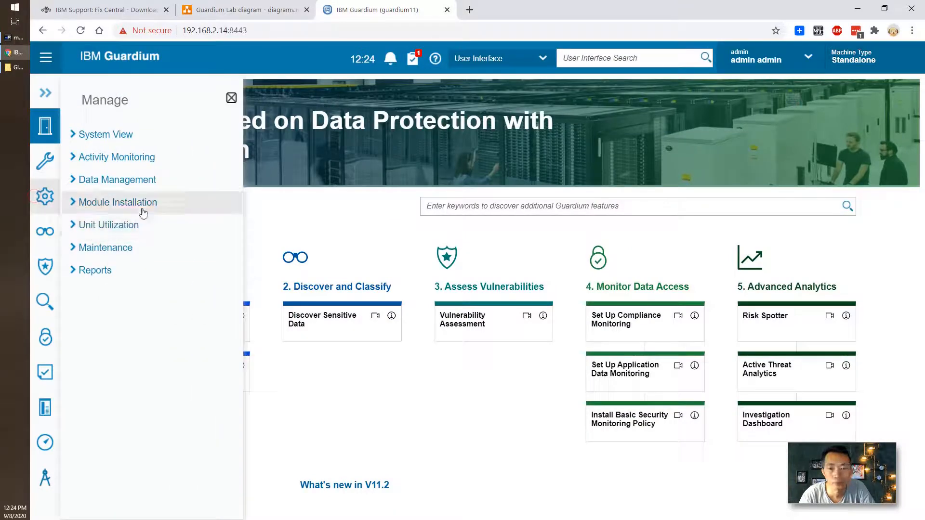
left_click(45, 93)
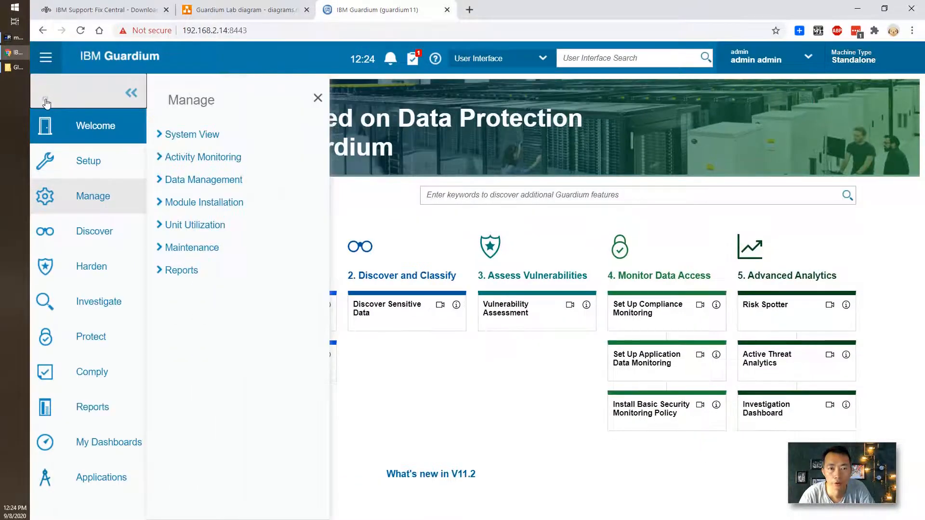
mouse_move(235, 207)
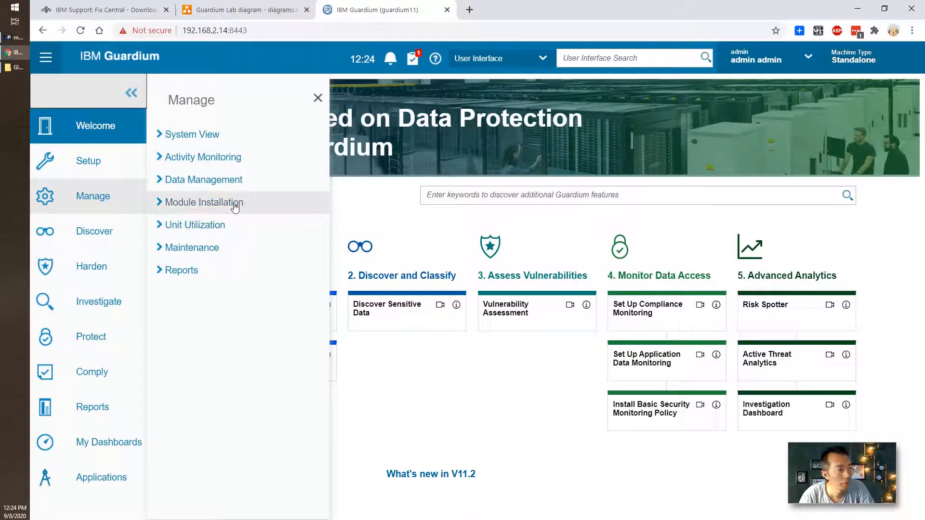
left_click(204, 202)
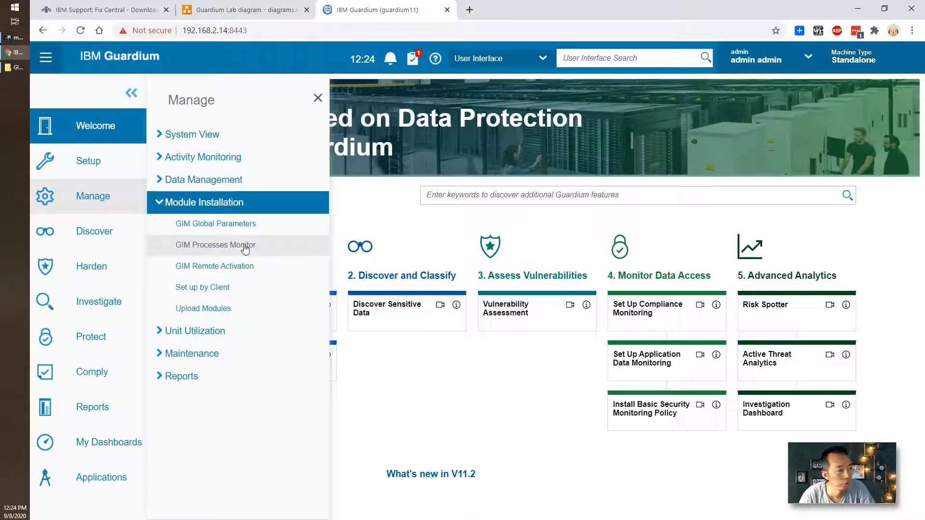
left_click(215, 245)
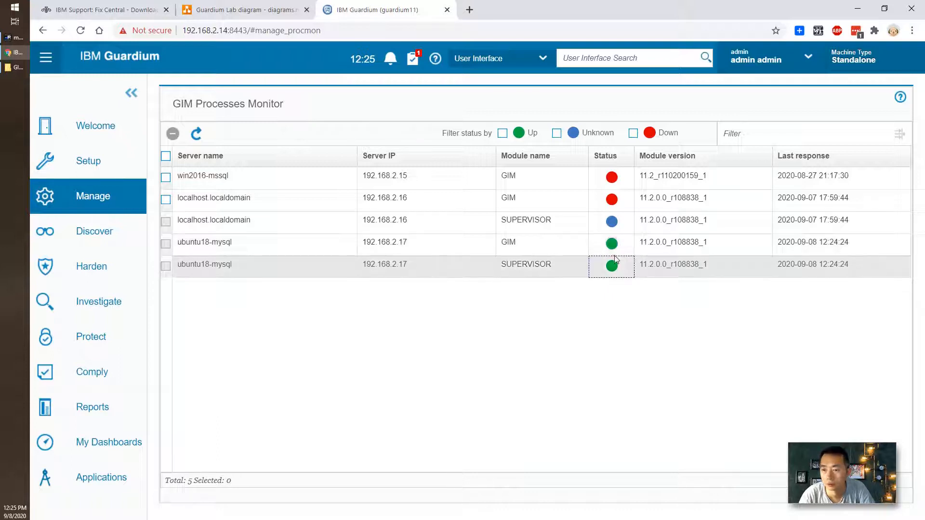
mouse_move(608, 249)
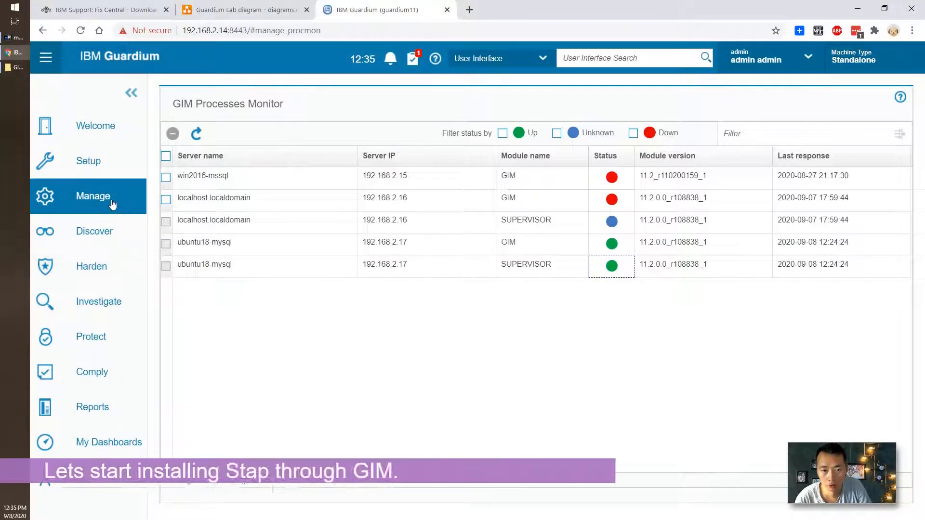
- Start a new module upload from Manage > Module Installation > Upload Modules and browse for a file
left_click(93, 195)
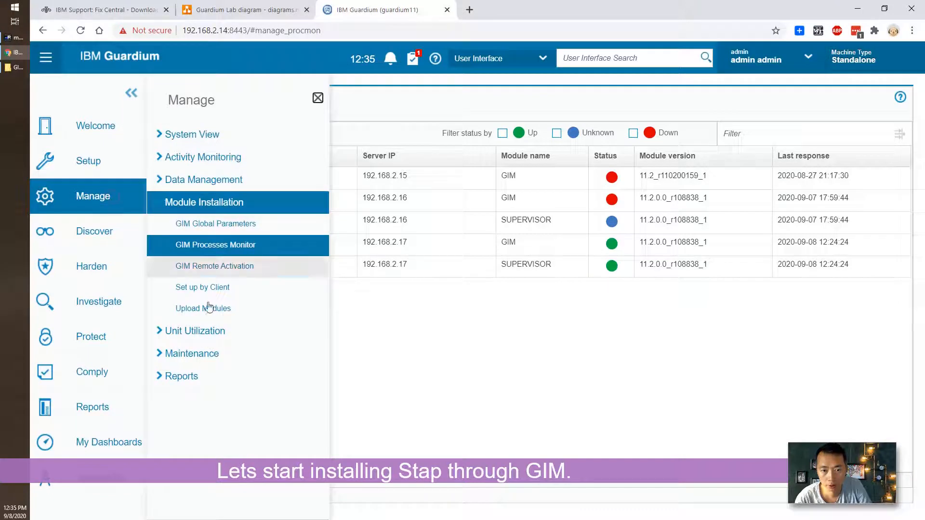
left_click(203, 308)
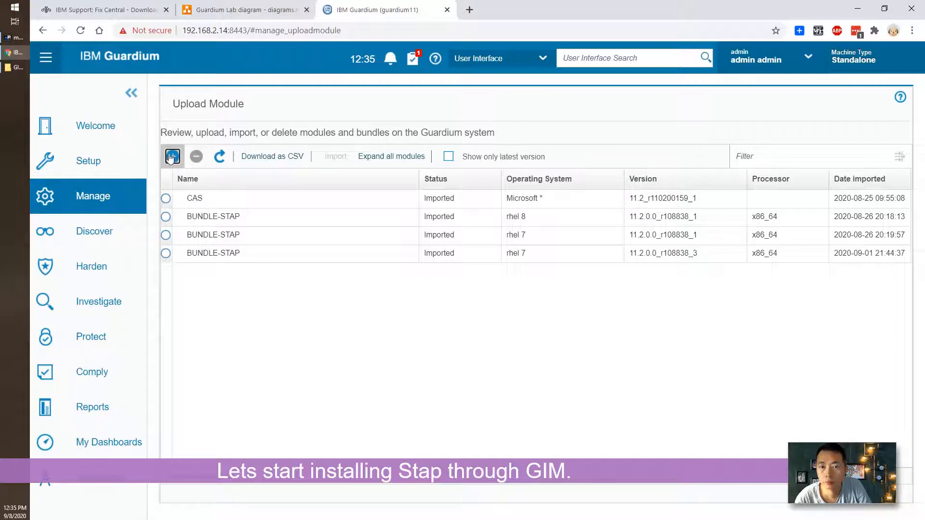
mouse_move(172, 156)
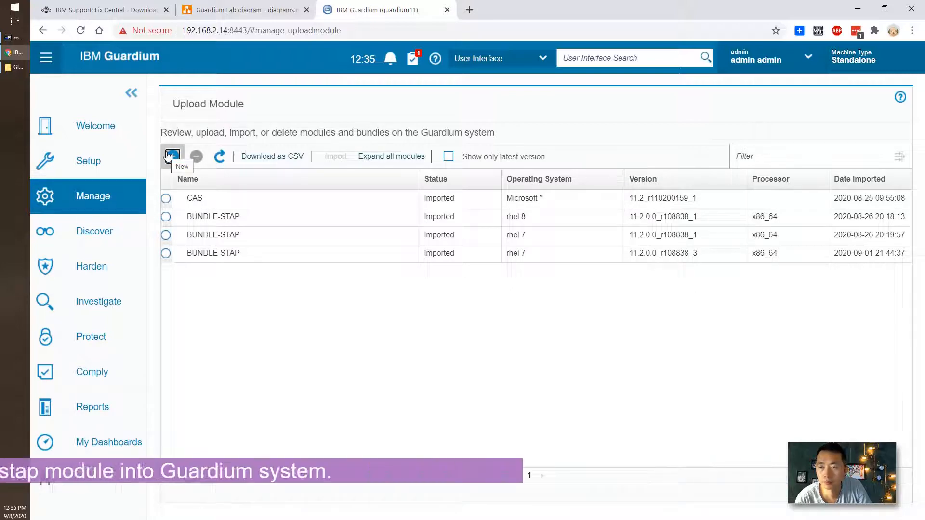
left_click(173, 156)
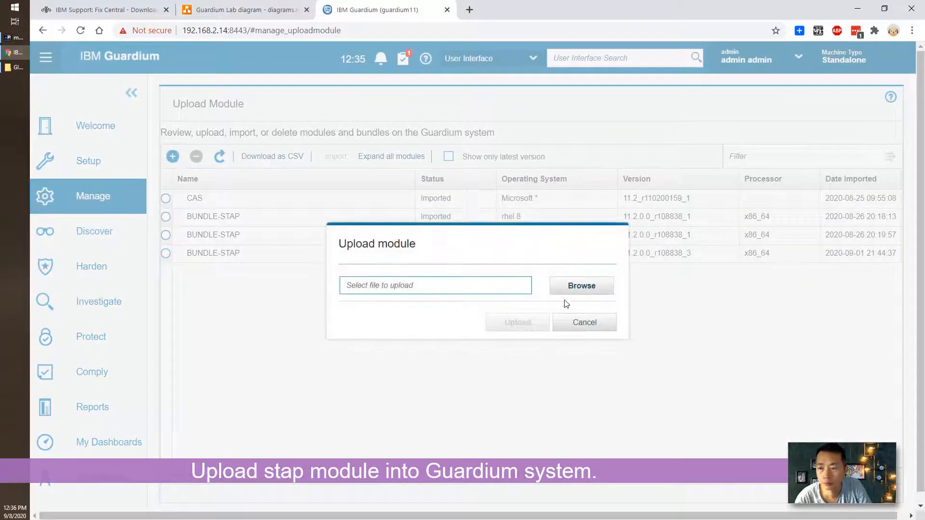
left_click(580, 285)
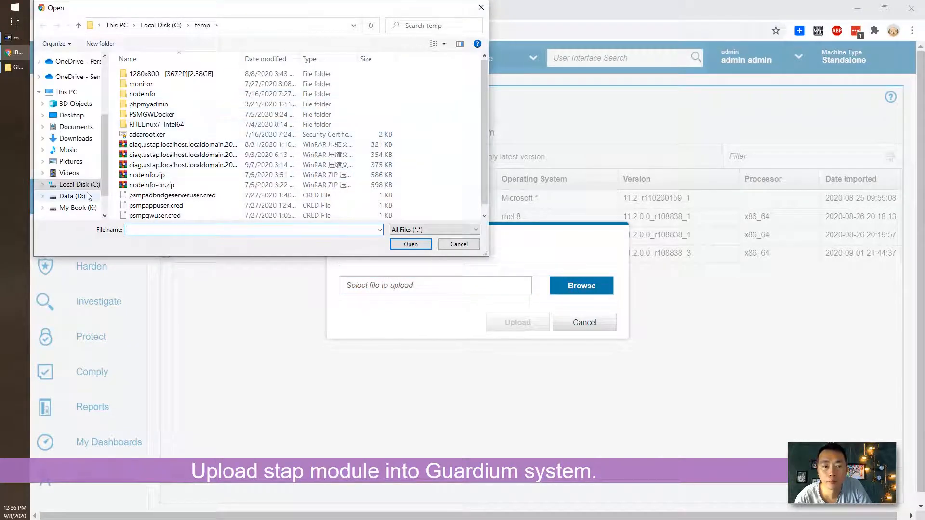
- Pick the ubuntu-18.04 .gim bundle from D:\temp\...S-TAP_Ubuntu...\GIM_Packages
left_click(70, 195)
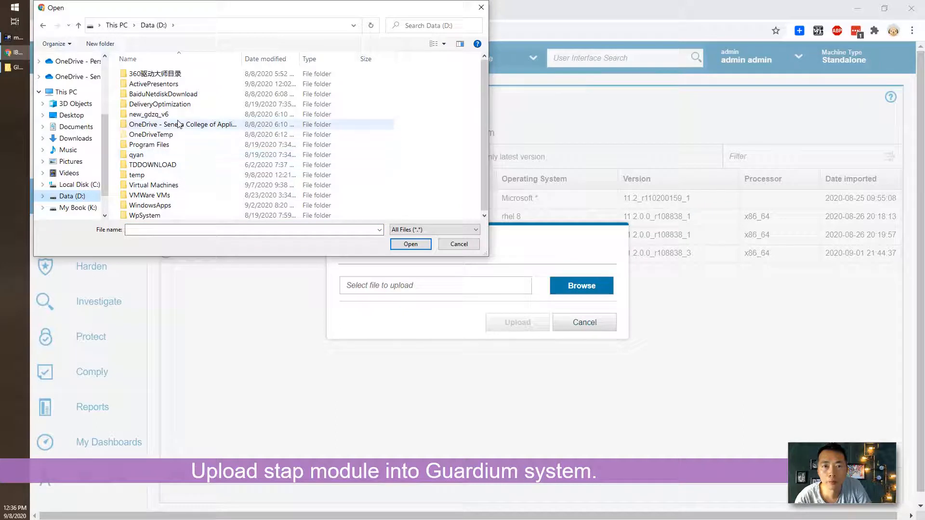
double_click(136, 174)
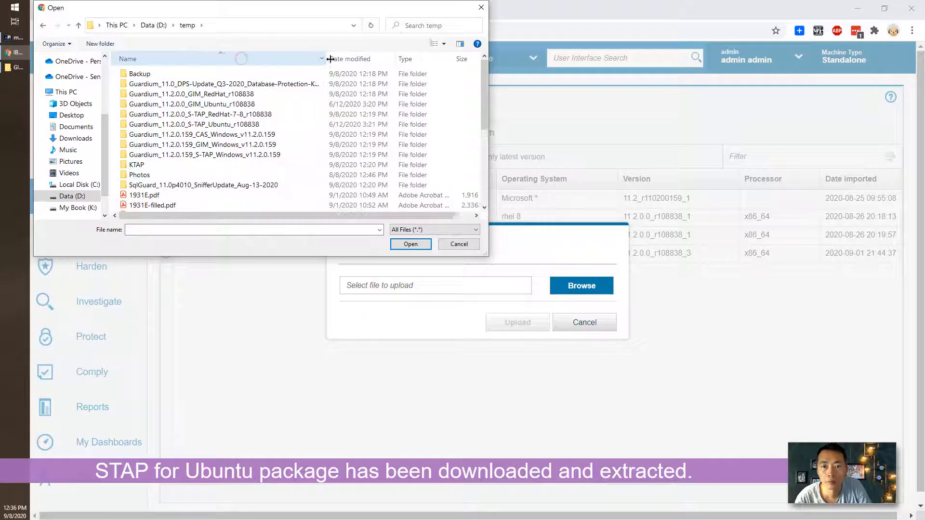
left_click(193, 125)
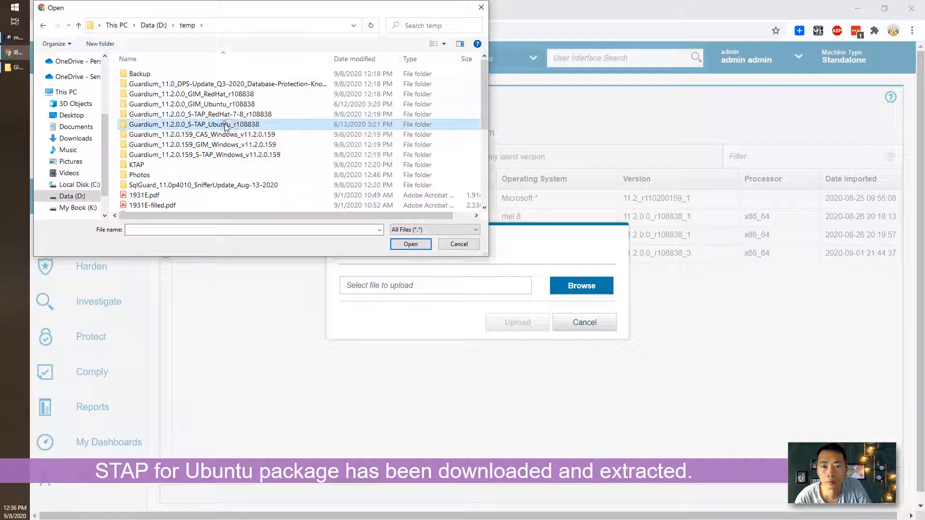
double_click(194, 124)
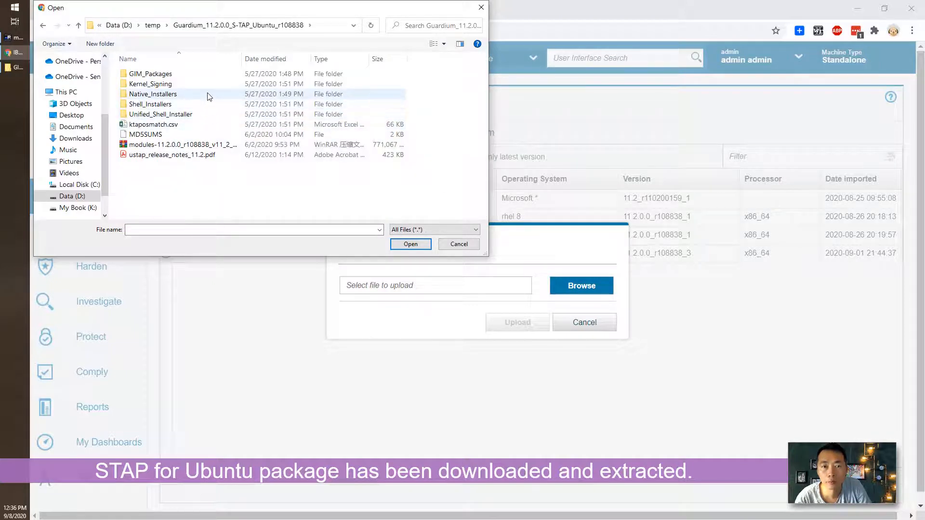
double_click(151, 74)
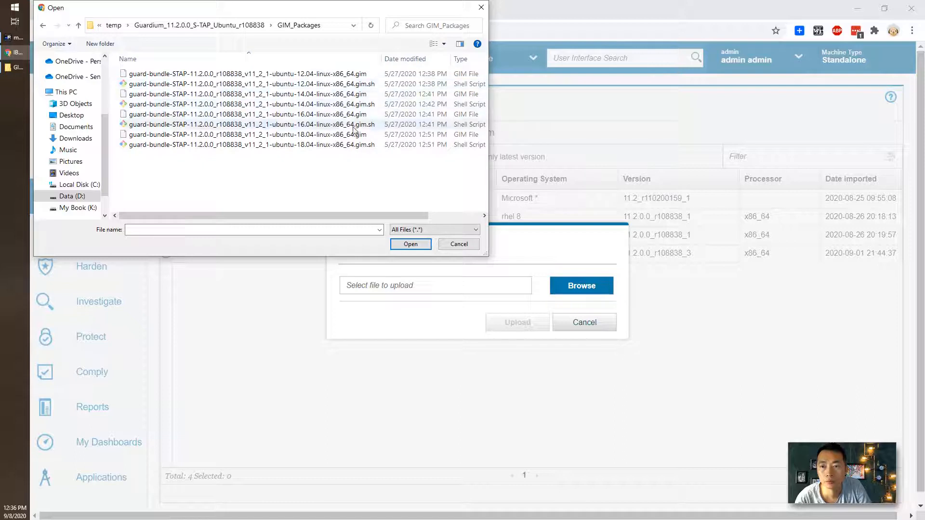
left_click(236, 135)
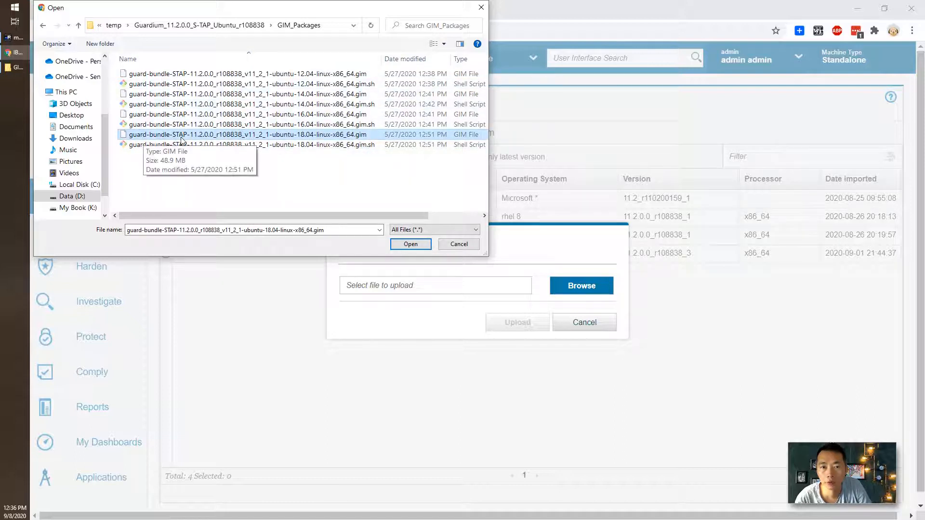
mouse_move(259, 141)
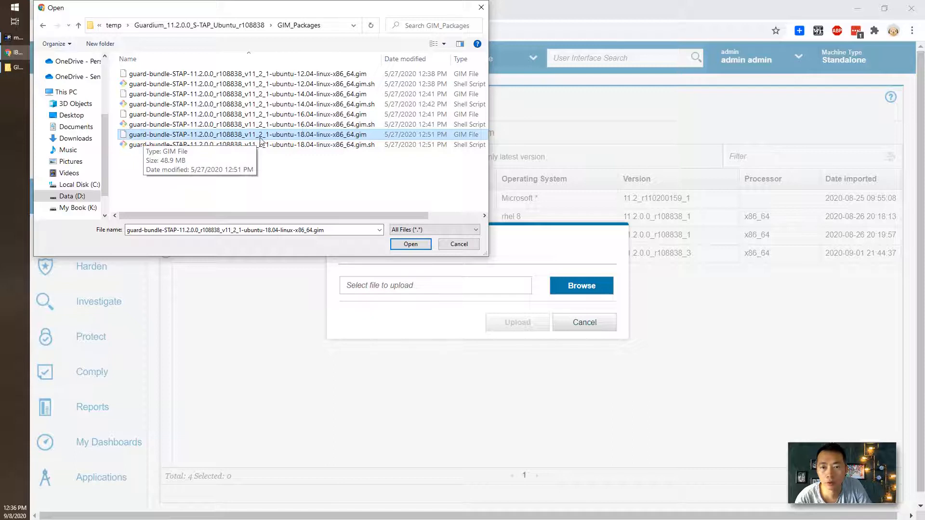
mouse_move(303, 141)
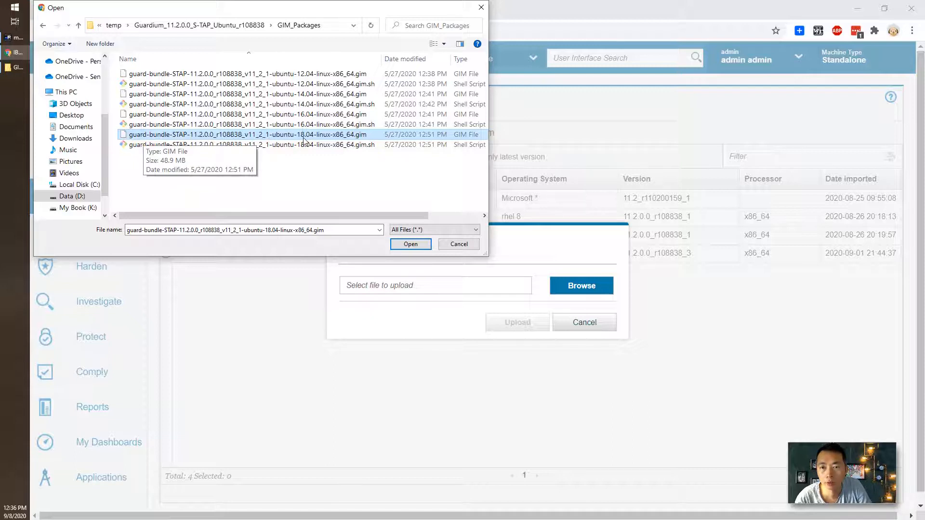
mouse_move(365, 140)
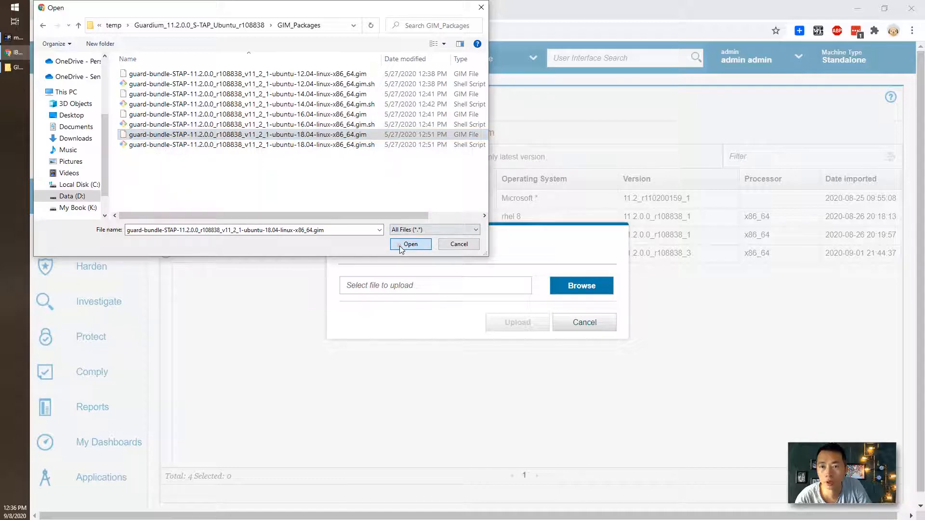
left_click(411, 244)
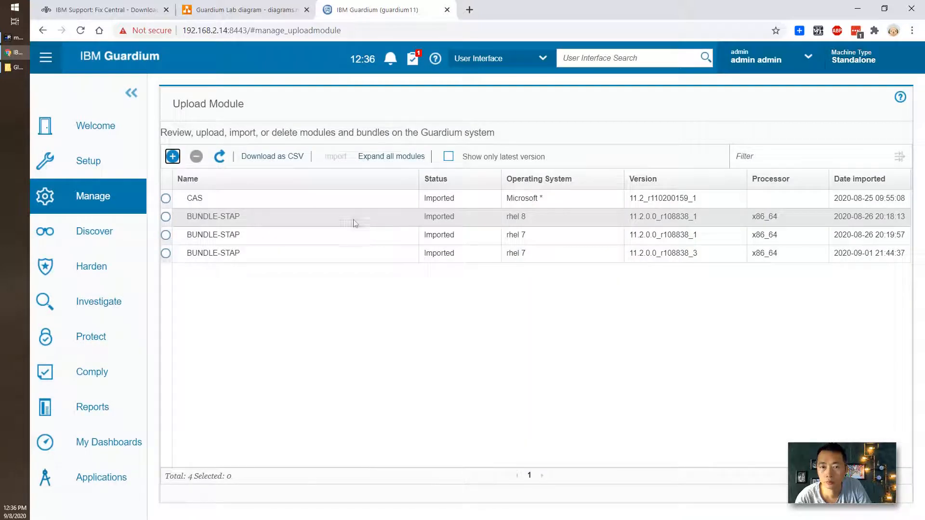
- Upload and import the bundle, then select the new ubuntu 18.04 BUNDLE-STAP module row
left_click(219, 157)
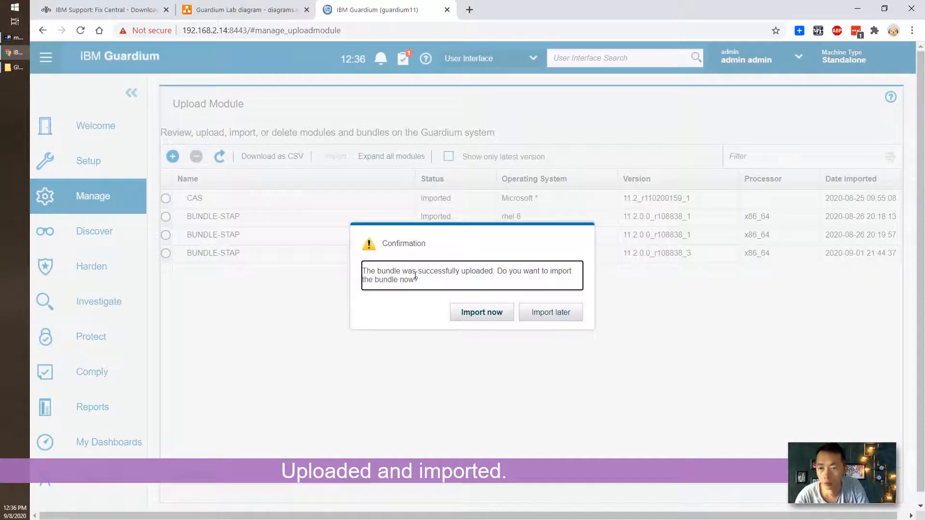
mouse_move(482, 312)
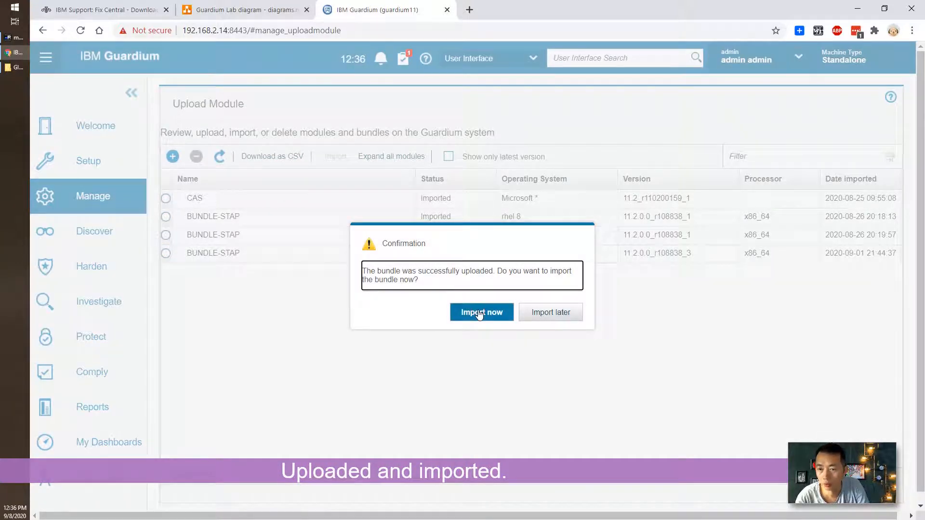
left_click(481, 312)
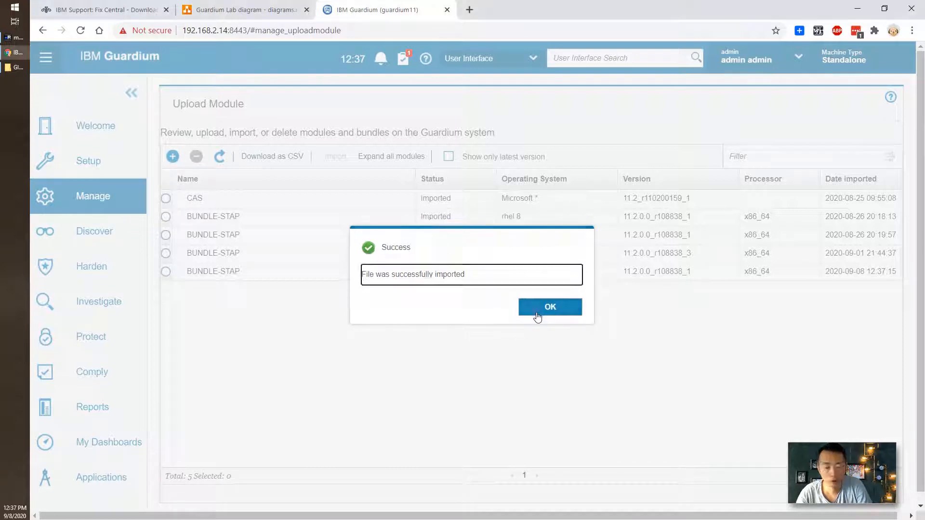
left_click(549, 306)
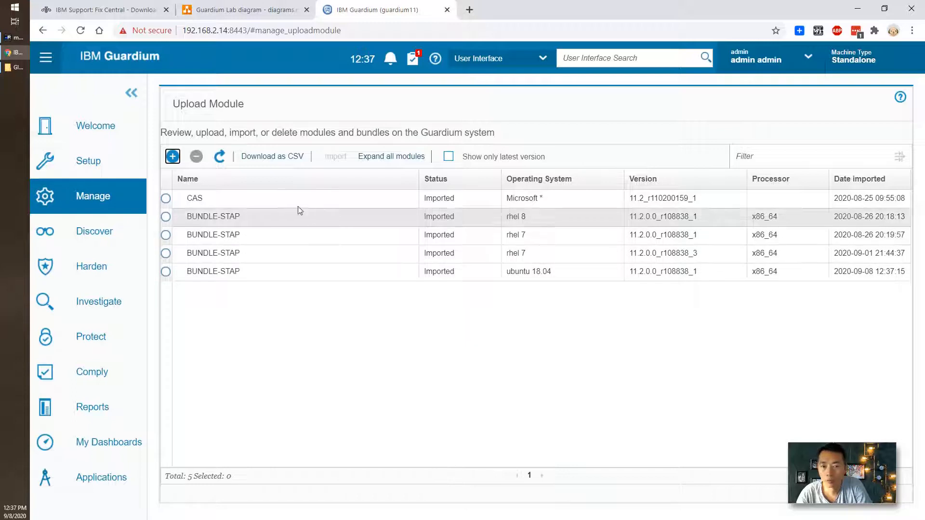
left_click(166, 272)
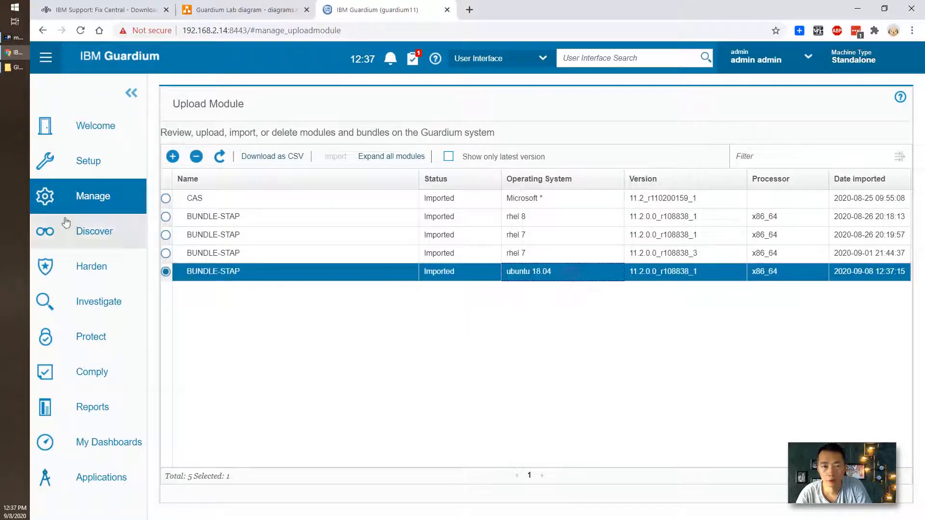
- In Set up by Client, choose ubuntu18-mysql as the target client and continue
left_click(93, 196)
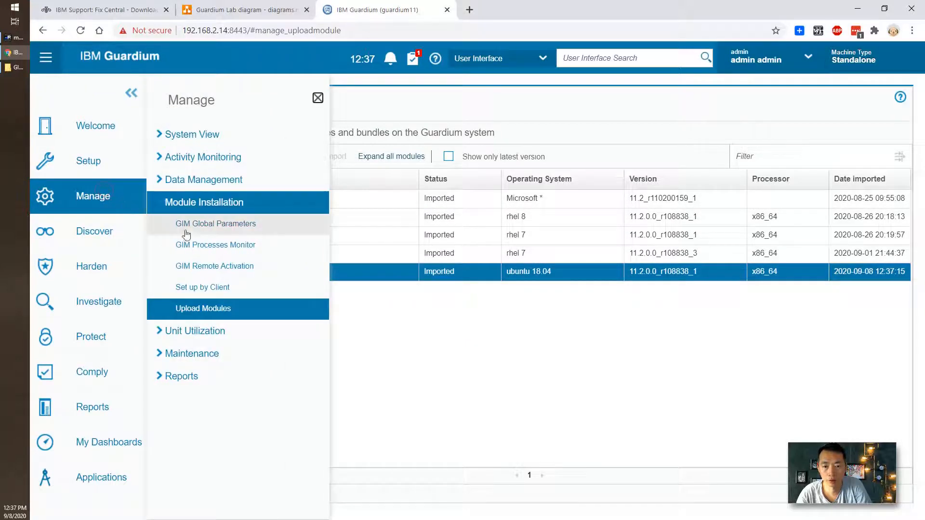
left_click(202, 287)
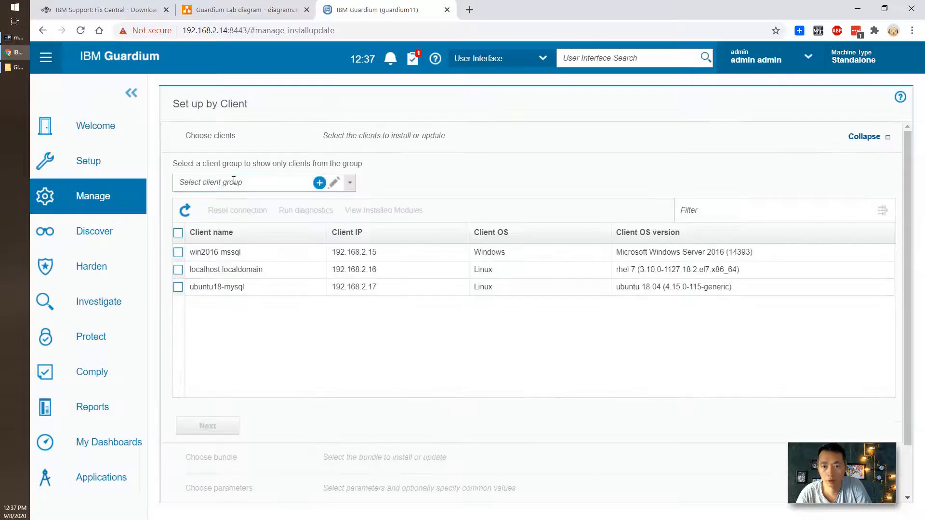
mouse_move(177, 287)
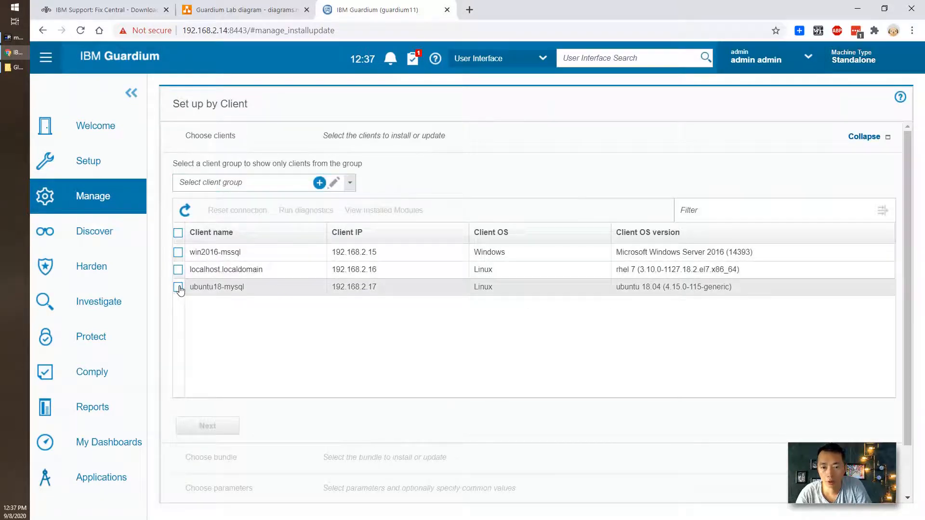
left_click(178, 287)
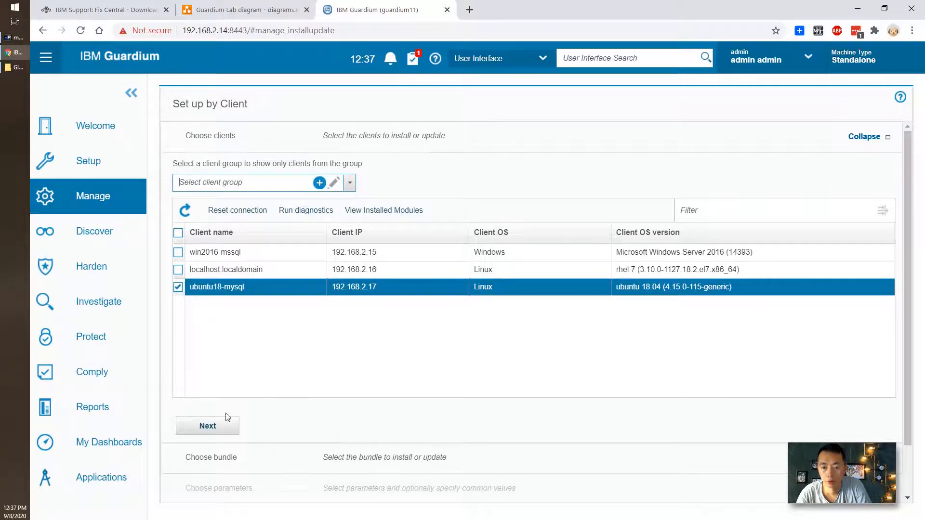
left_click(207, 425)
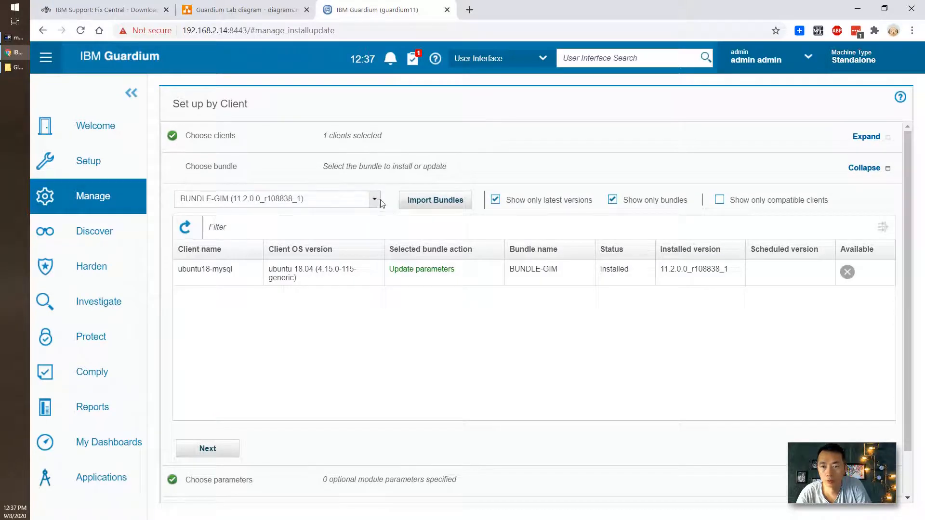
- Select BUNDLE-STAP (11.2.0.0_r108838_1) with action Install and move to the parameters step
left_click(374, 198)
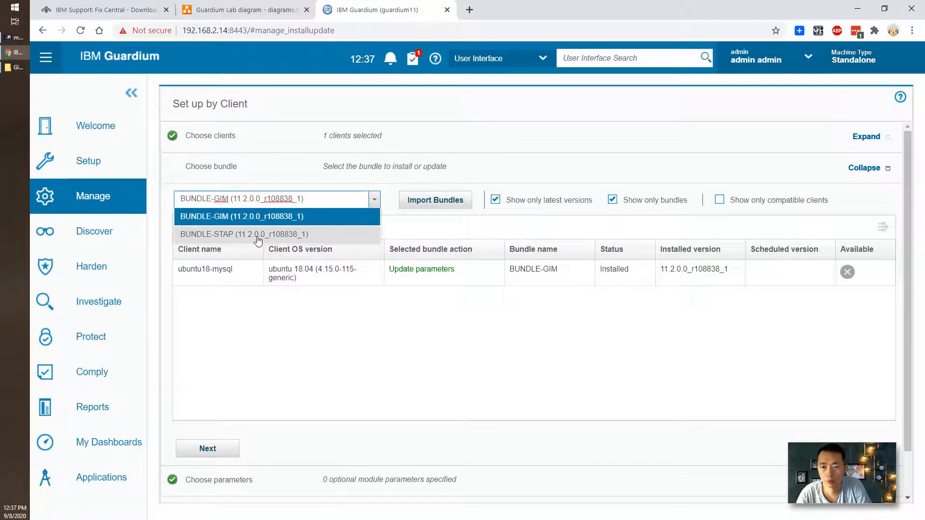
left_click(244, 234)
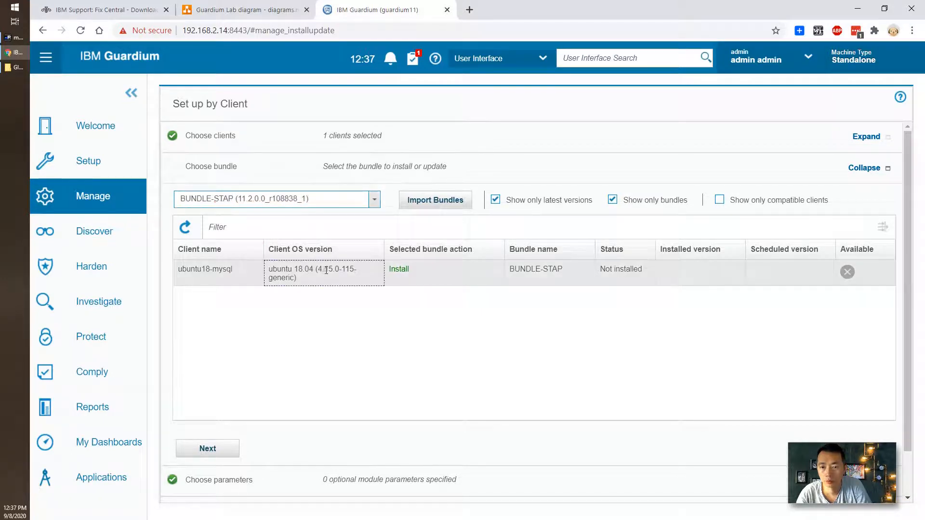
left_click(208, 448)
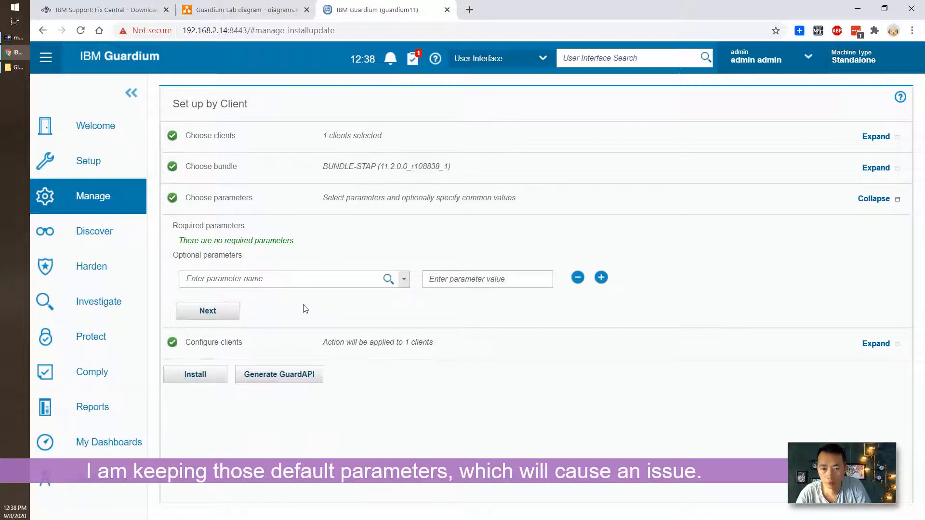
- Install BUNDLE-STAP with default parameters and refresh the status until modules show in progress
left_click(207, 312)
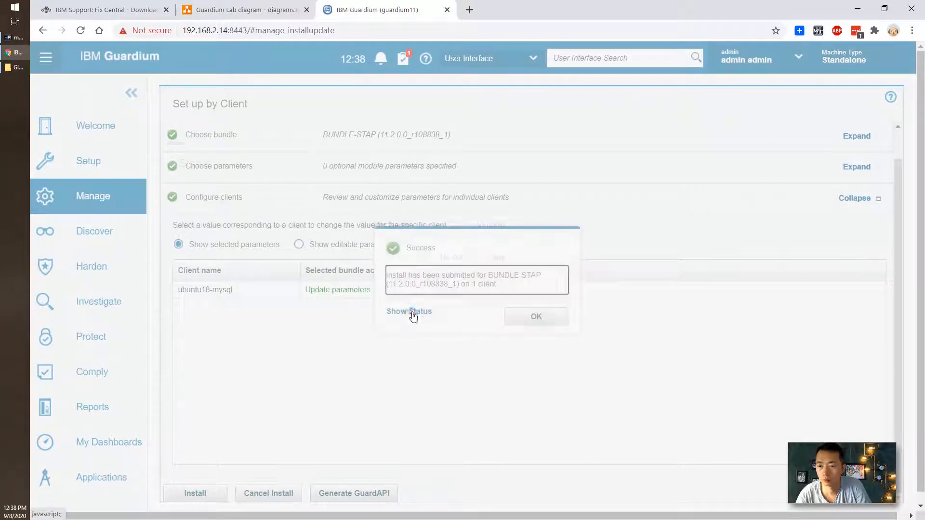
left_click(408, 312)
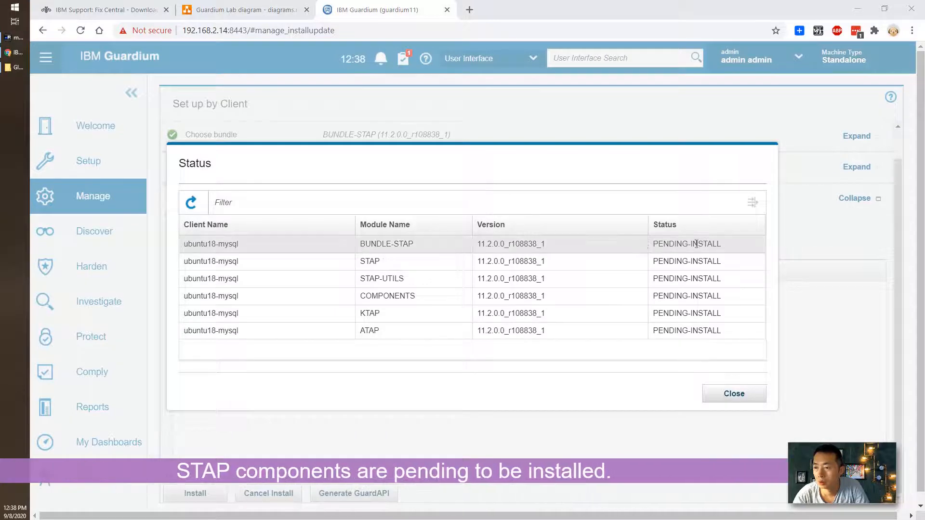
left_click(191, 204)
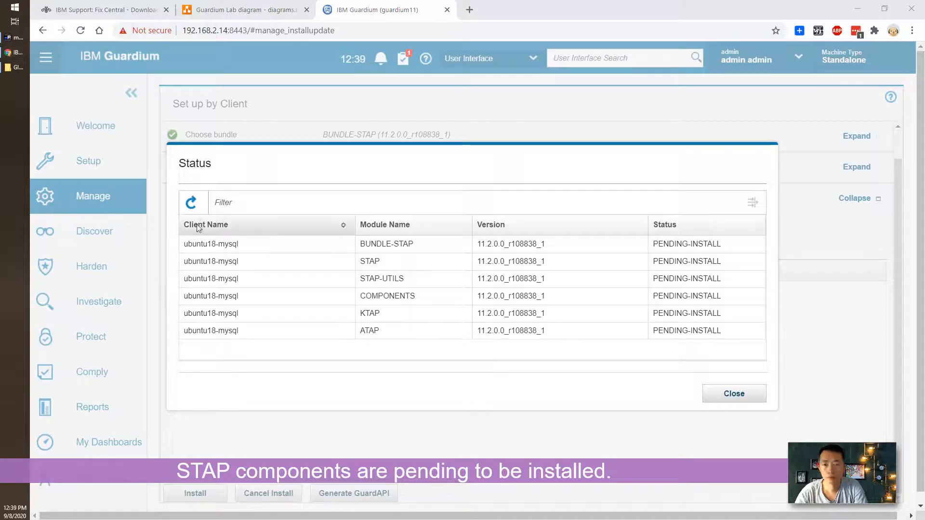
left_click(191, 202)
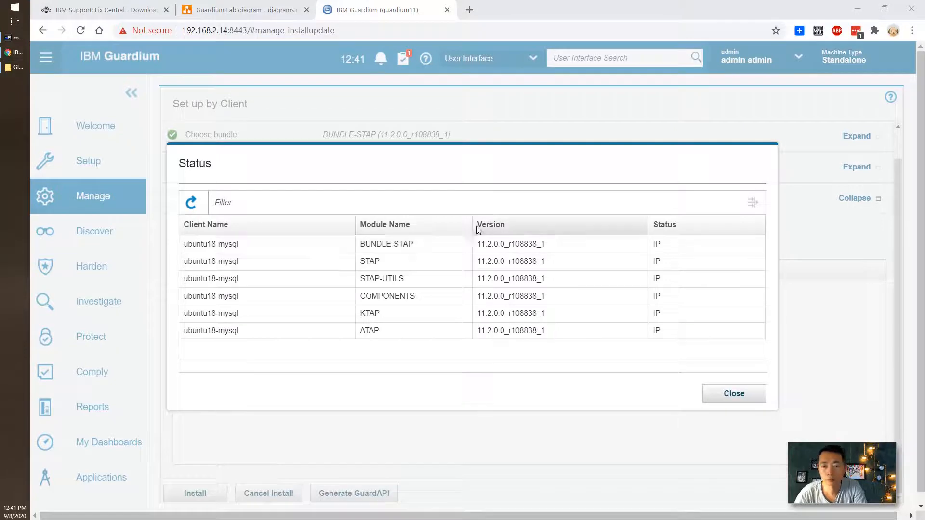
left_click(191, 203)
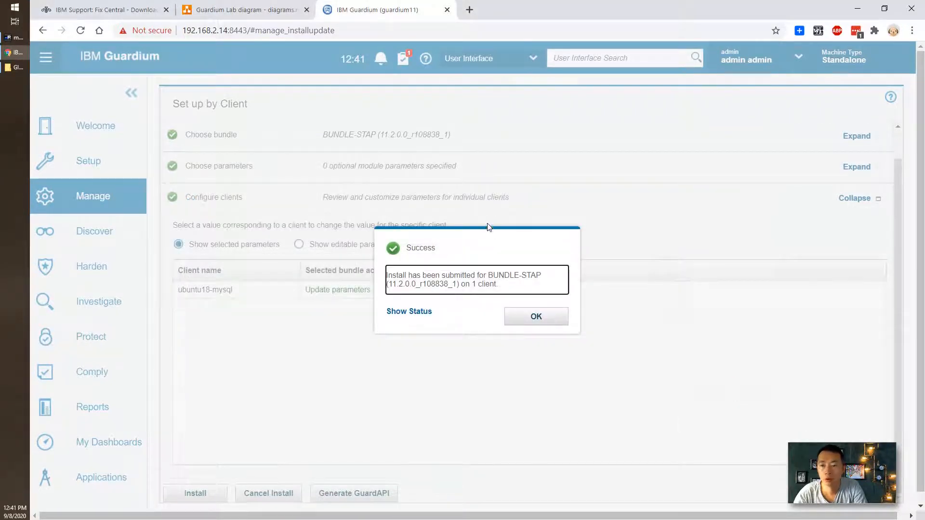
left_click(535, 316)
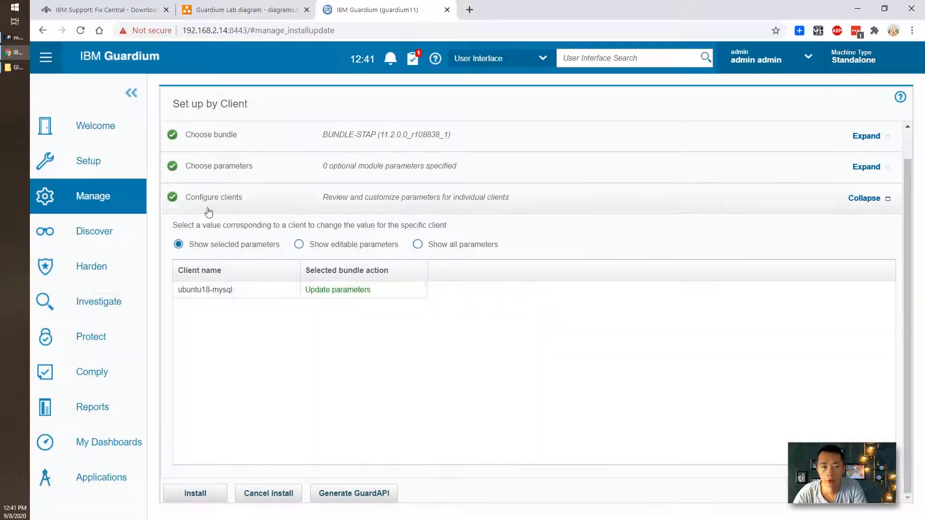
- Bring up S-TAP Control under Manage > Activity Monitoring listing 192.168.2.17 with yellow status
left_click(93, 196)
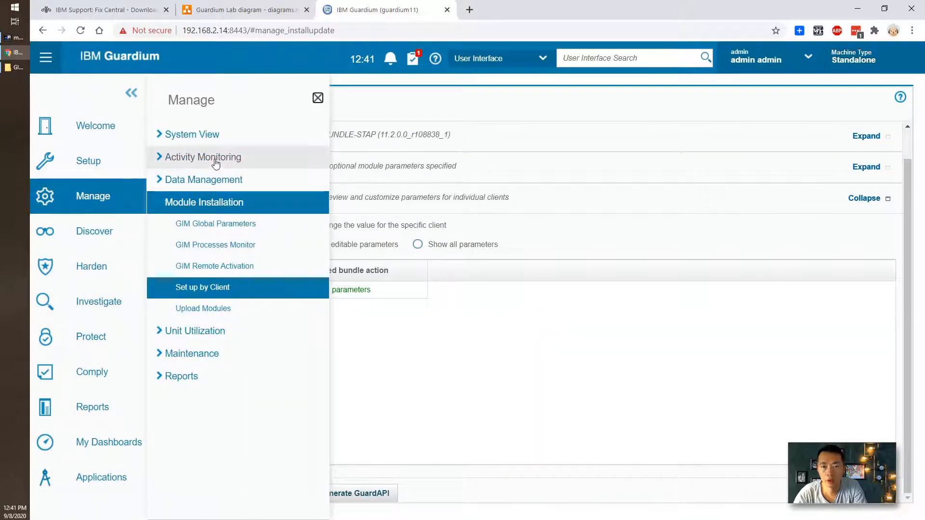
left_click(202, 157)
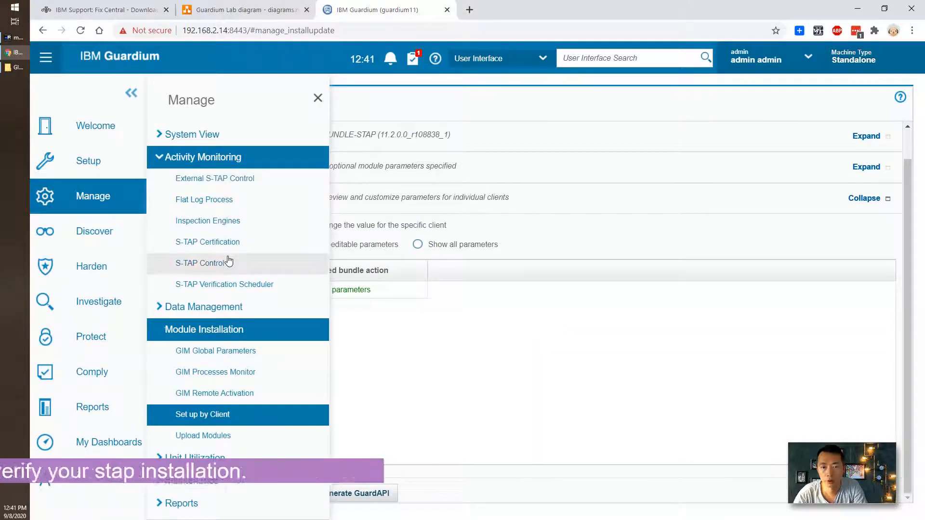
left_click(201, 262)
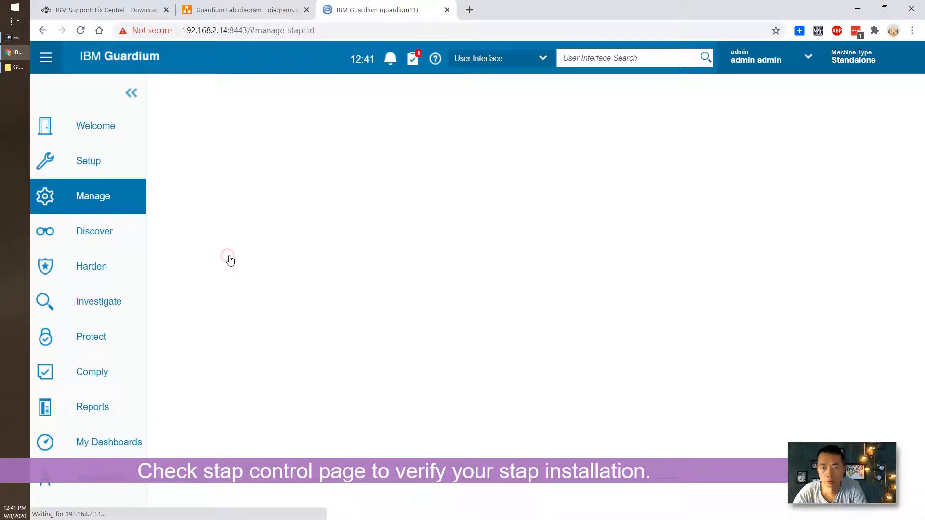
mouse_move(251, 222)
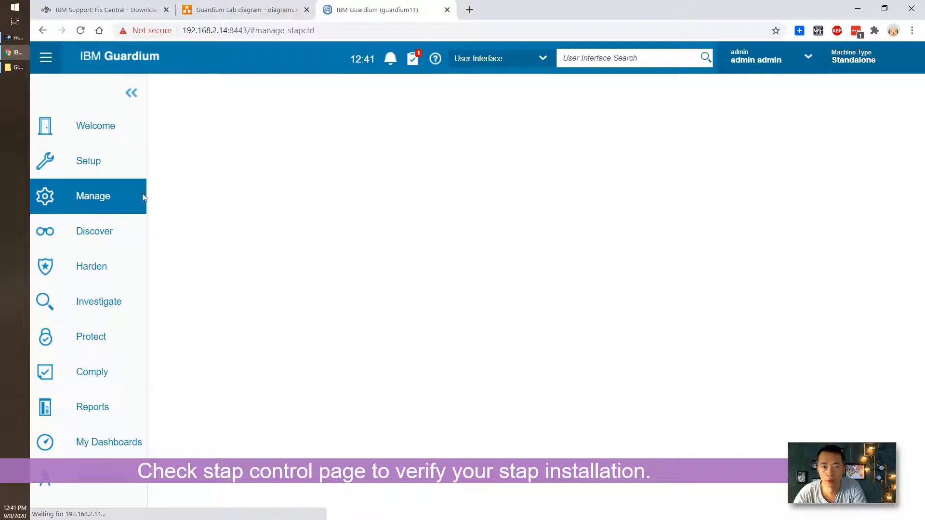
mouse_move(323, 206)
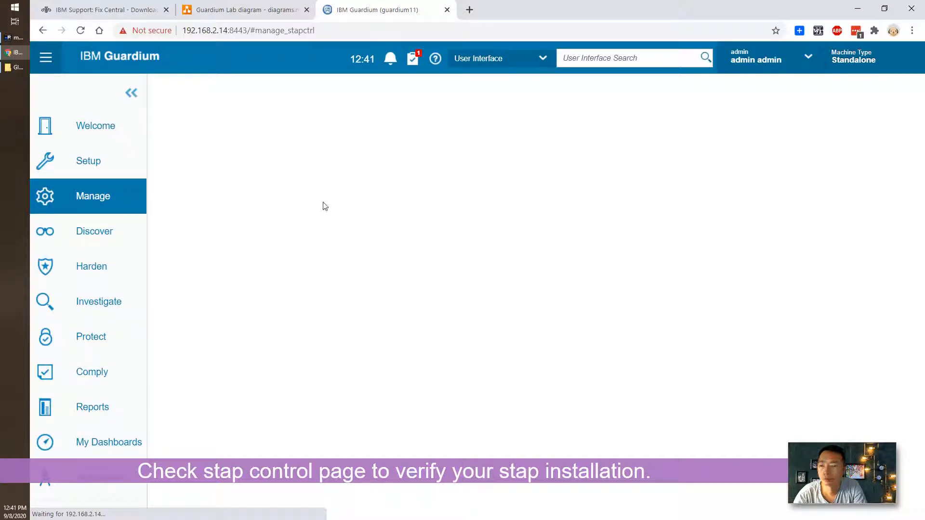
- Close the menu to review the S-TAP hosts, then reopen Manage and expand System View
left_click(93, 195)
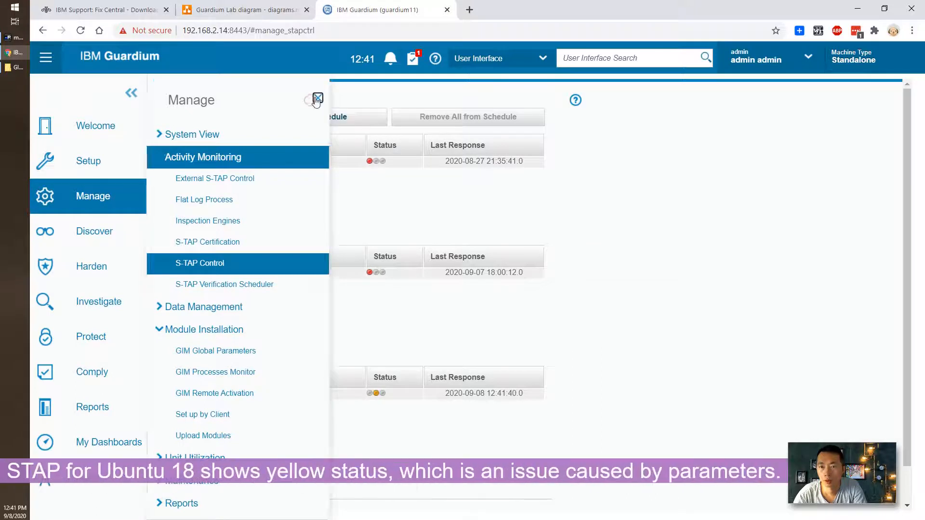
left_click(317, 98)
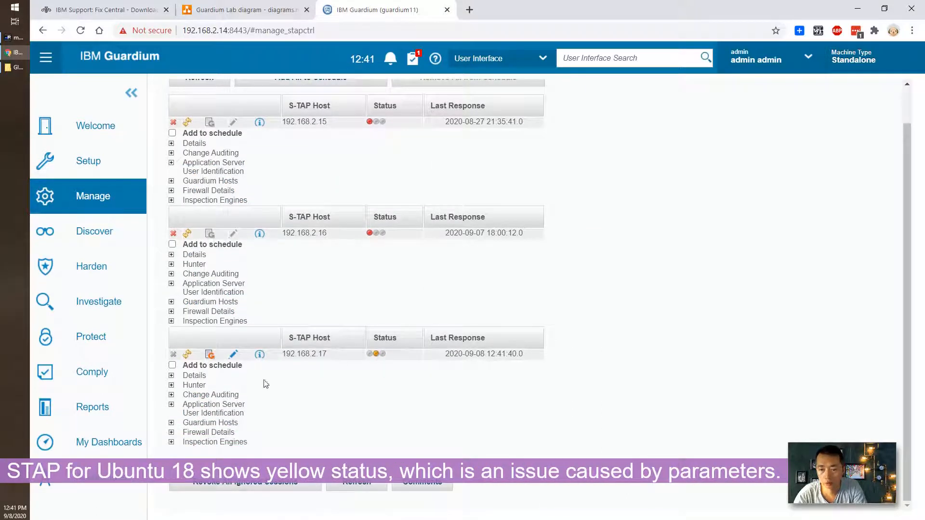
left_click(92, 196)
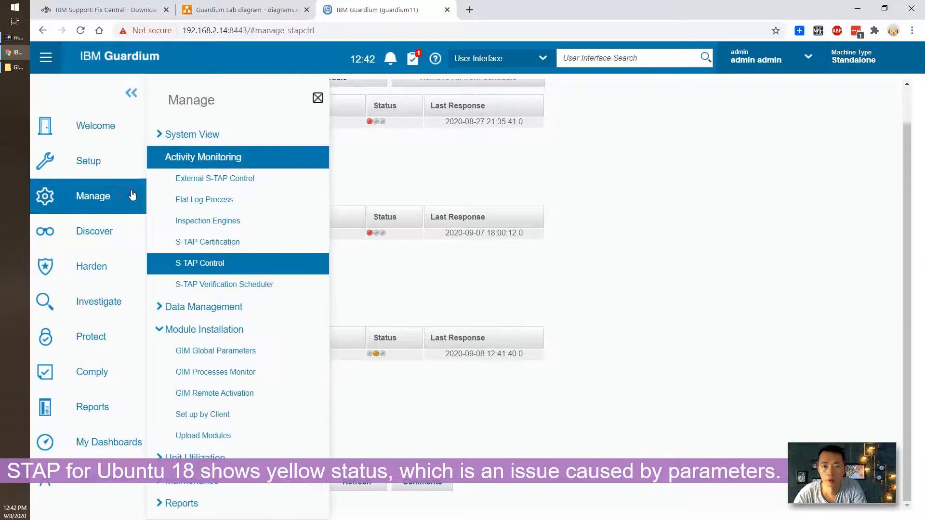
left_click(190, 134)
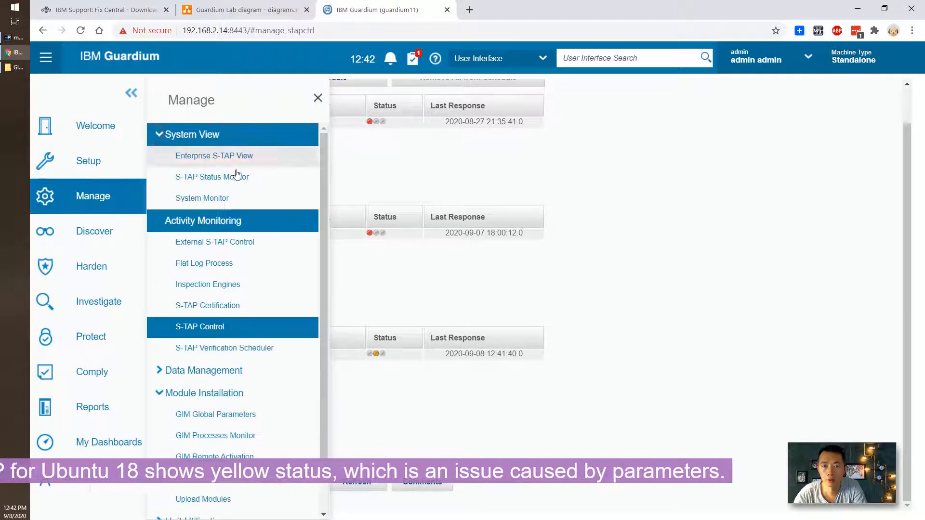
- View the S-TAP Status Monitor showing 192.168.2.17 with its mysql inspection engine Unverified
left_click(212, 176)
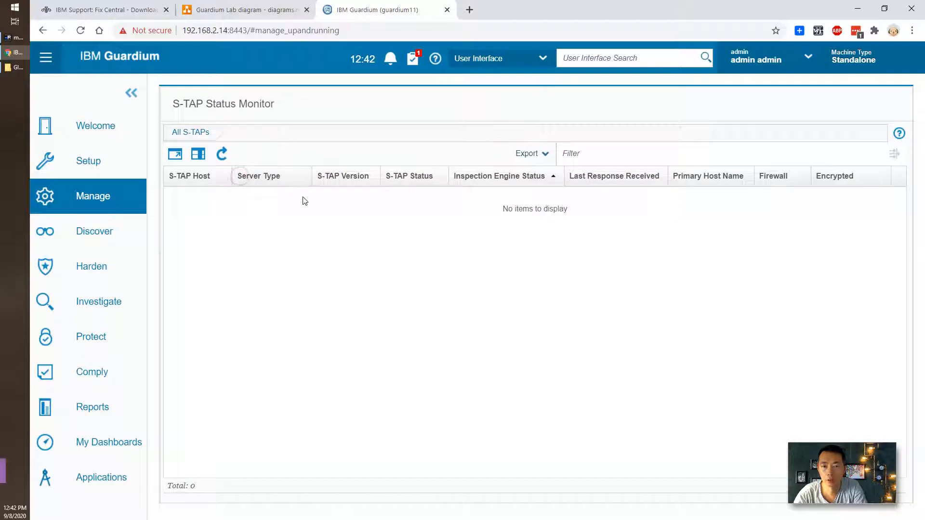
left_click(221, 154)
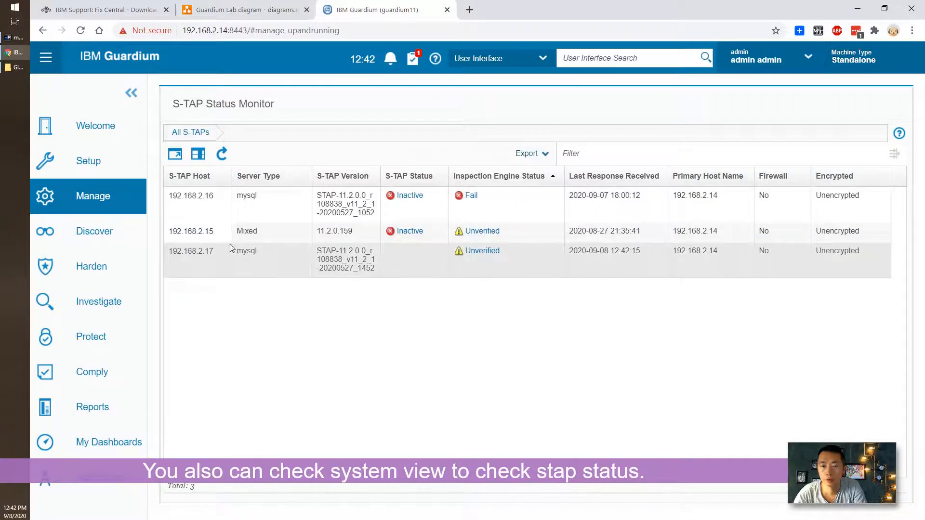
mouse_move(443, 253)
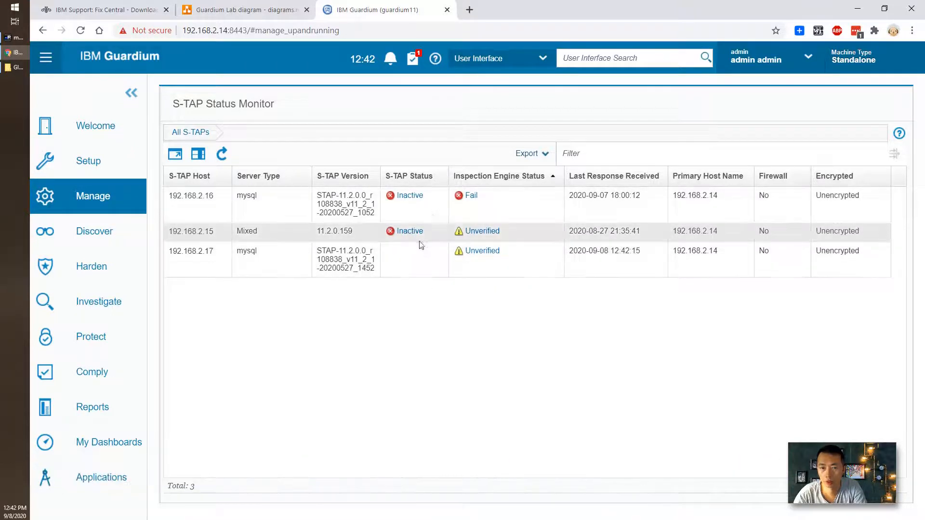
mouse_move(413, 240)
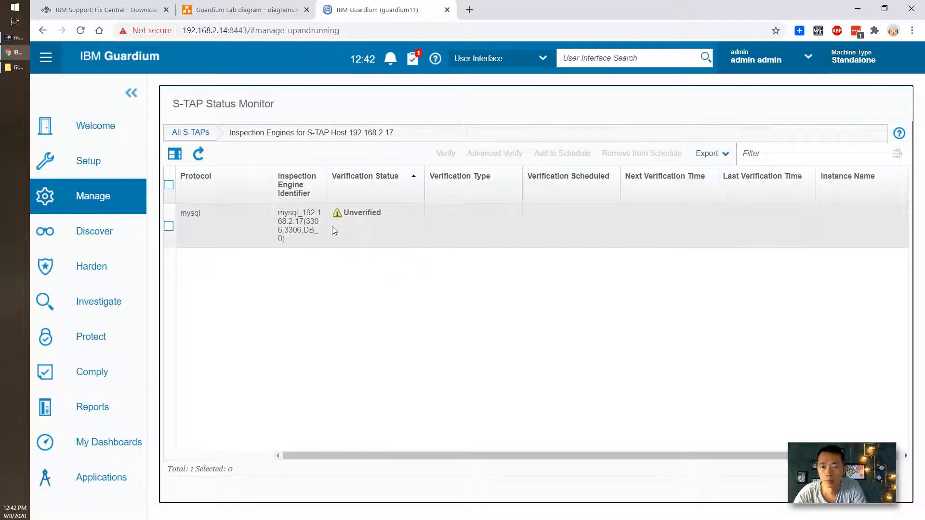
mouse_move(192, 215)
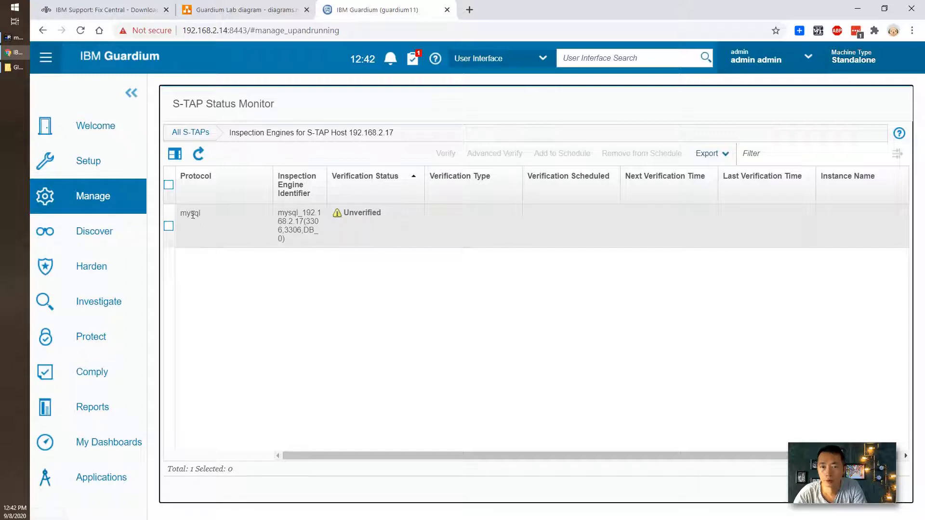
mouse_move(327, 230)
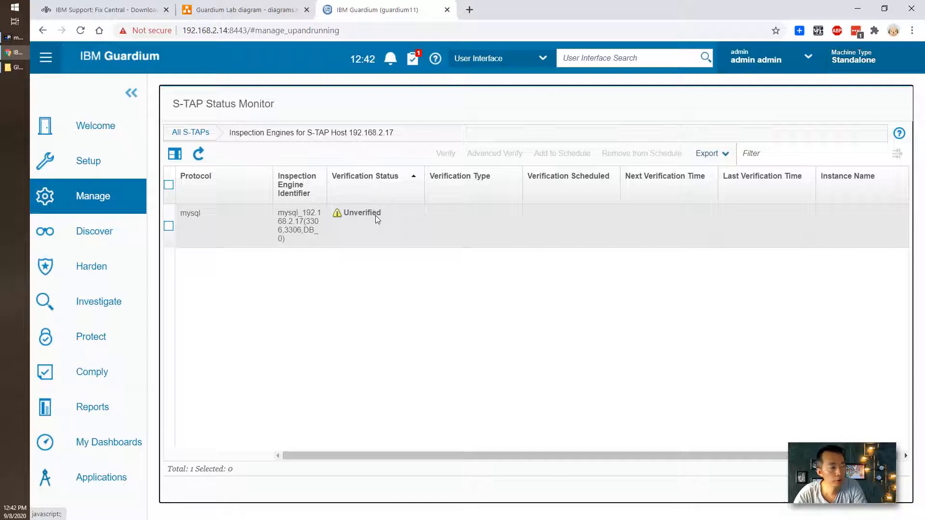
mouse_move(375, 227)
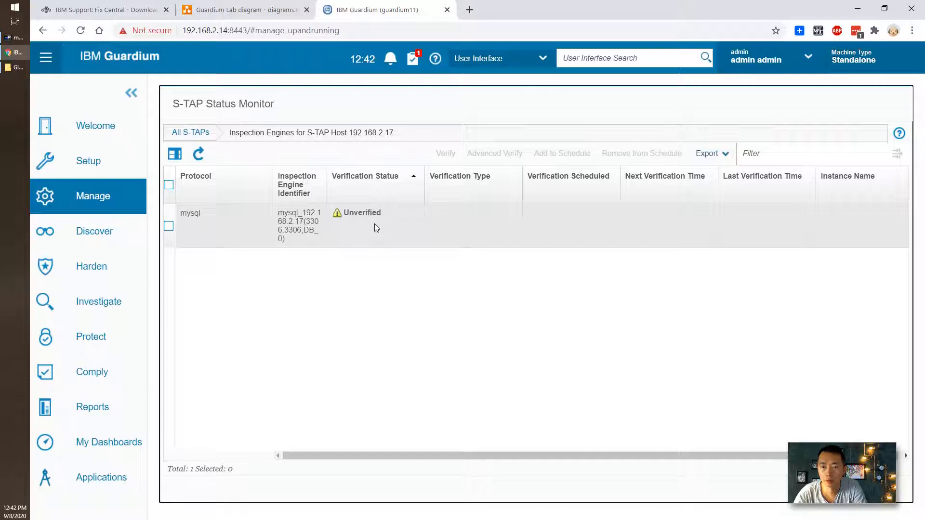
left_click(93, 196)
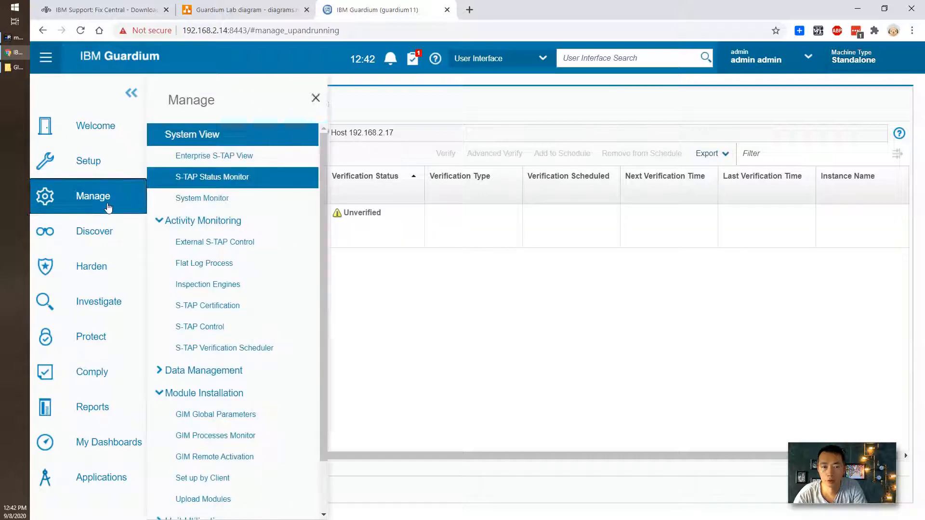
- Show S-TAP Events for 192.168.2.17 revealing the cannot-initialize-PCAP configuration error
left_click(199, 326)
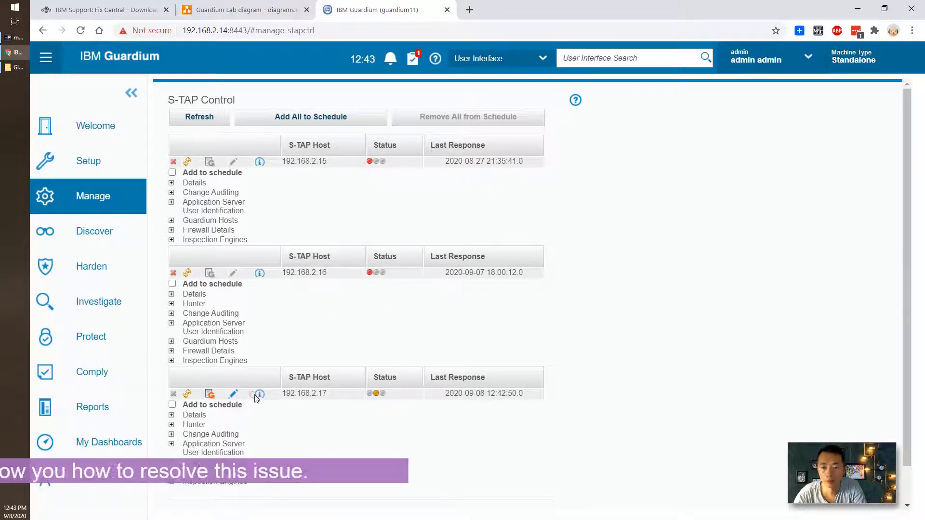
left_click(259, 394)
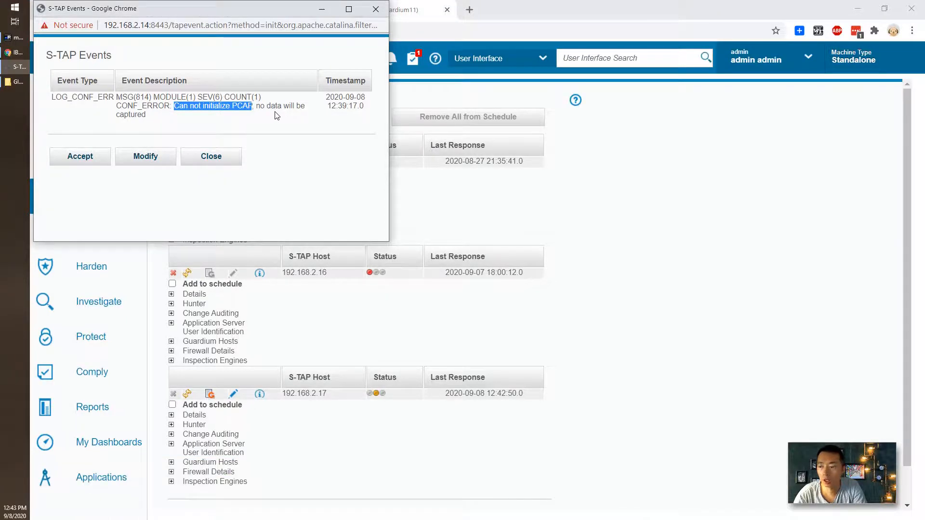
mouse_move(230, 144)
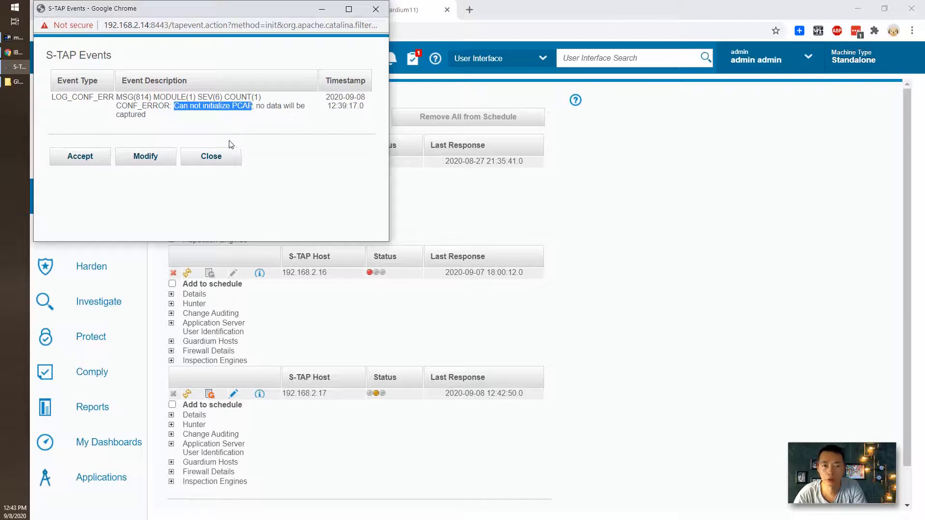
mouse_move(211, 156)
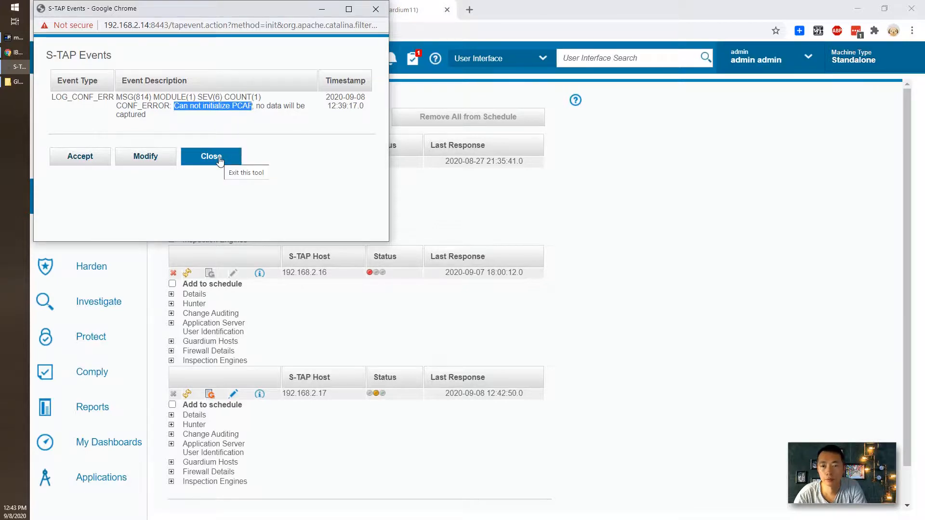